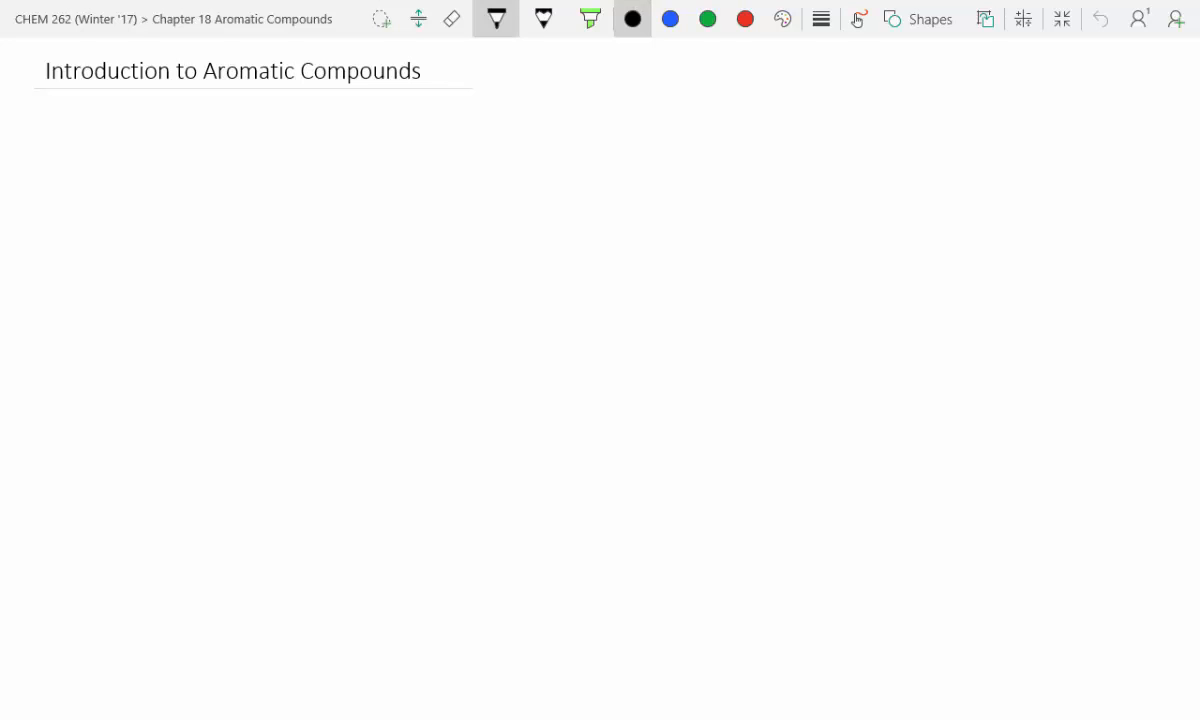
# Handwrite 'Old definition: smelly' under the title and start 'Modern' on the next line.
pyautogui.moveTo(105, 170); pyautogui.dragTo(140, 155)
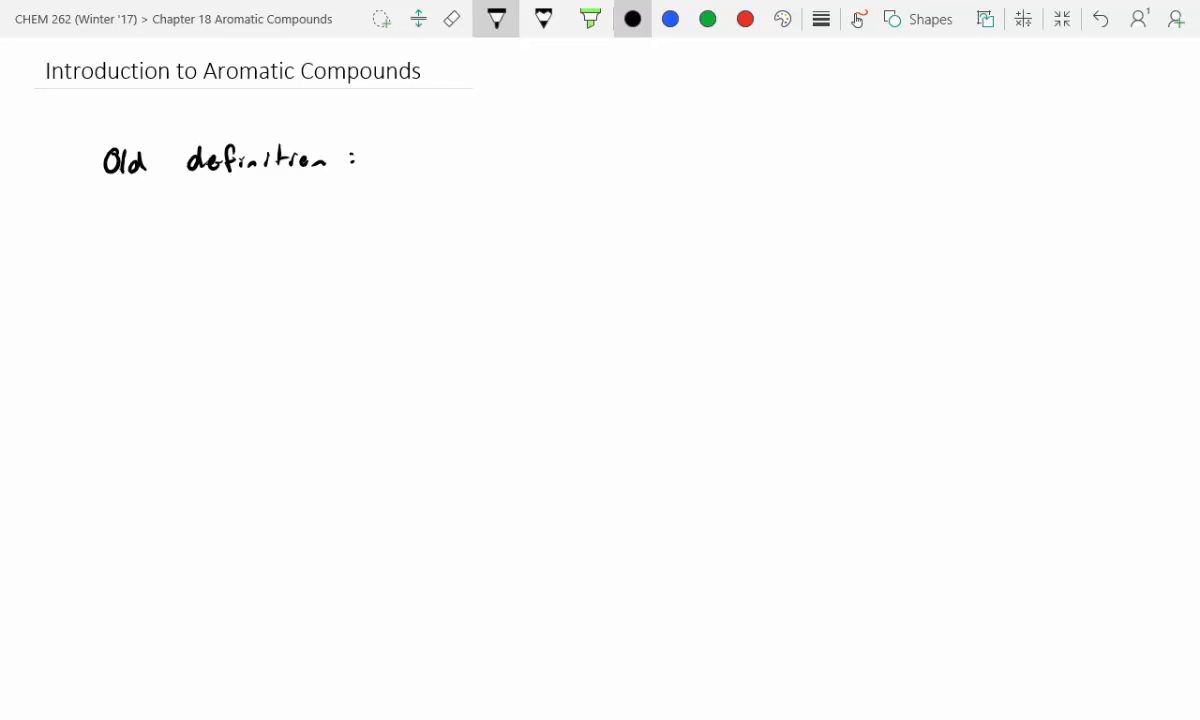
pyautogui.write('smelly')
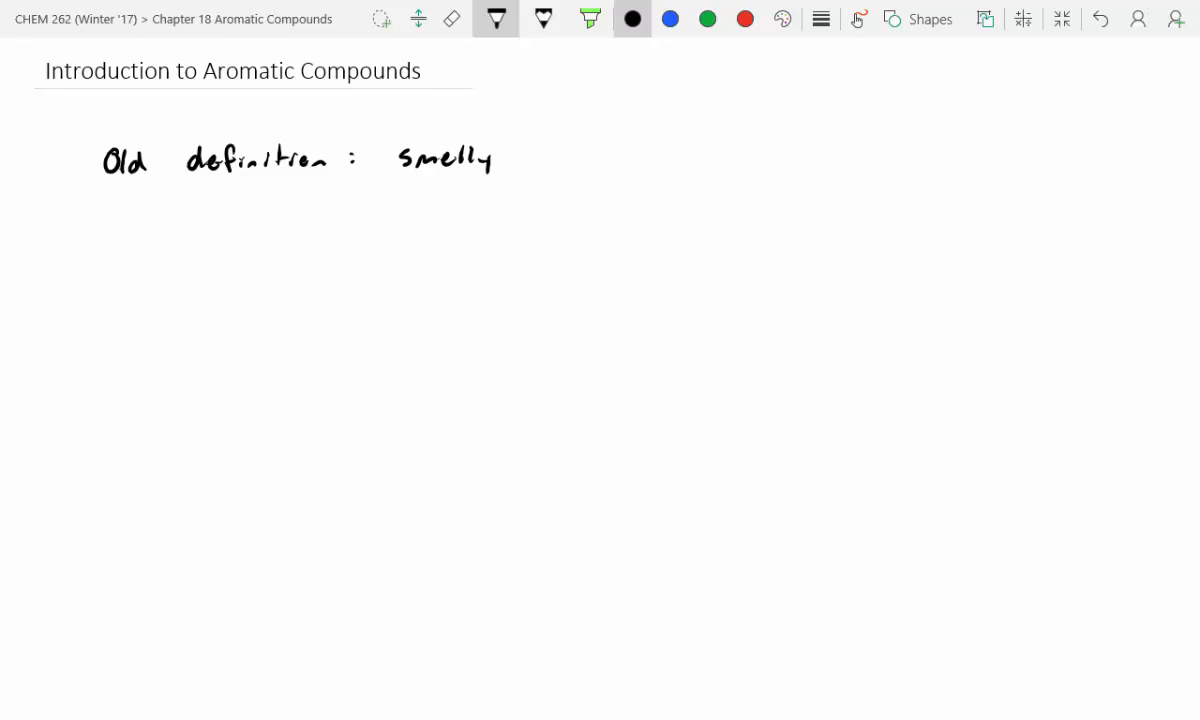
pyautogui.write('Modern')
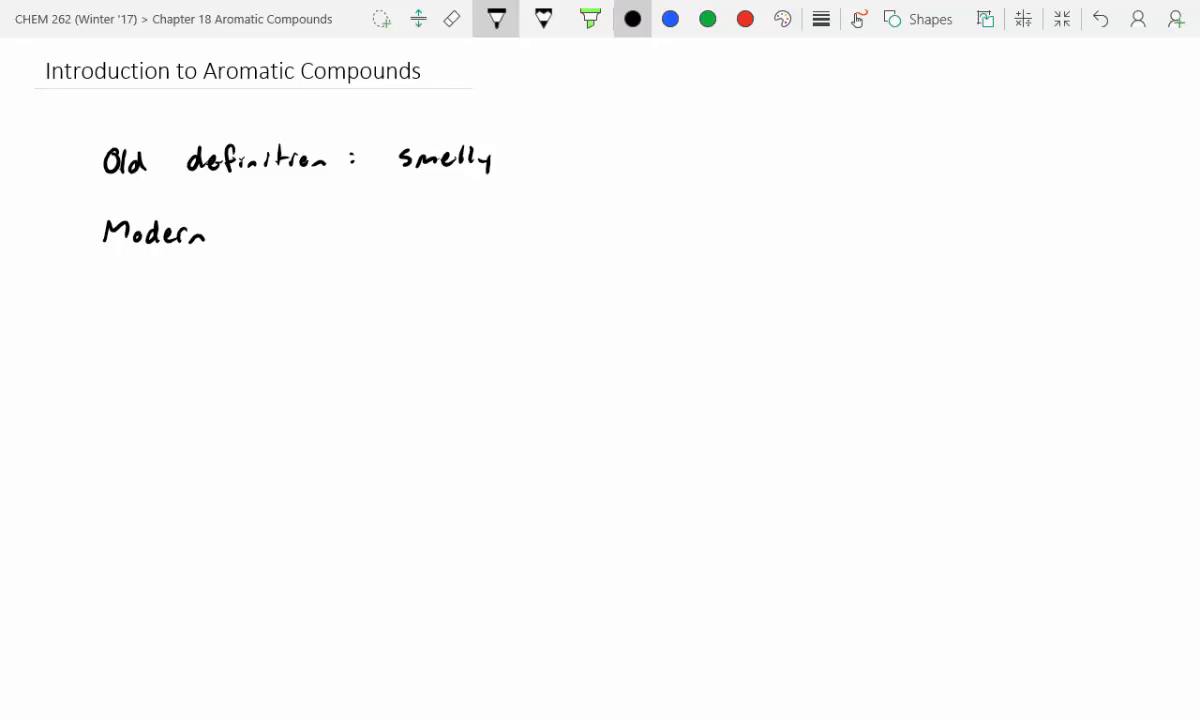
# Continue the line as 'Modern definition: Planar ring system with'.
pyautogui.write('defi')
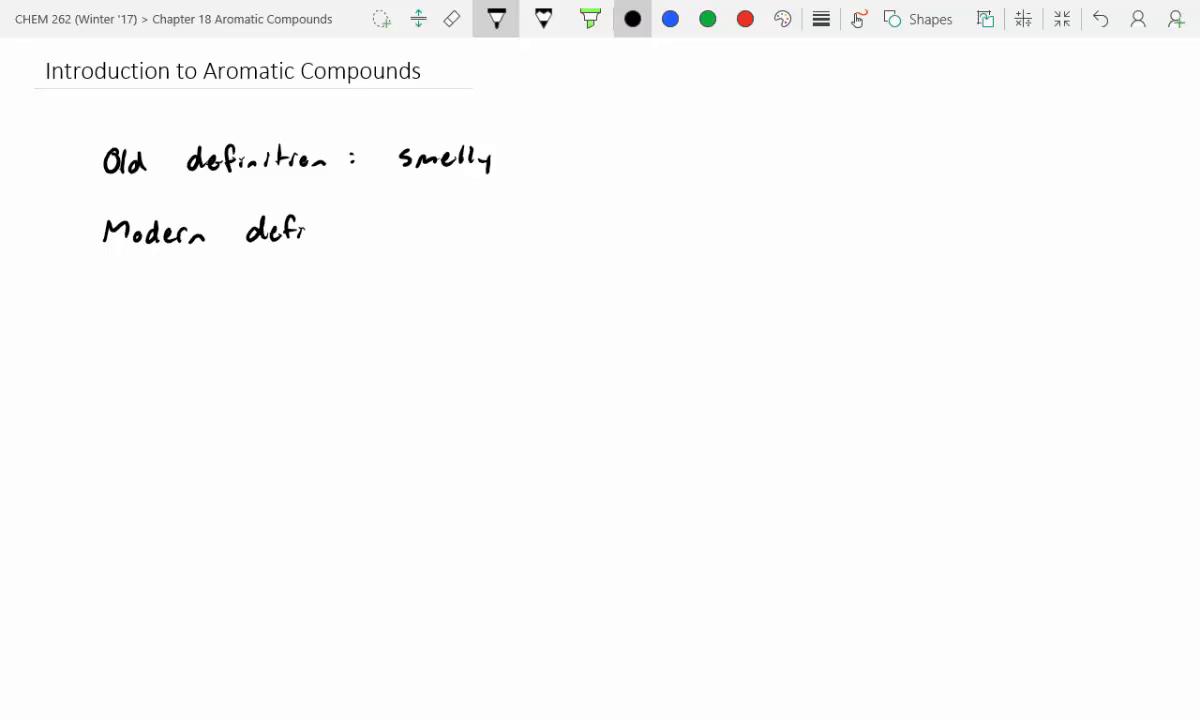
pyautogui.write('nition :')
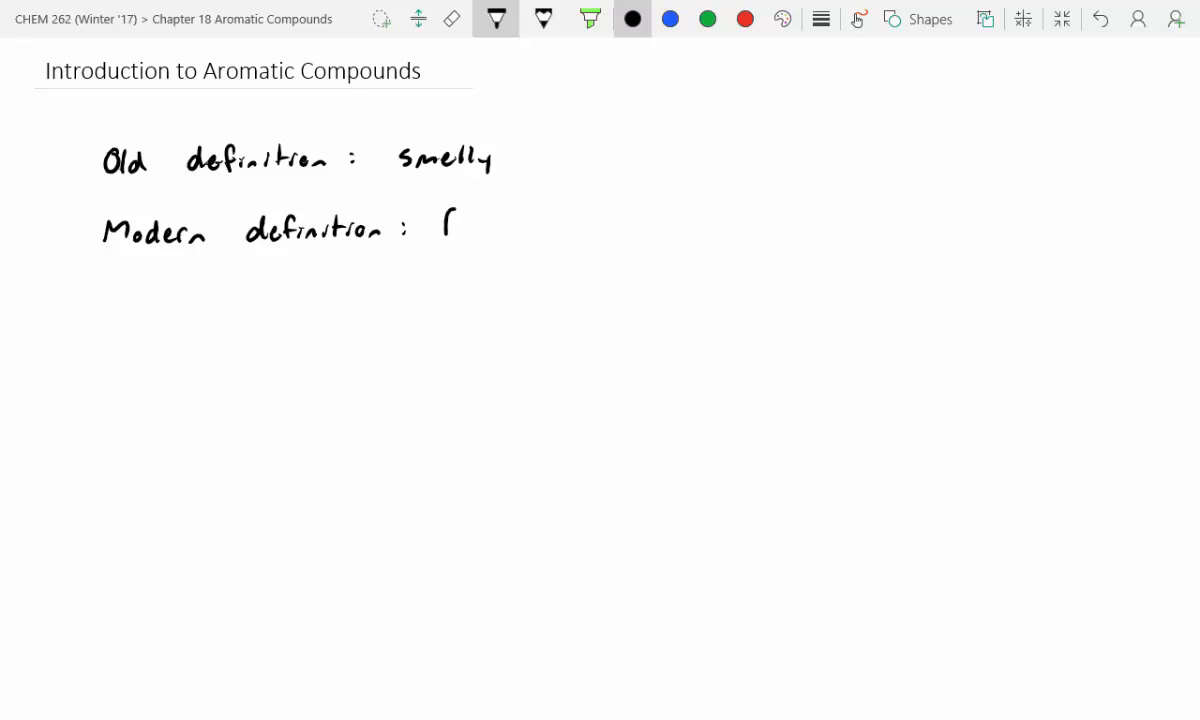
pyautogui.write('Planar')
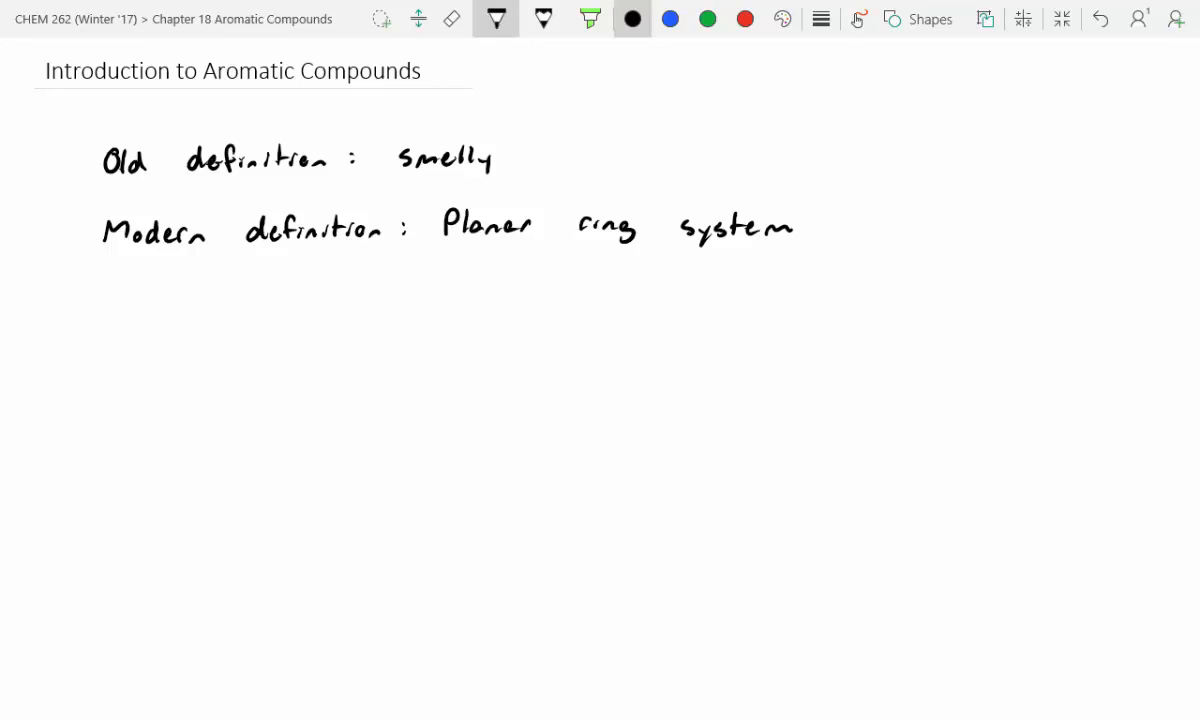
pyautogui.write('with "4n+2" π- electro')
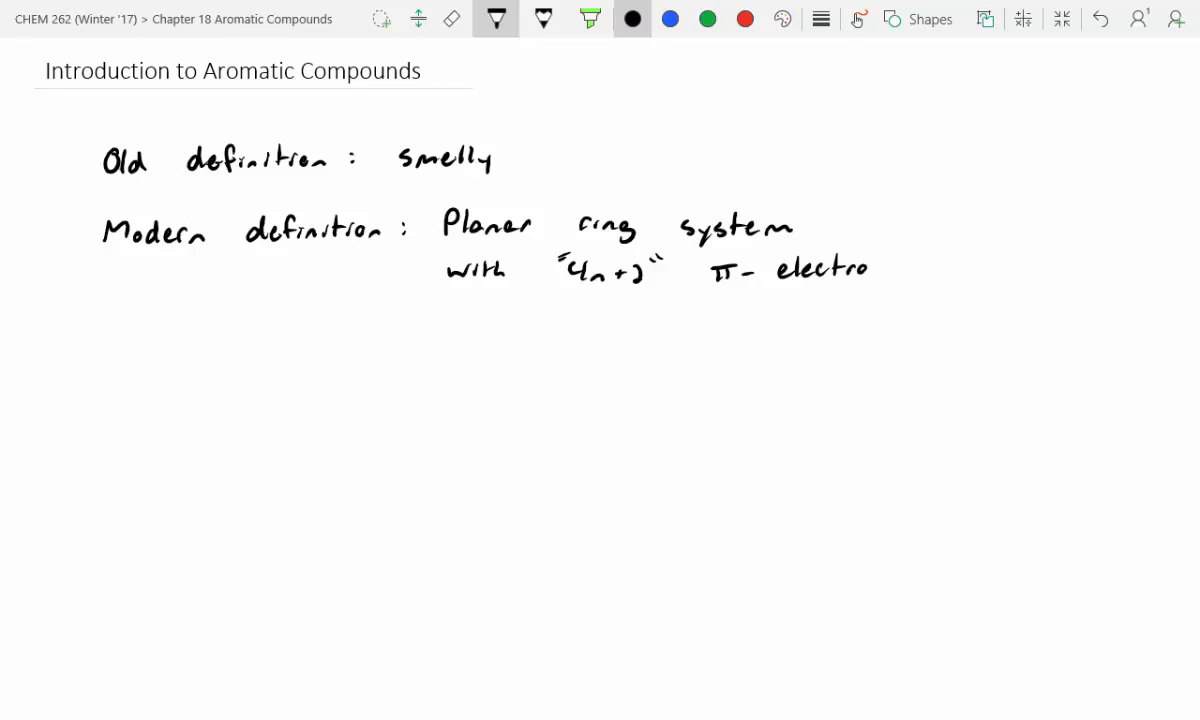
# Finish with '4n+2 π-electrons that are delocalized'.
pyautogui.write('ns')
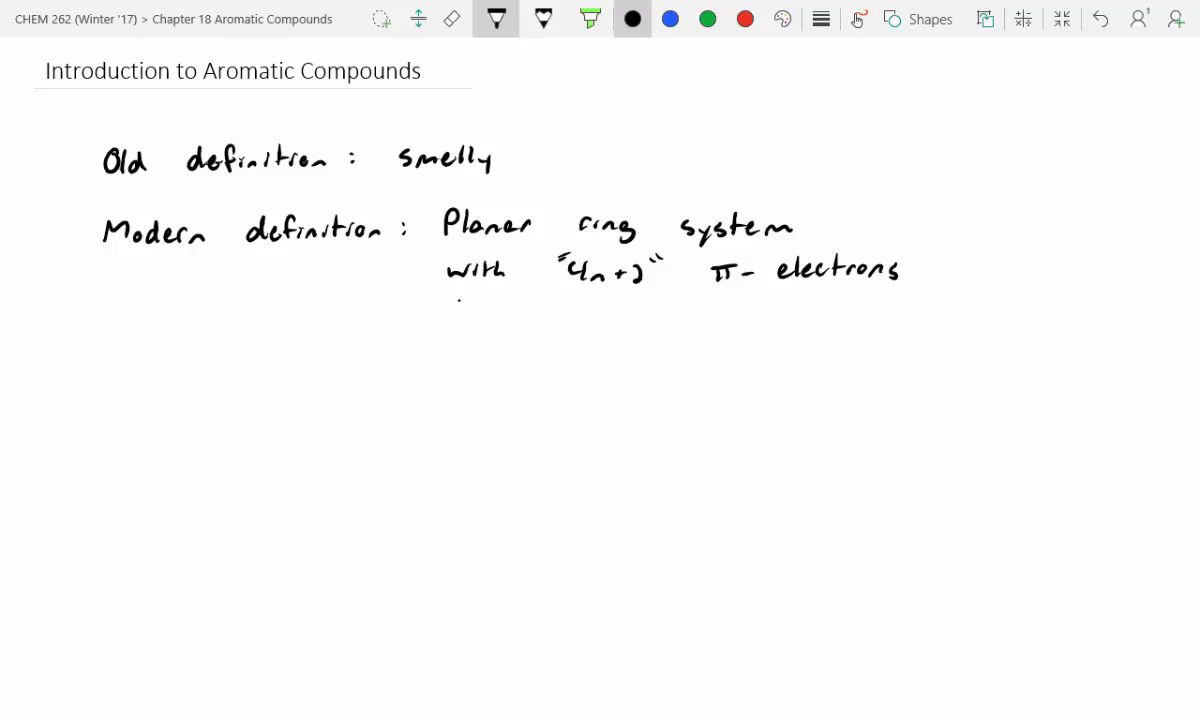
pyautogui.write('that are r')
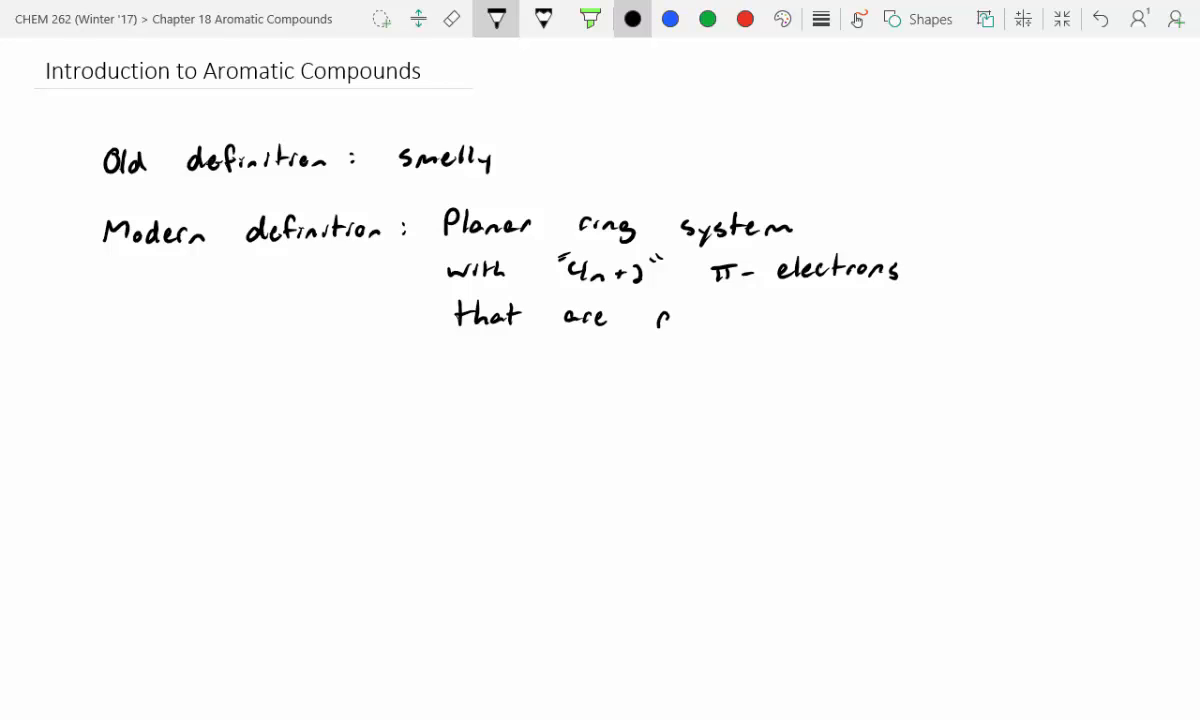
pyautogui.write('delocalized')
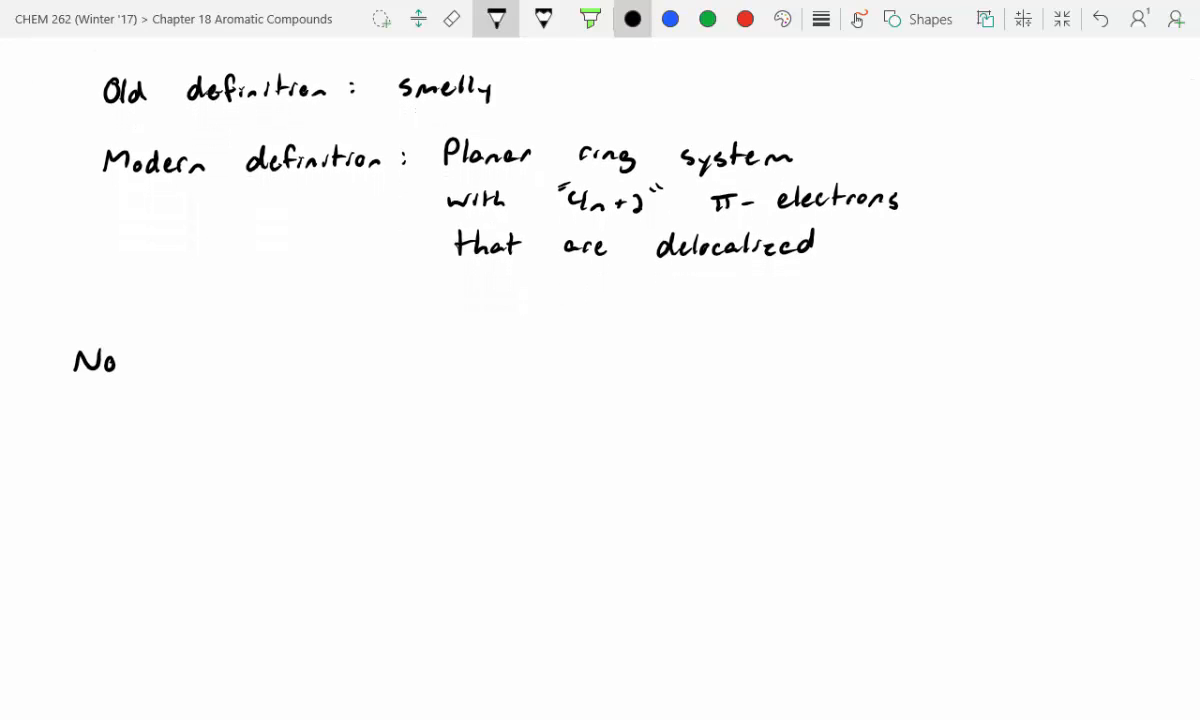
# Write the 'Nomenclature' heading and underline it.
pyautogui.write('menclatu')
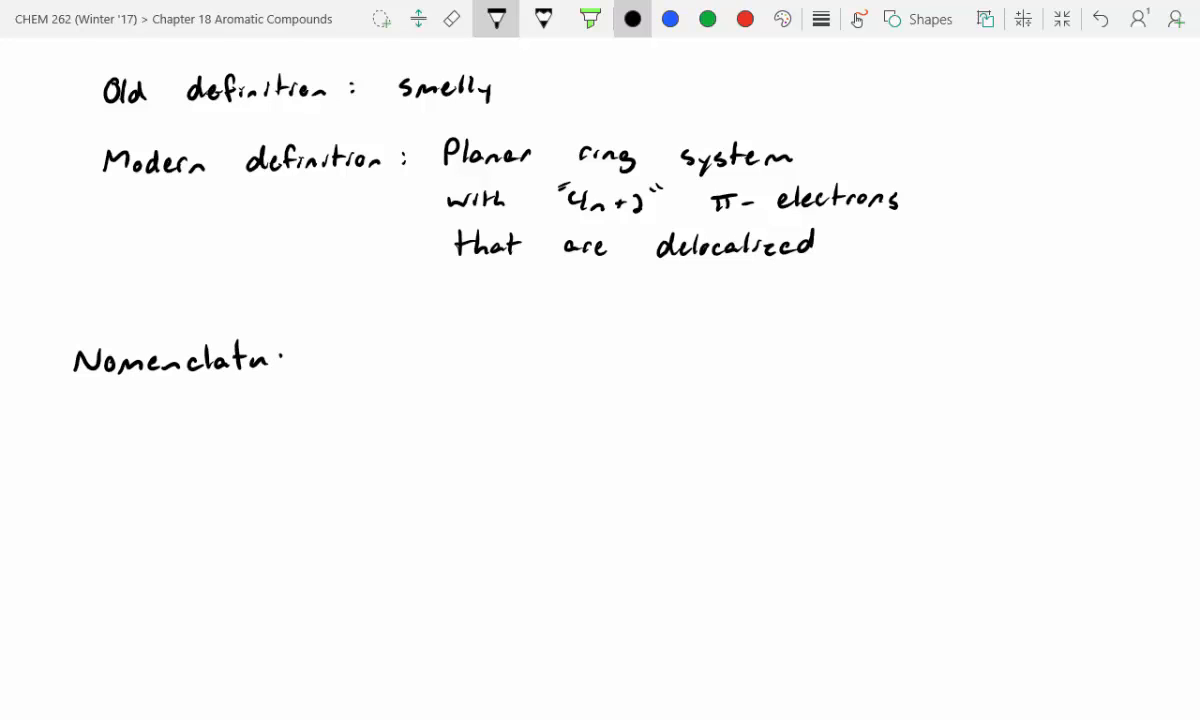
pyautogui.moveTo(70, 385); pyautogui.dragTo(310, 380)
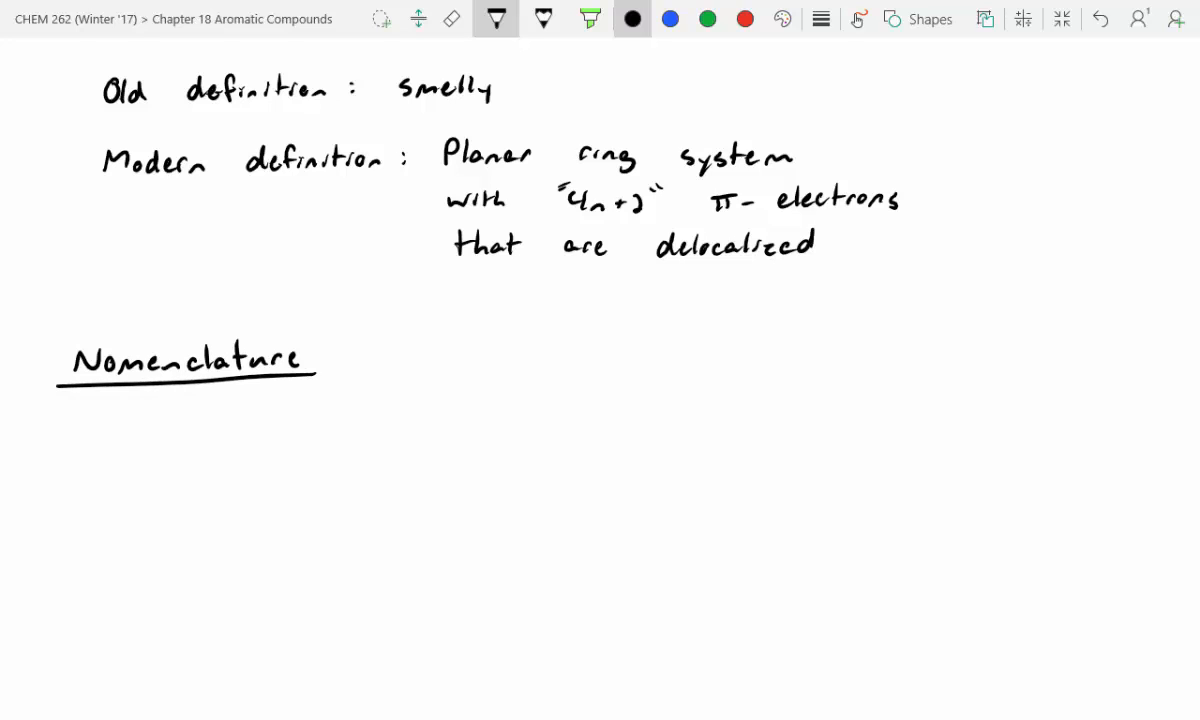
pyautogui.moveTo(120, 490); pyautogui.dragTo(200, 490)
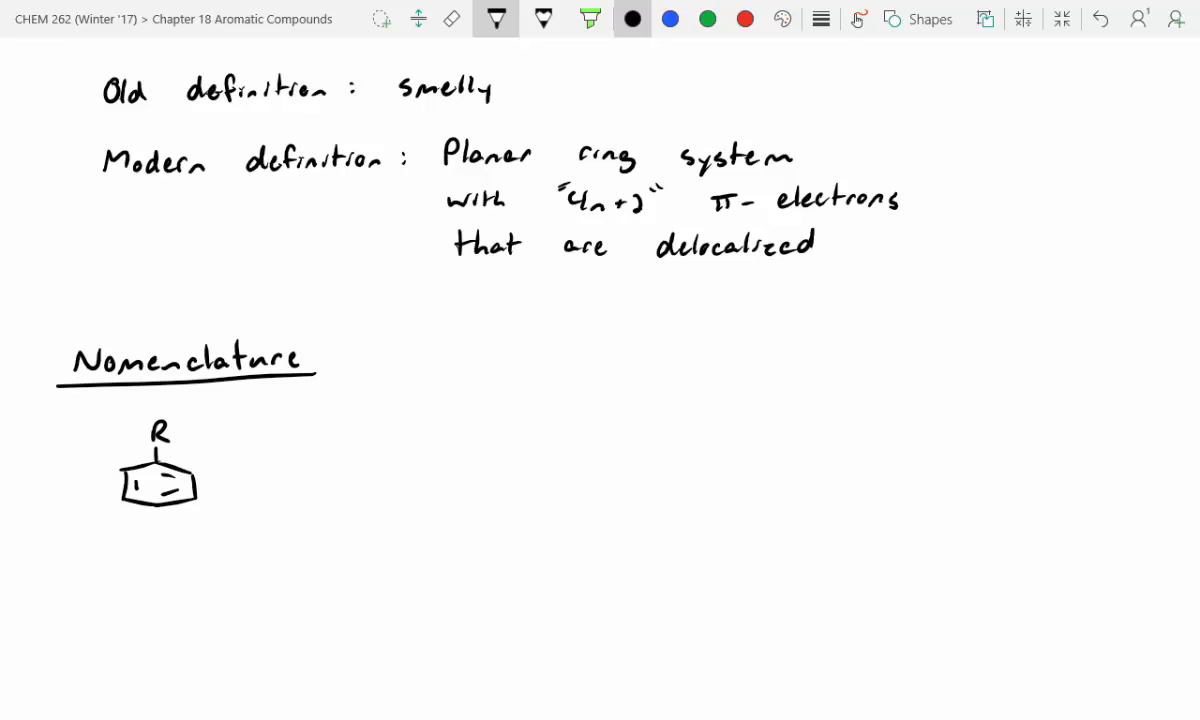
# Sketch the first substituted benzene rings and label the disubstituted one 'para'.
pyautogui.moveTo(380, 470); pyautogui.dragTo(392, 505)
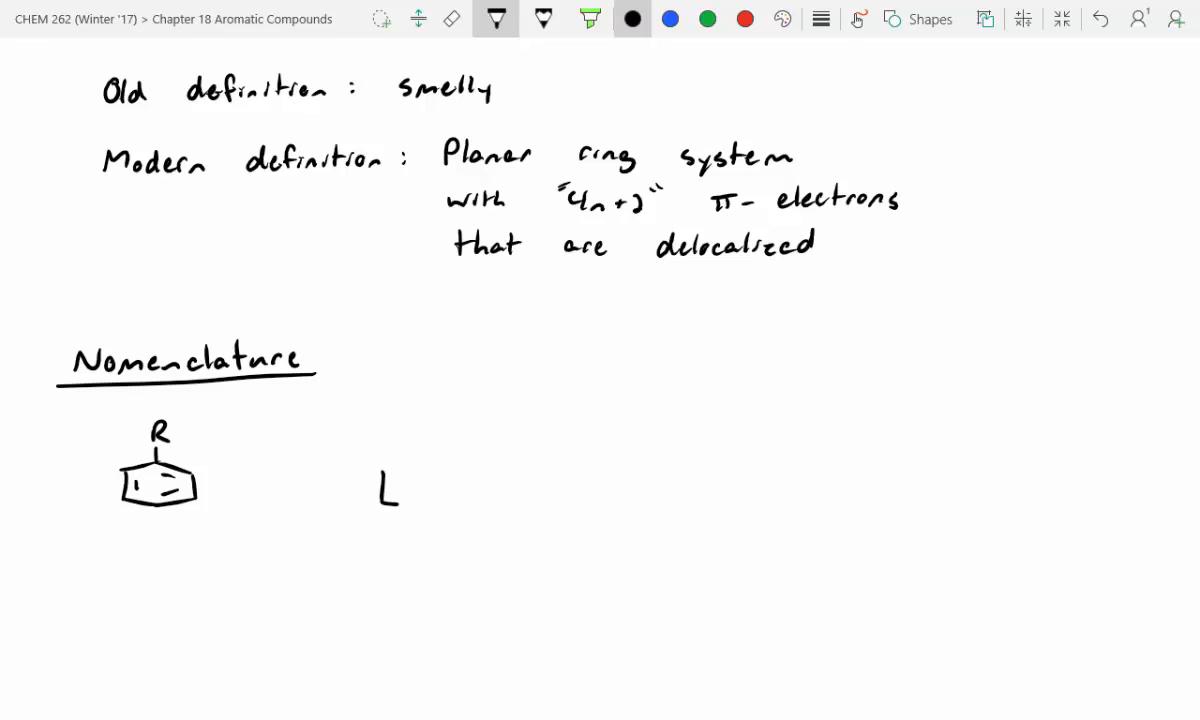
pyautogui.moveTo(385, 490); pyautogui.dragTo(460, 480)
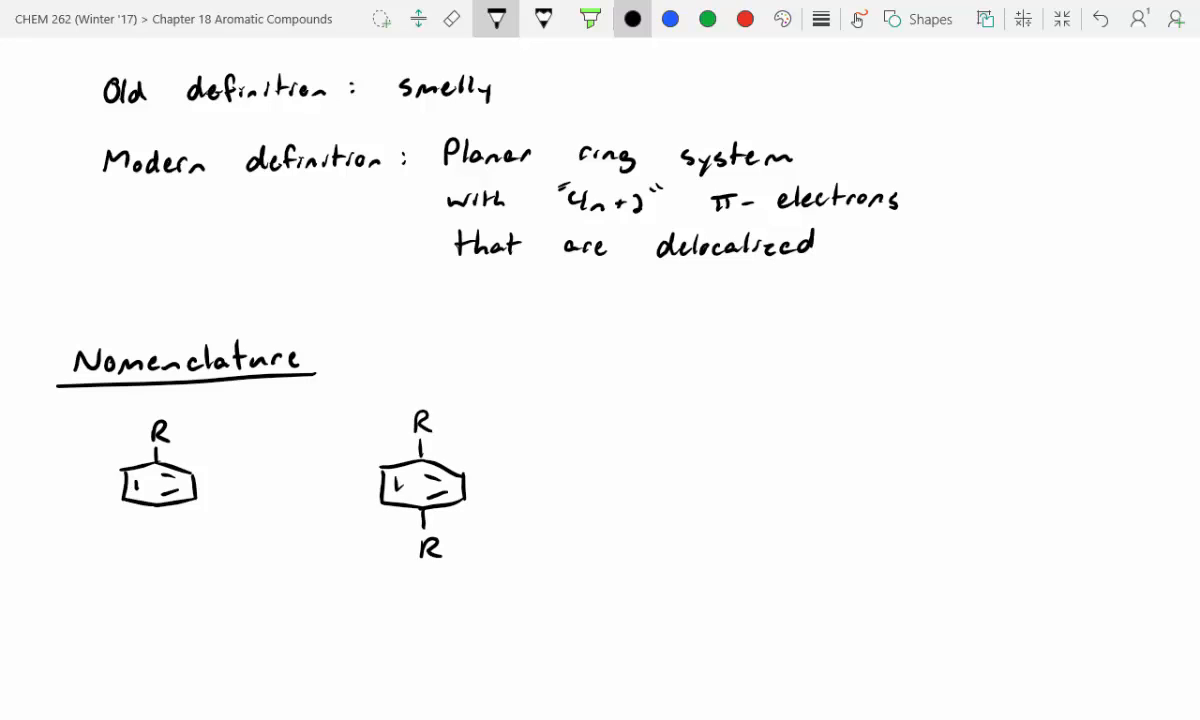
pyautogui.write('para')
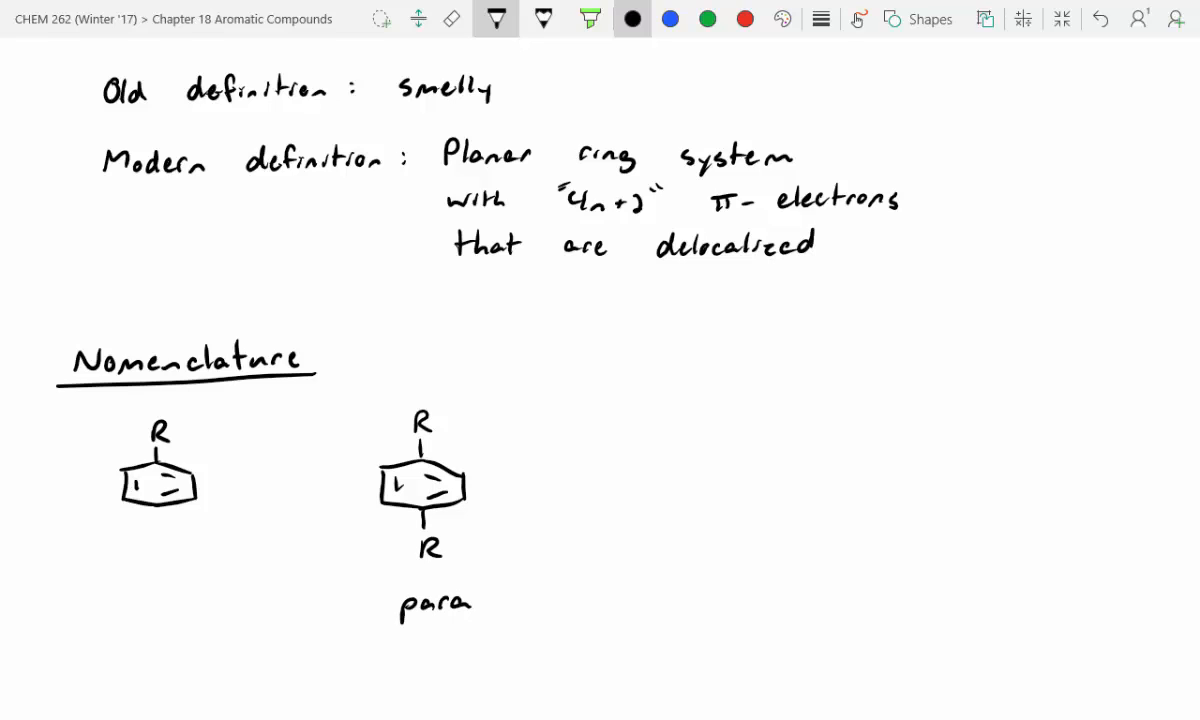
# Draw further rings with R groups and label them 'meta' and 'ortho'.
pyautogui.moveTo(580, 475); pyautogui.dragTo(615, 515)
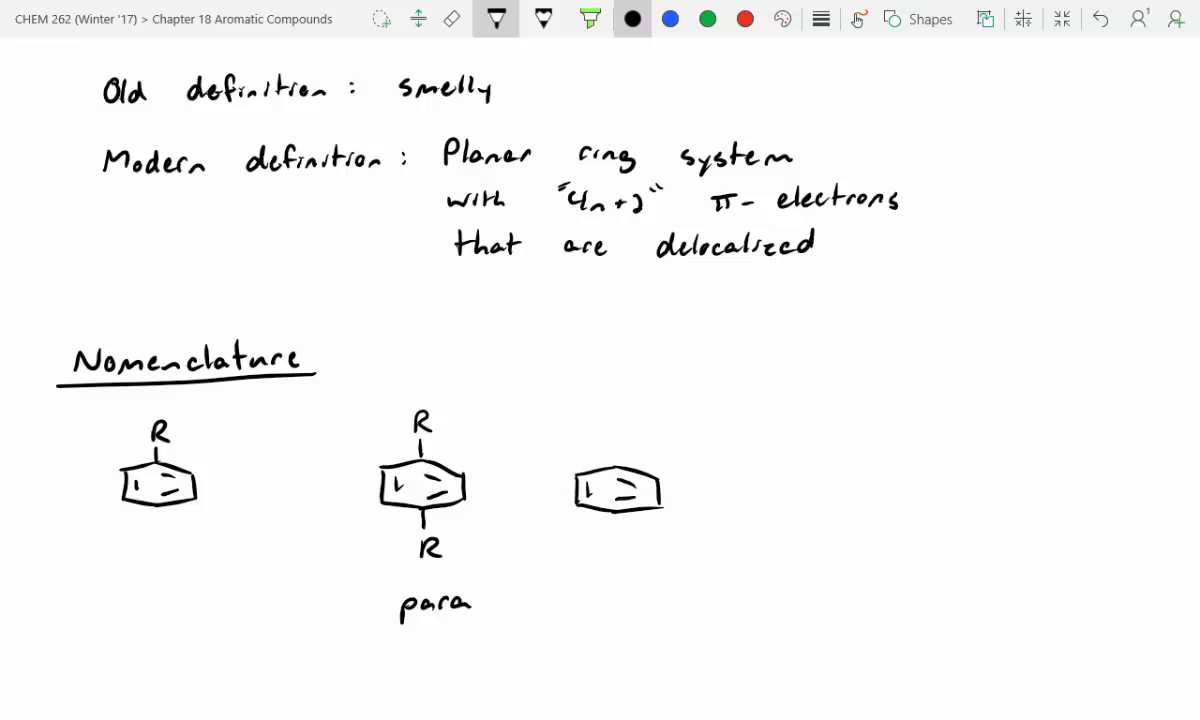
pyautogui.moveTo(615, 455); pyautogui.dragTo(700, 525)
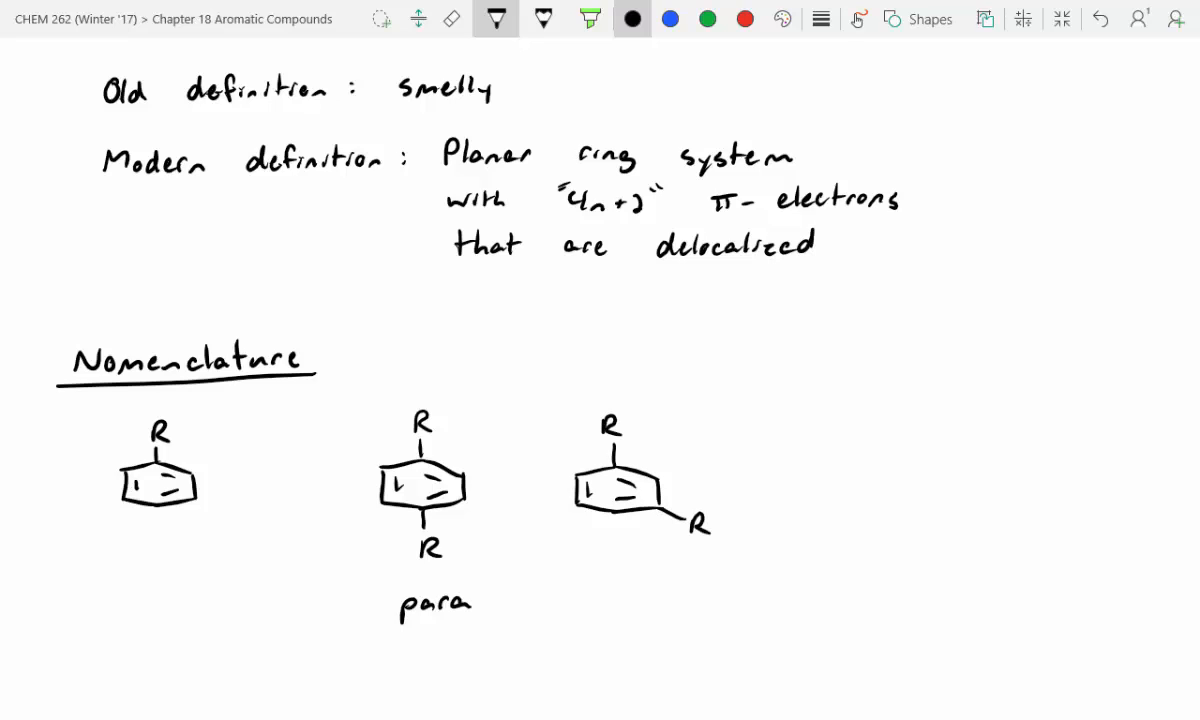
pyautogui.write('meta')
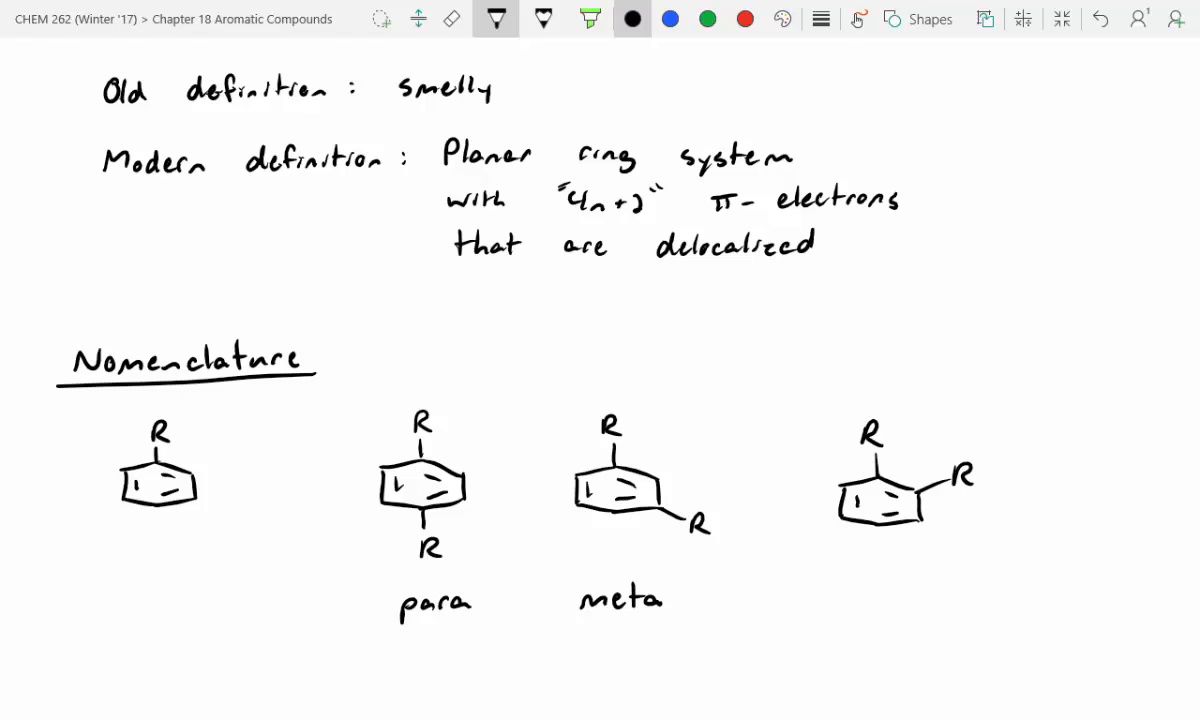
pyautogui.write('ortho')
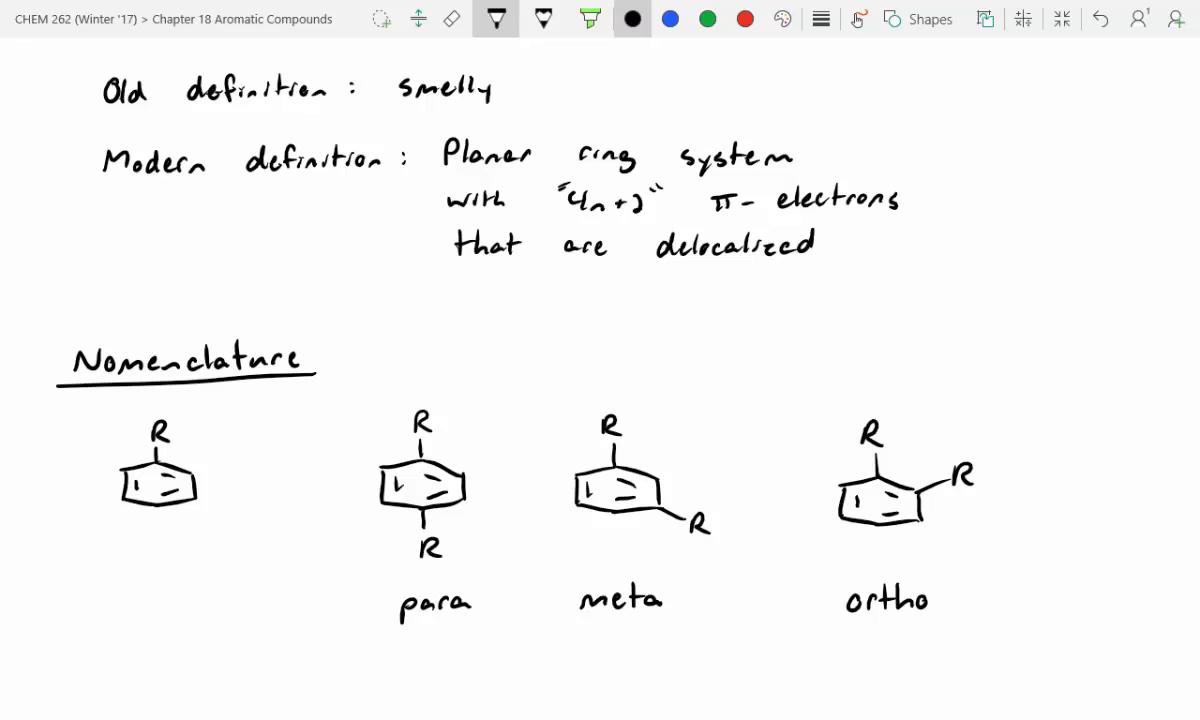
# Number the substituent carbon positions 1–4 in blue ink on the rings, then return to black.
pyautogui.click(670, 18)
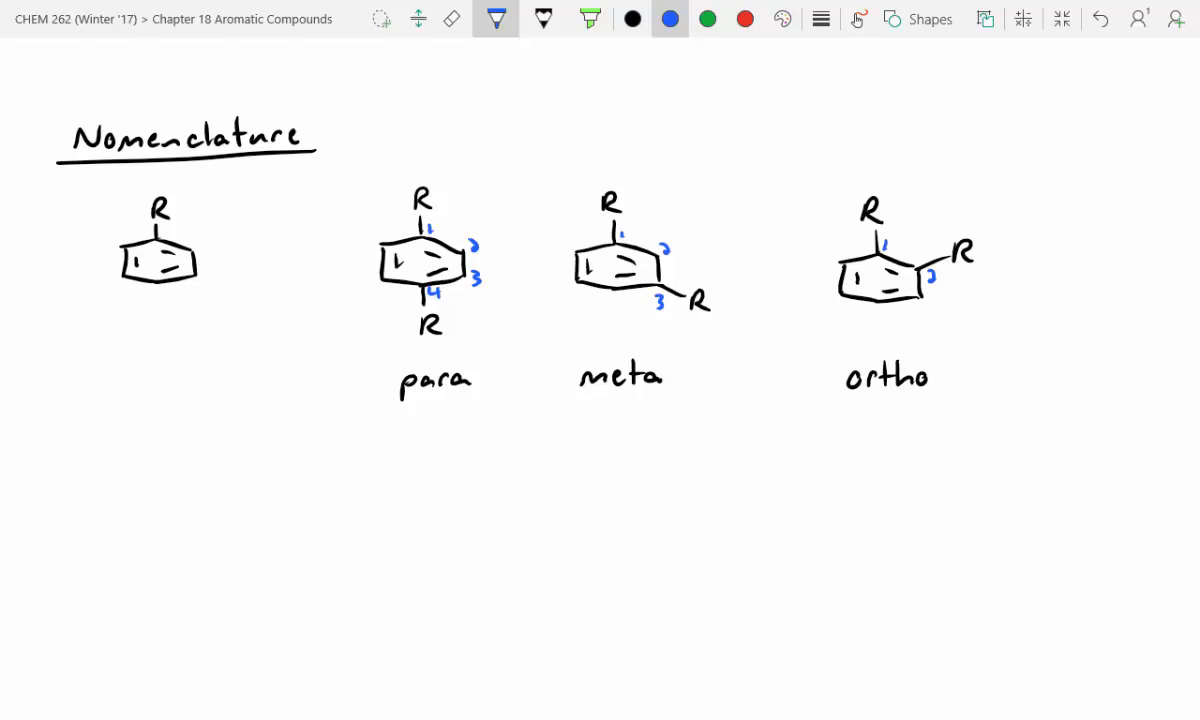
pyautogui.click(631, 18)
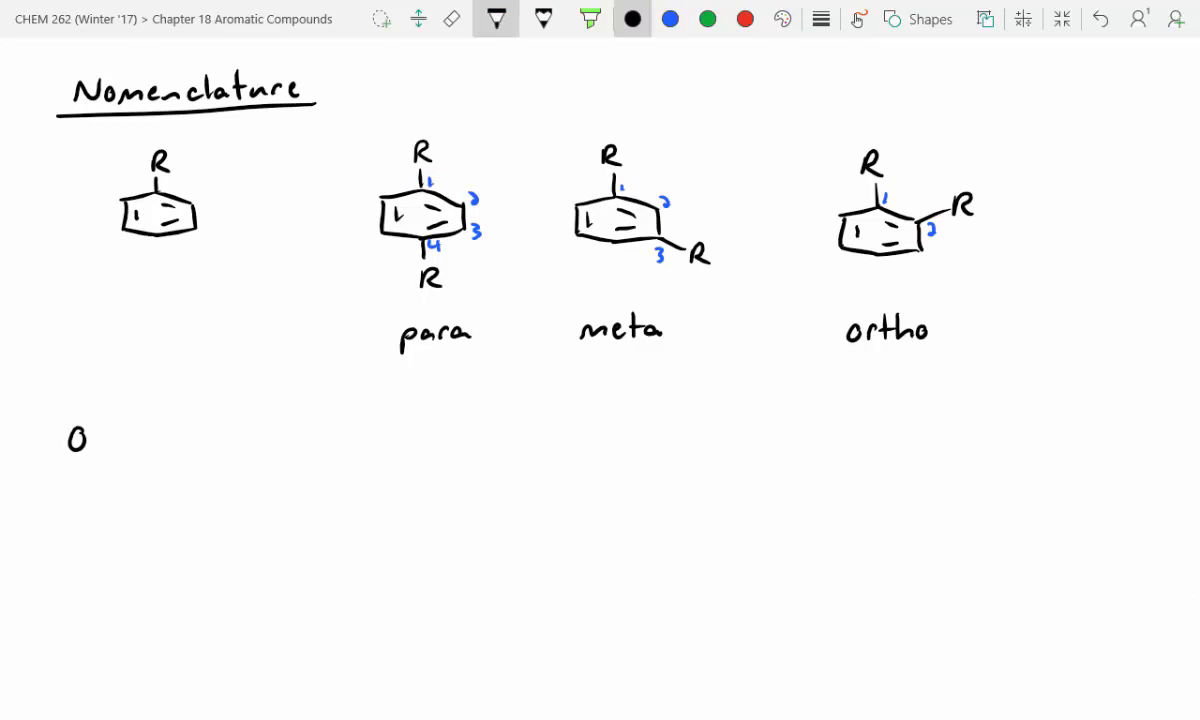
# Write and underline 'Old Naming', draw a methyl-substituted benzene ring and label it 'Toluene'.
pyautogui.write('ld Naming')
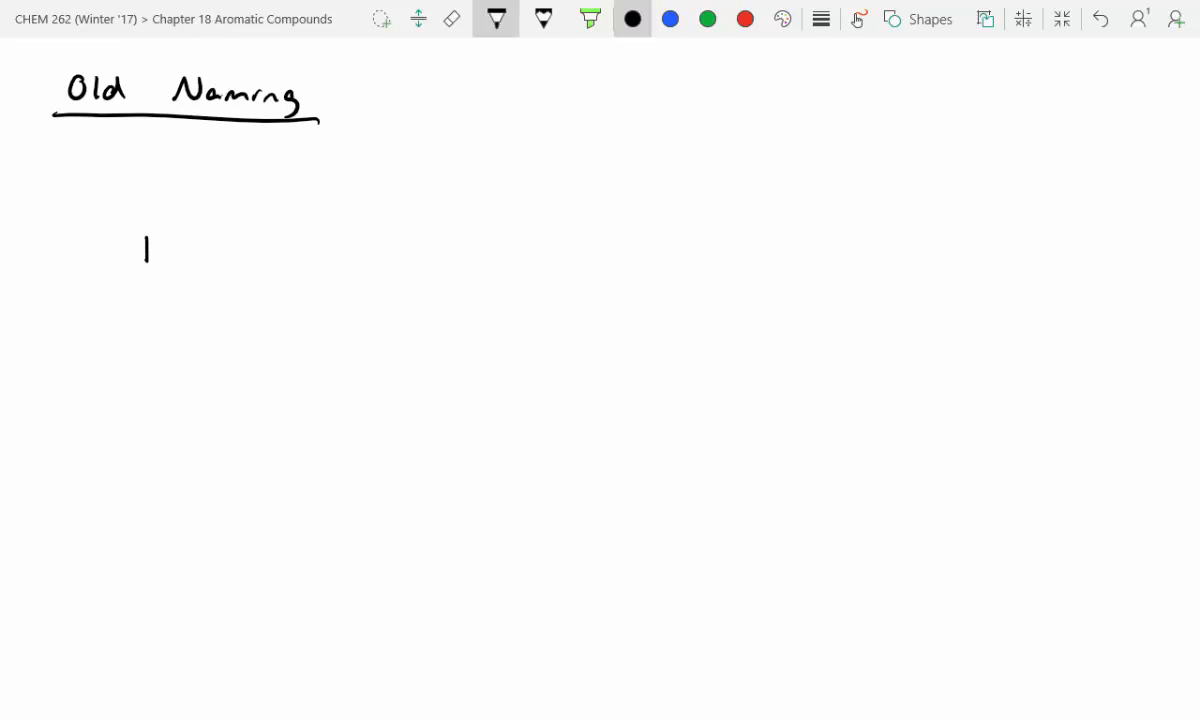
pyautogui.moveTo(145, 230); pyautogui.dragTo(230, 265)
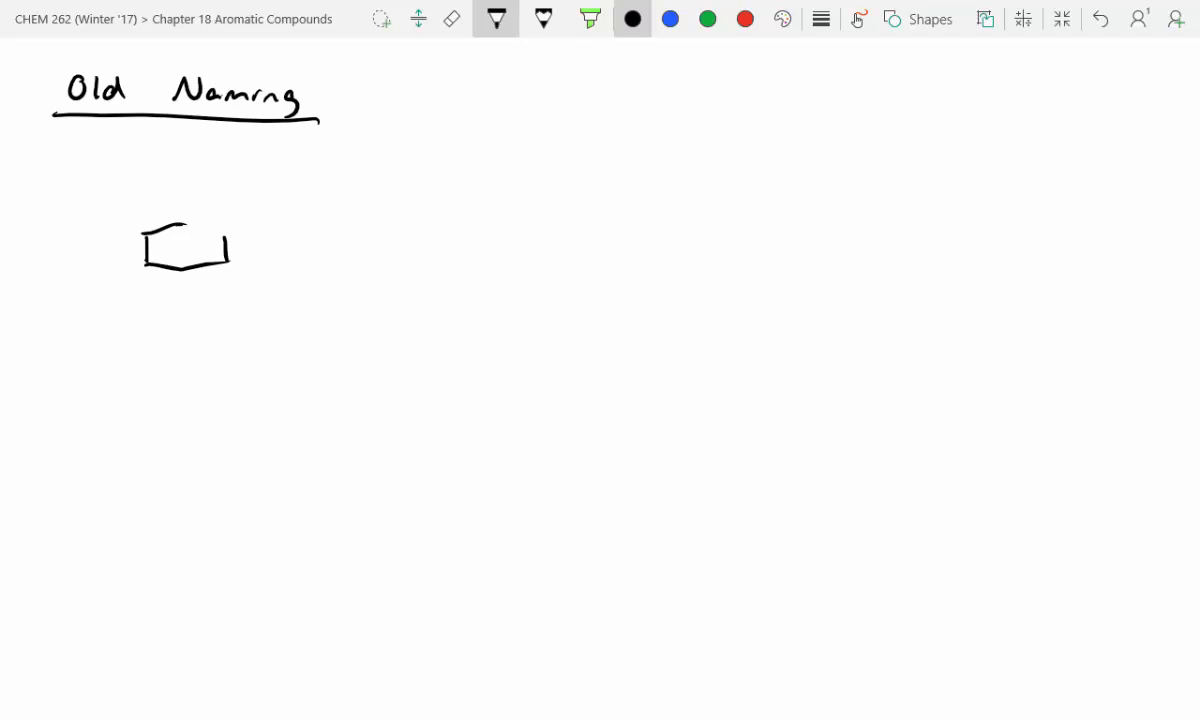
pyautogui.moveTo(175, 205); pyautogui.dragTo(225, 255)
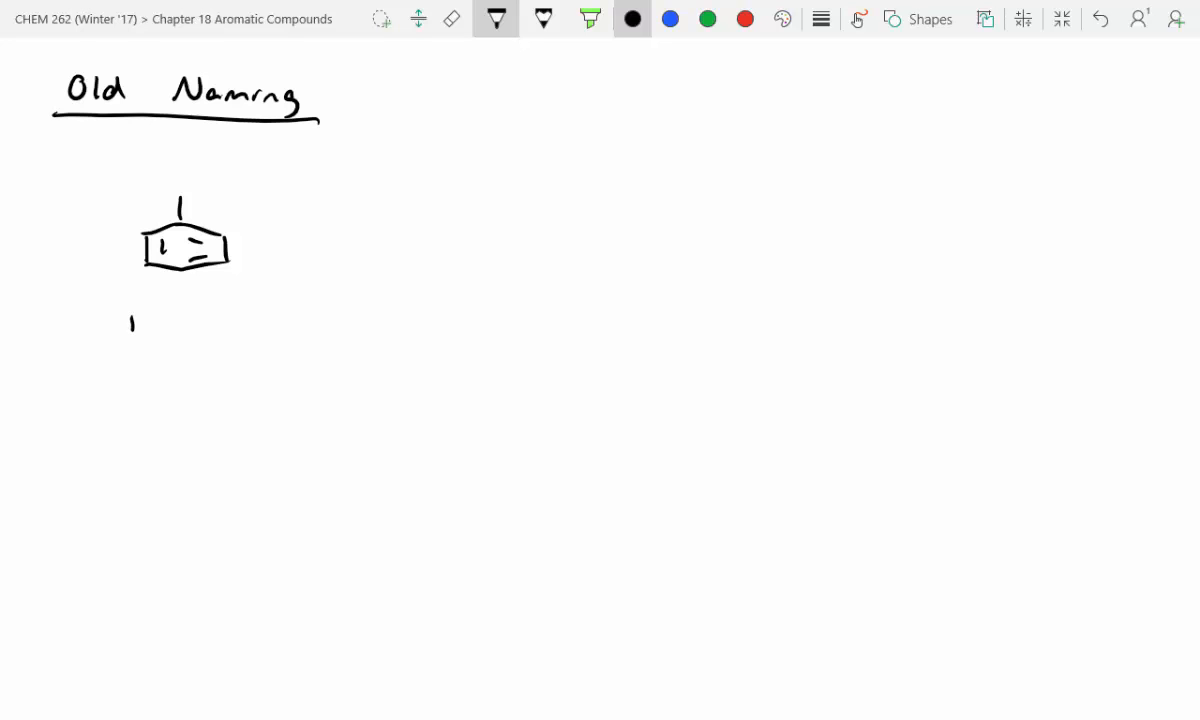
pyautogui.write('Tolune')
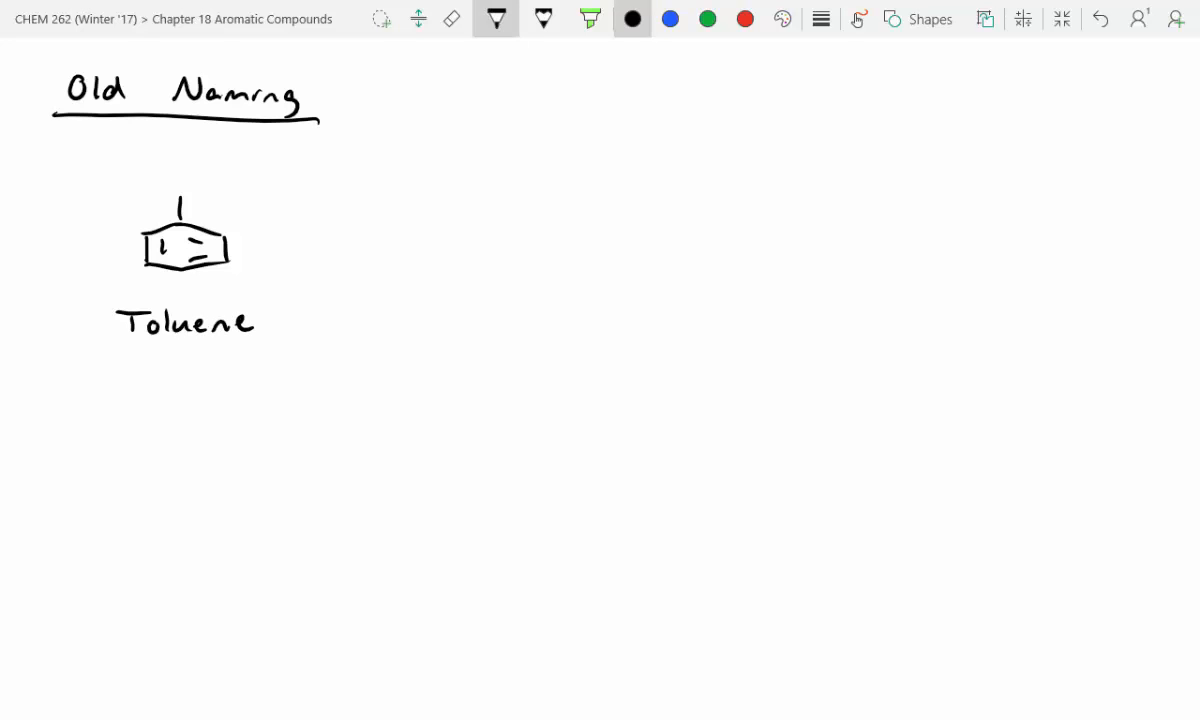
# Draw a hydroxyl-substituted benzene ring beside Toluene and label it 'Phenol'.
pyautogui.moveTo(362, 232); pyautogui.dragTo(360, 262)
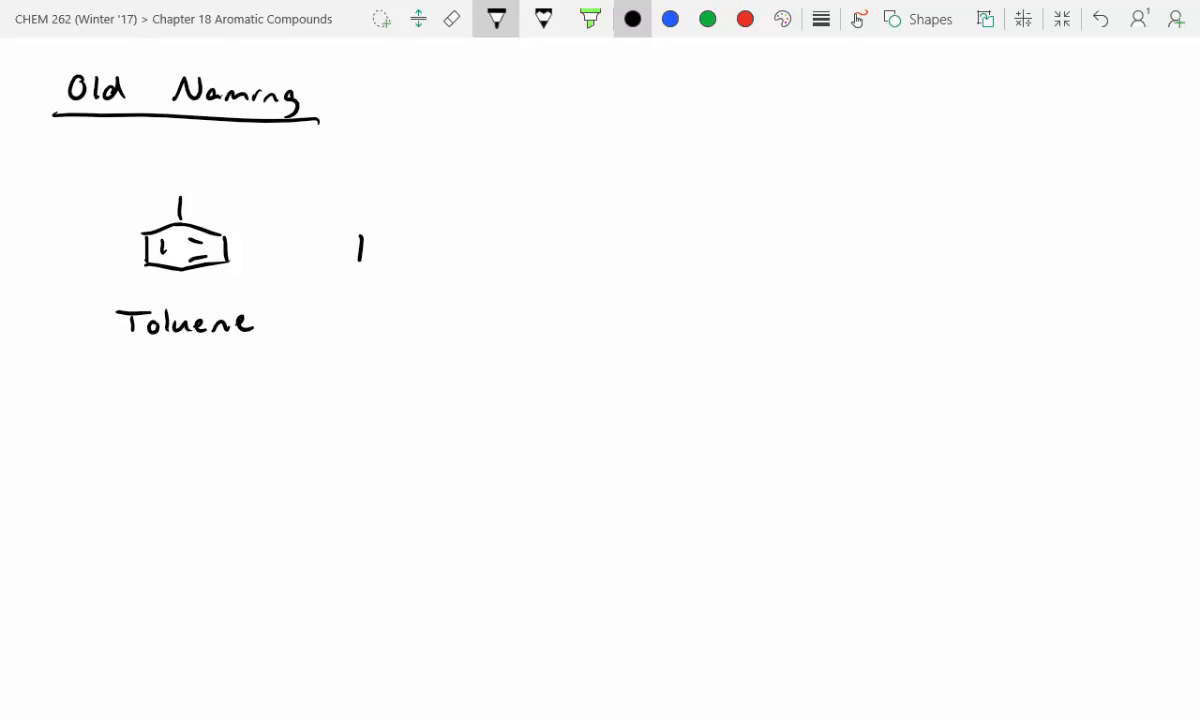
pyautogui.moveTo(355, 228); pyautogui.dragTo(445, 260)
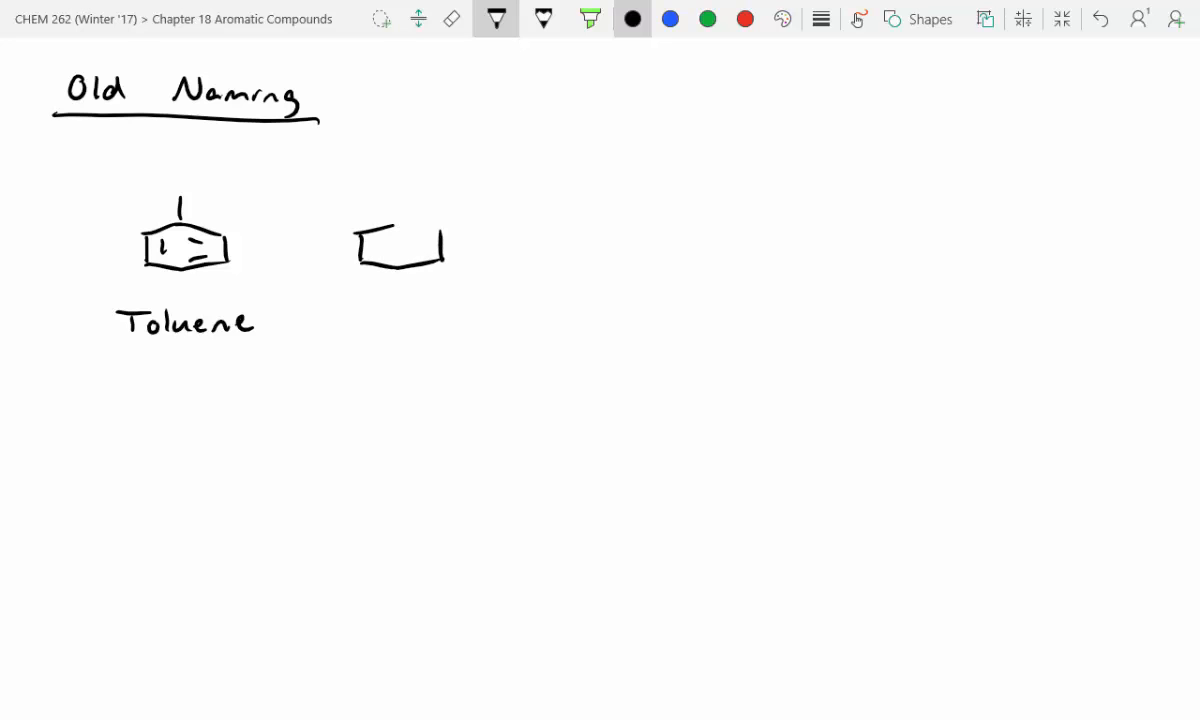
pyautogui.moveTo(400, 200); pyautogui.dragTo(410, 230)
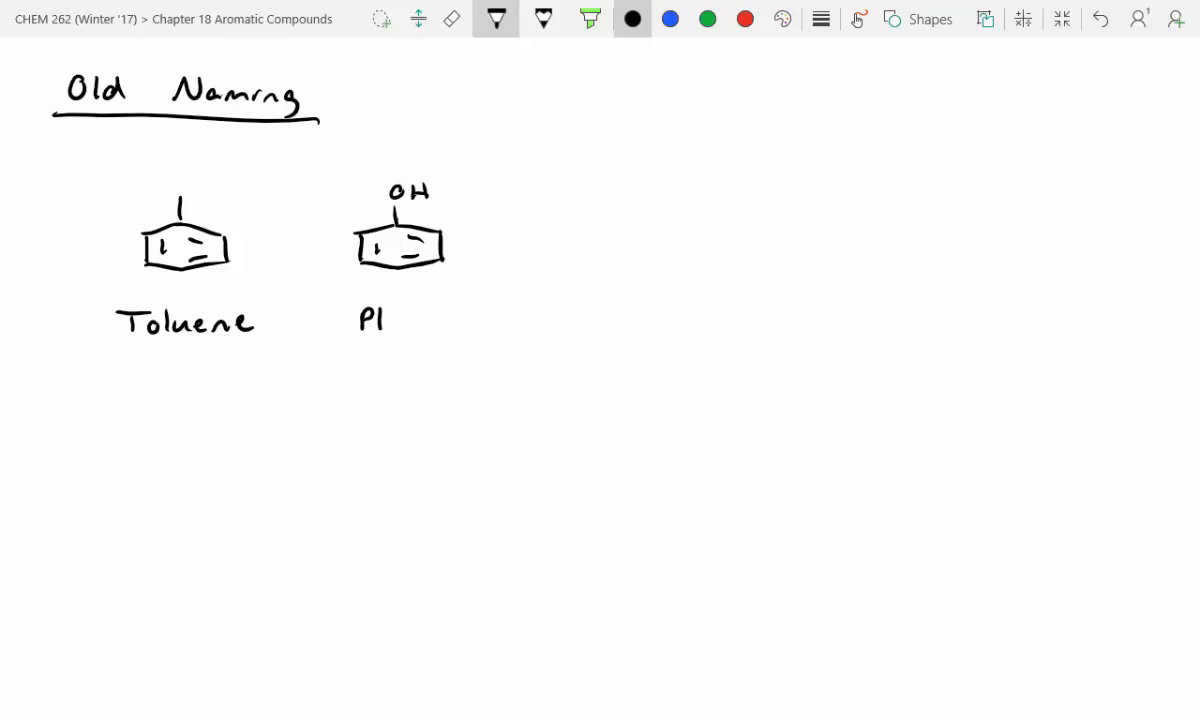
pyautogui.write('henol')
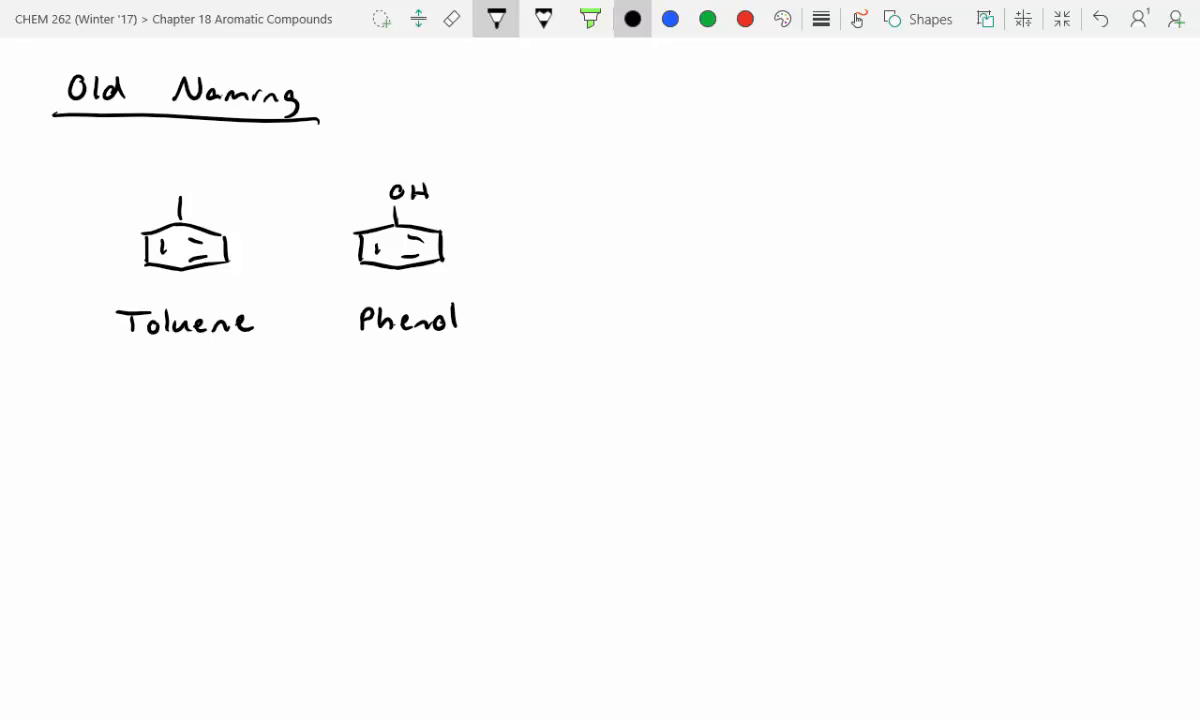
# Draw the anisole ring with its methoxy substituent and label it 'Anisole'.
pyautogui.moveTo(560, 230); pyautogui.dragTo(640, 265)
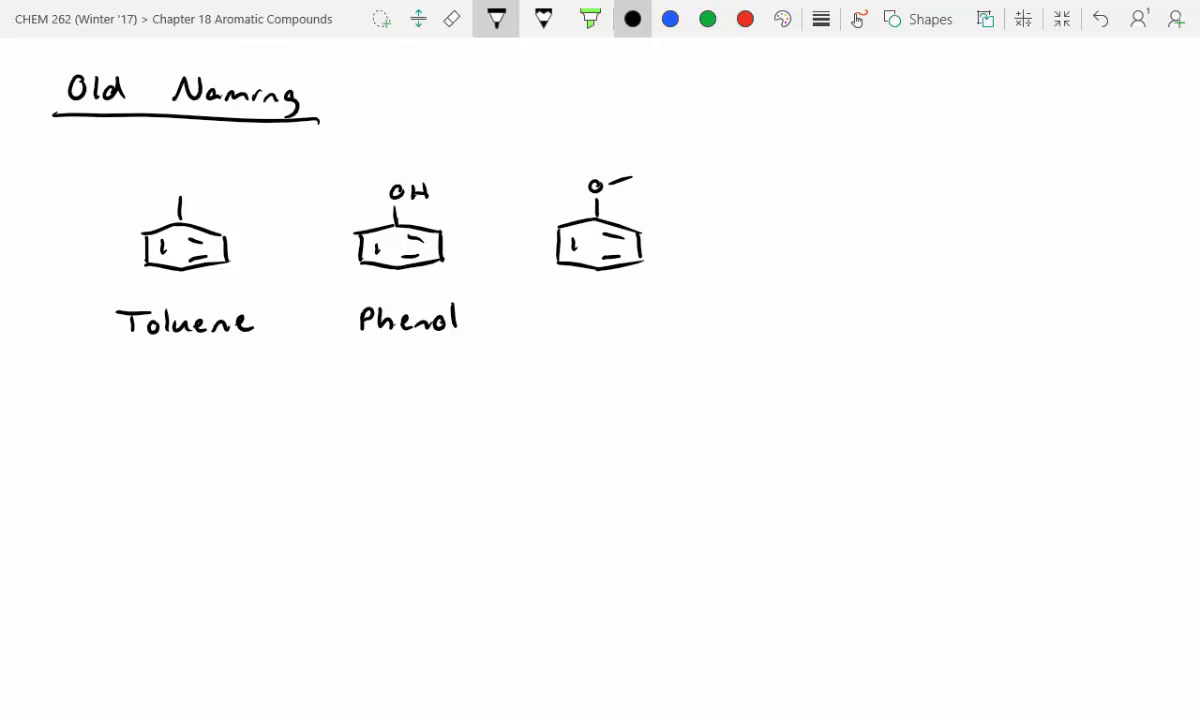
pyautogui.write('Ani')
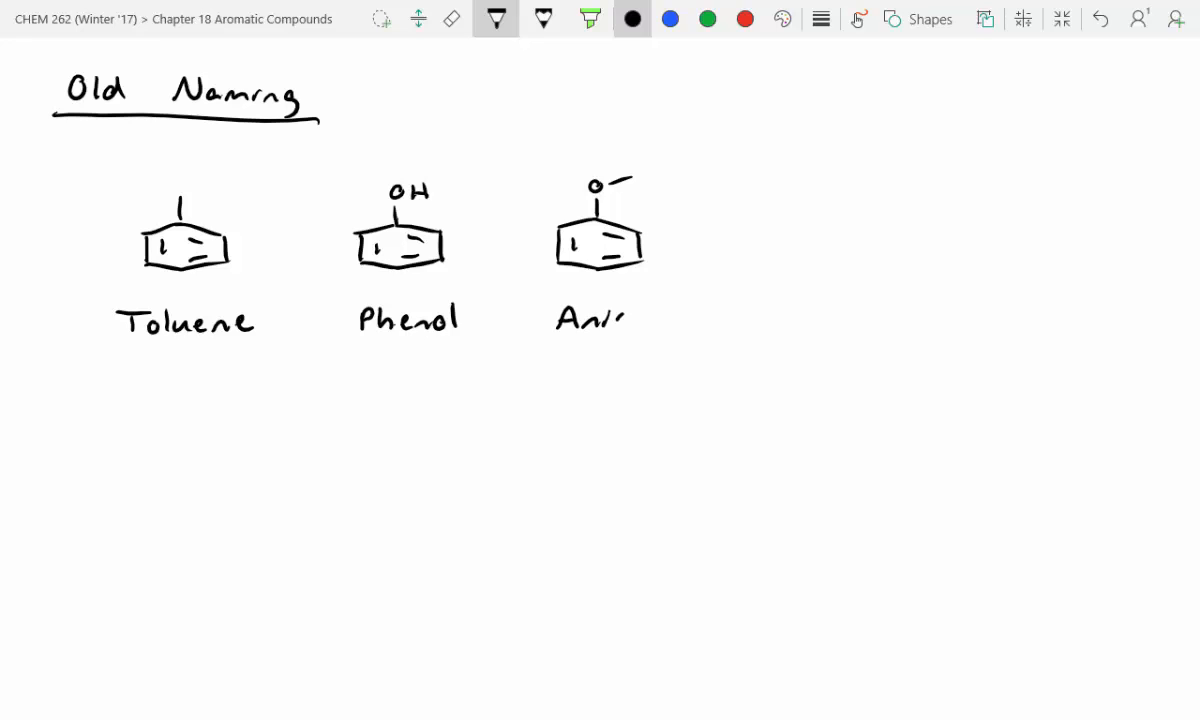
pyautogui.write('sole')
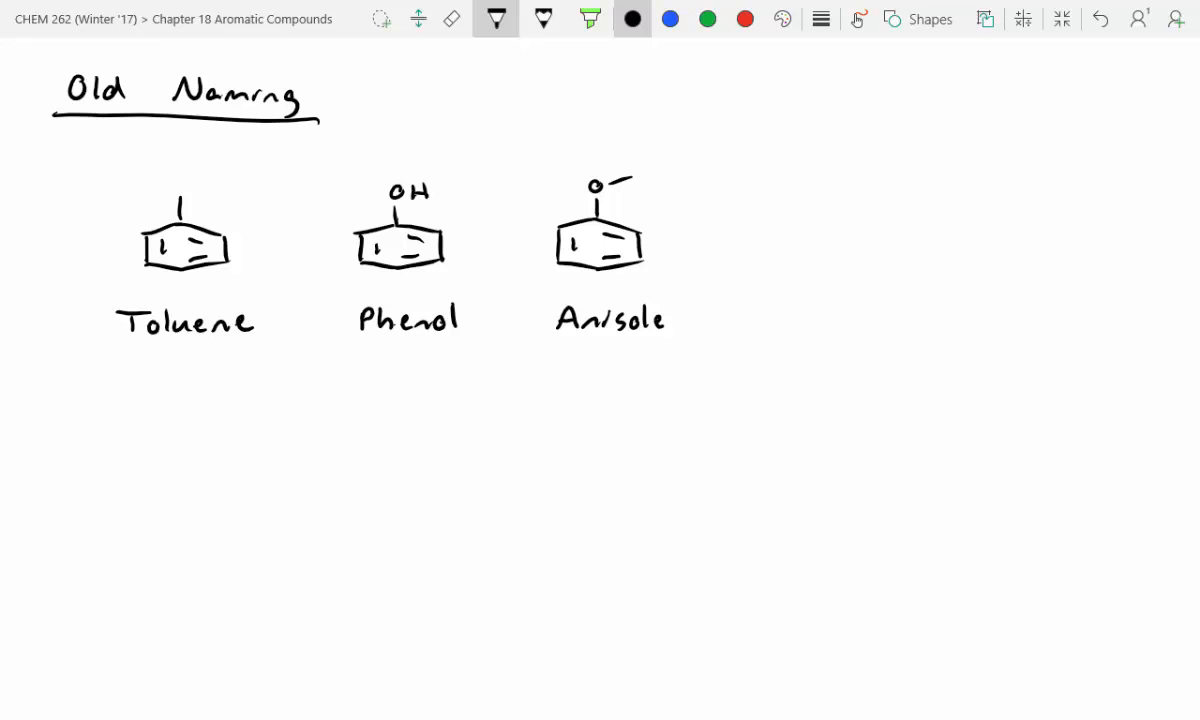
# Draw a ring with a carboxylic acid group and label it 'Benzoic Acid'.
pyautogui.moveTo(772, 235); pyautogui.dragTo(772, 262)
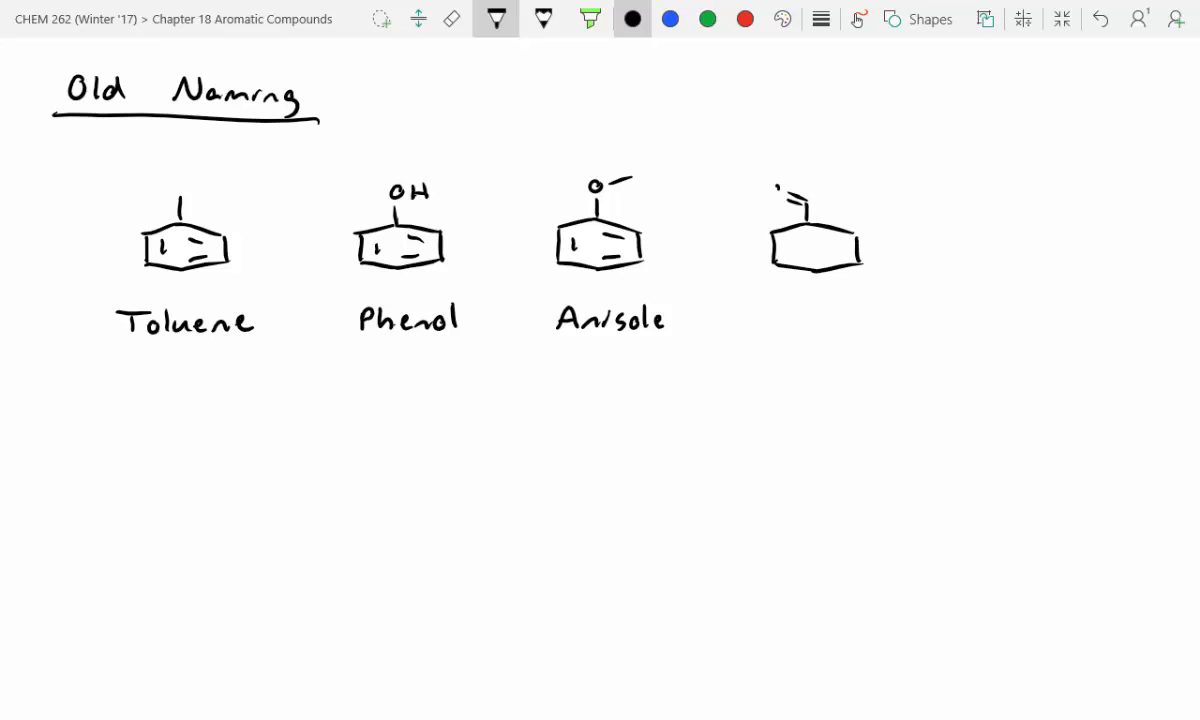
pyautogui.moveTo(800, 195); pyautogui.dragTo(870, 185)
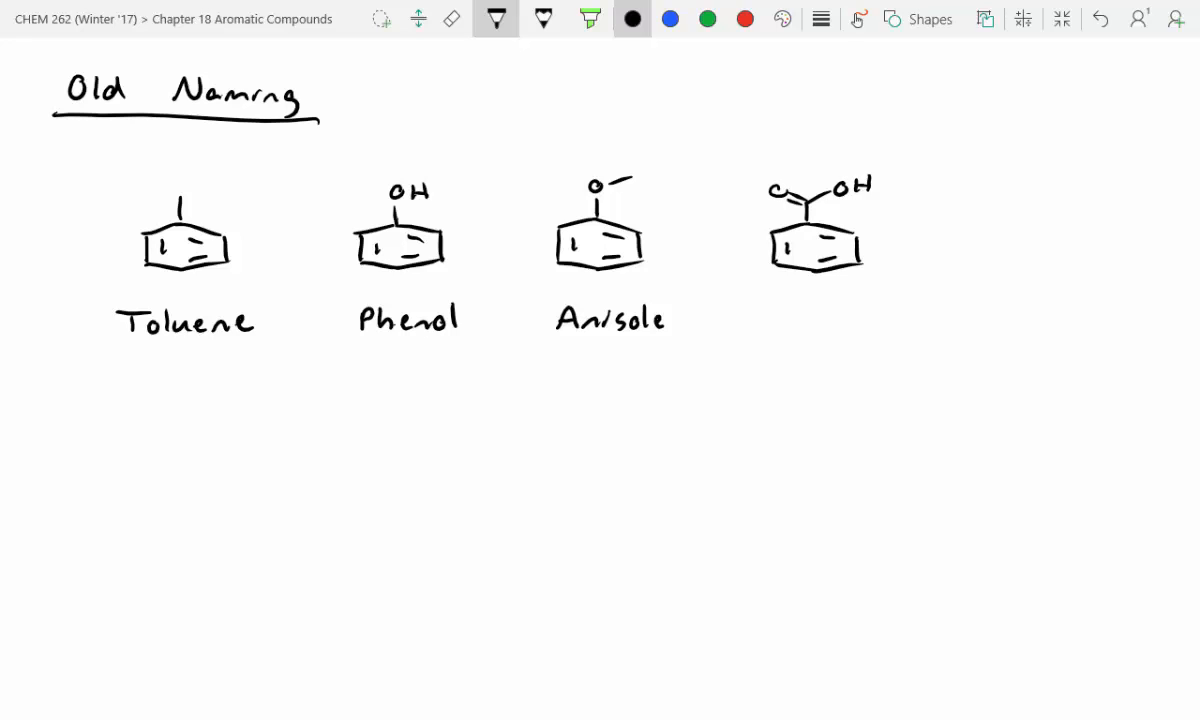
pyautogui.write('Benzoic')
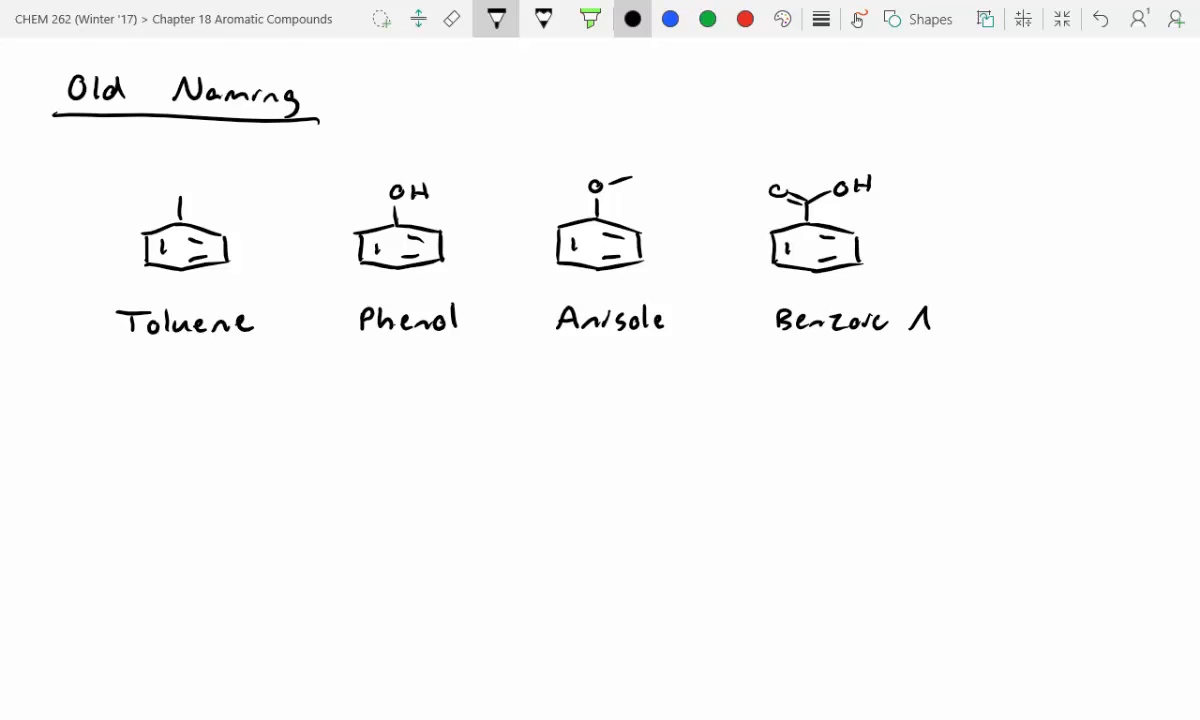
pyautogui.write('Acid')
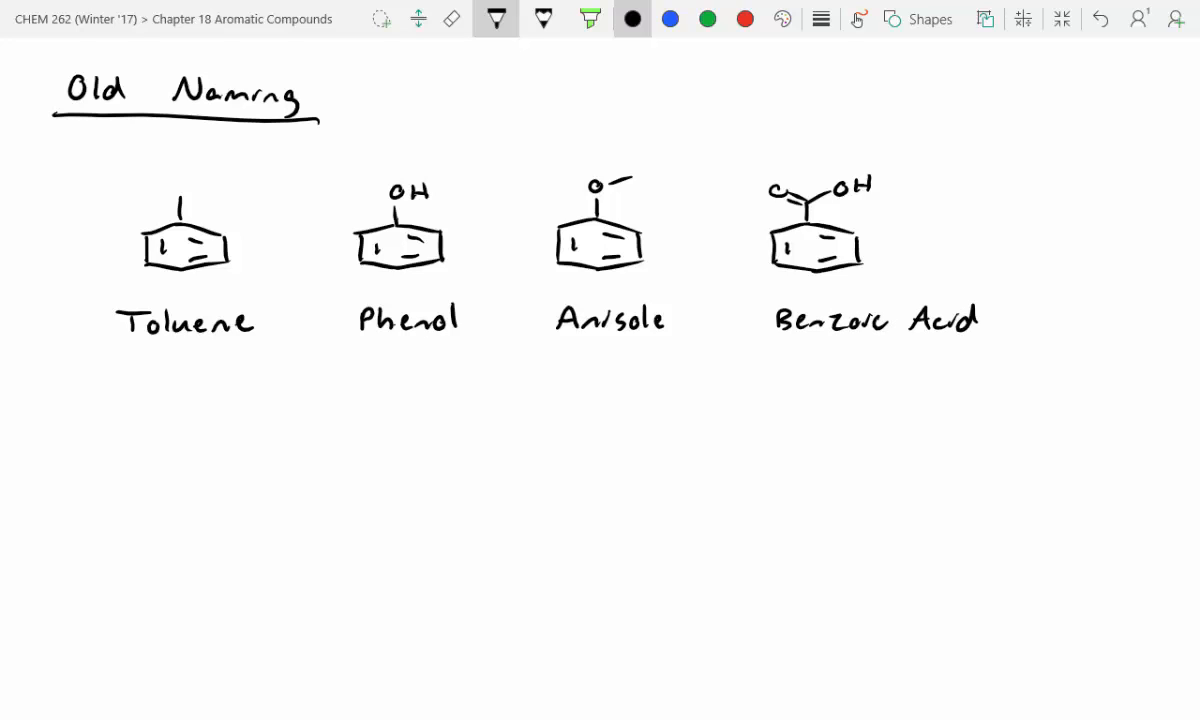
# Draw a ring with an aldehyde group labelled 'Benzaldehyde', then sketch a ketone-substituted ring beside it.
pyautogui.moveTo(146, 462); pyautogui.dragTo(147, 487)
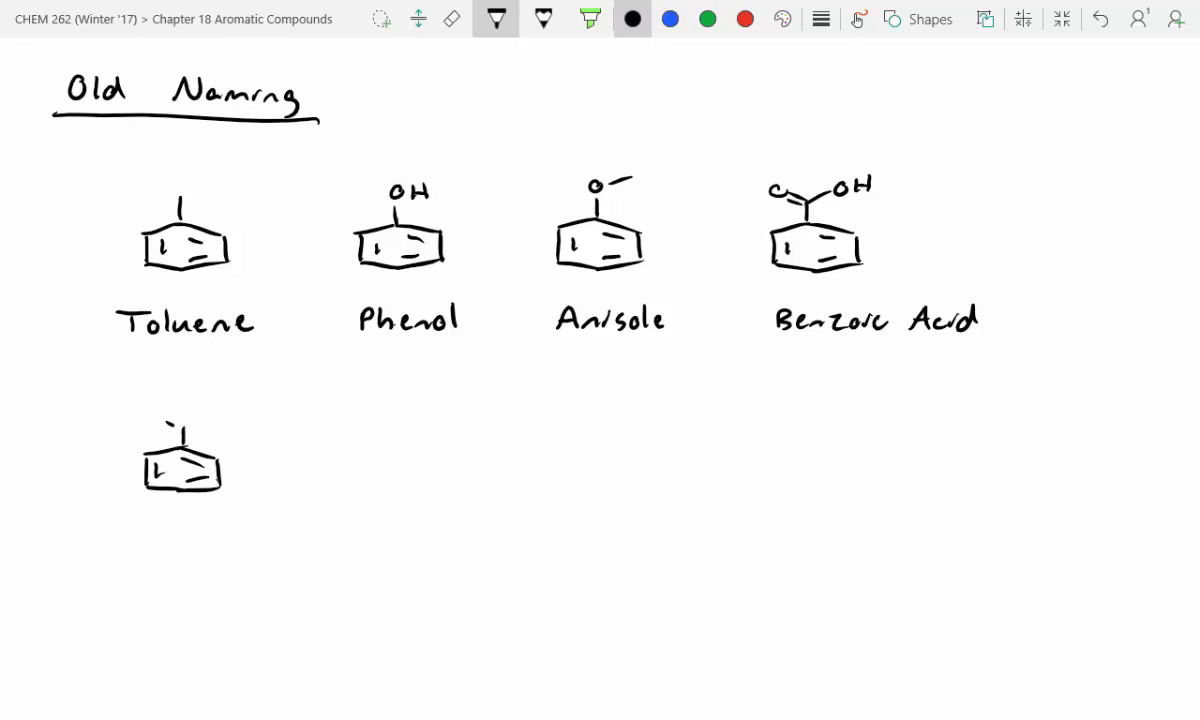
pyautogui.moveTo(155, 410); pyautogui.dragTo(225, 415)
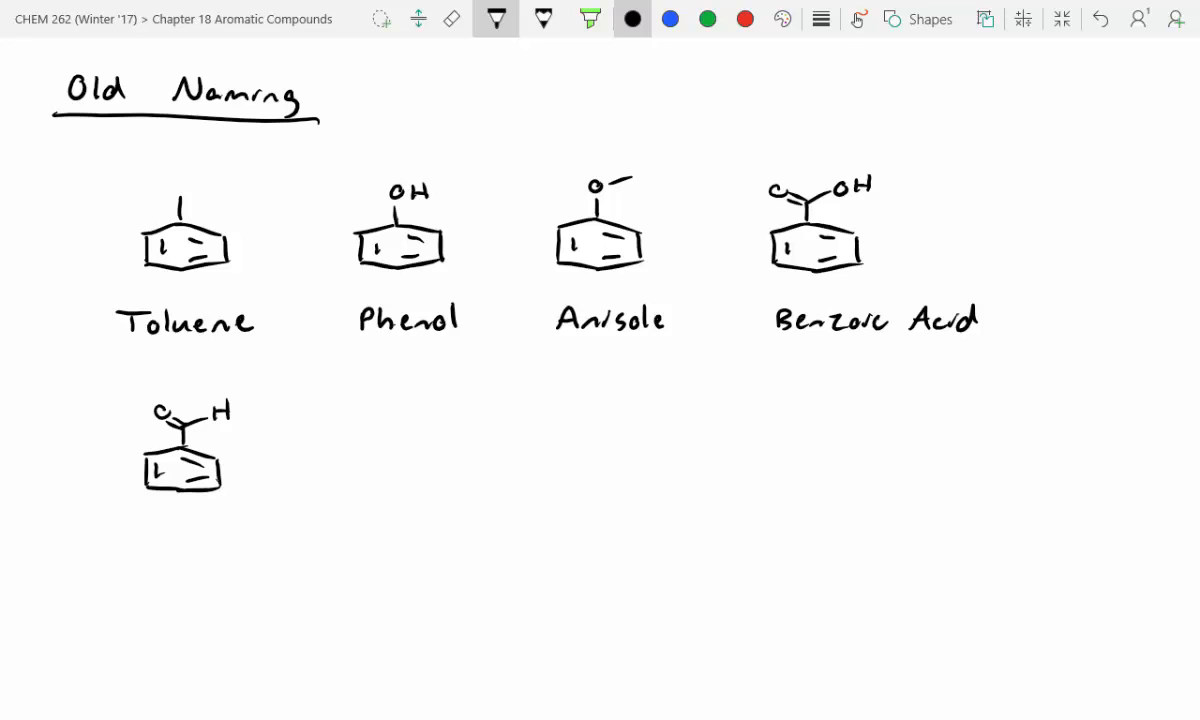
pyautogui.write('Benzaldeh')
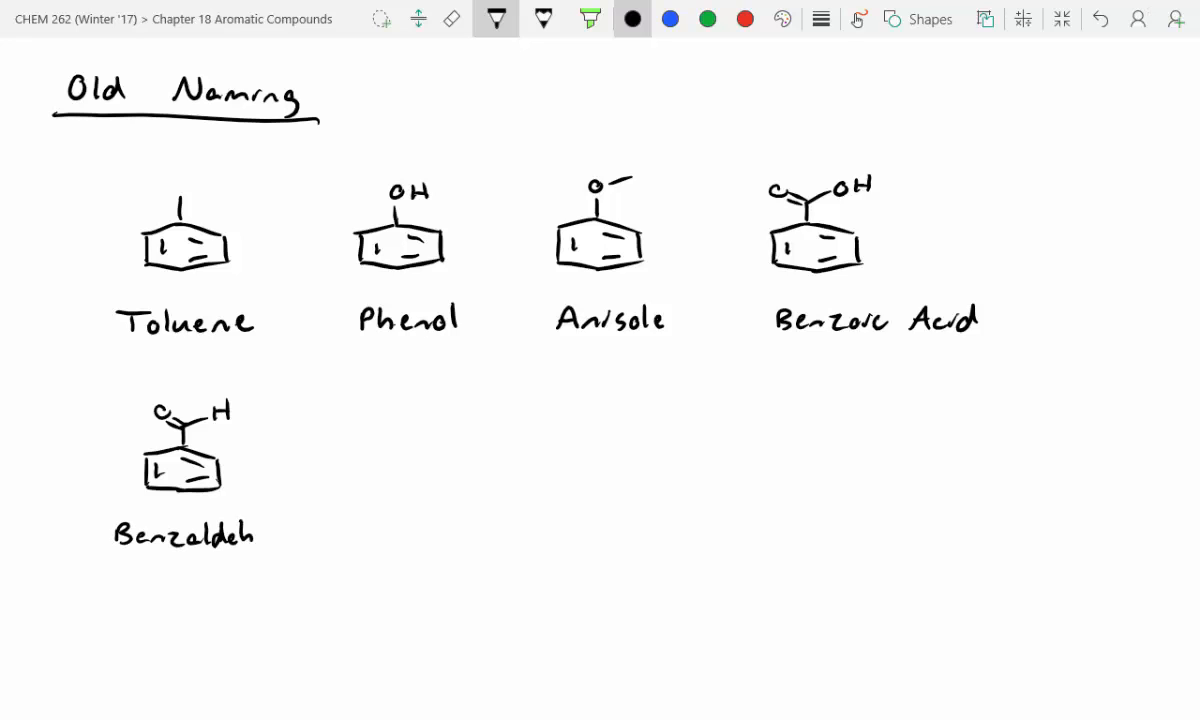
pyautogui.write('yde')
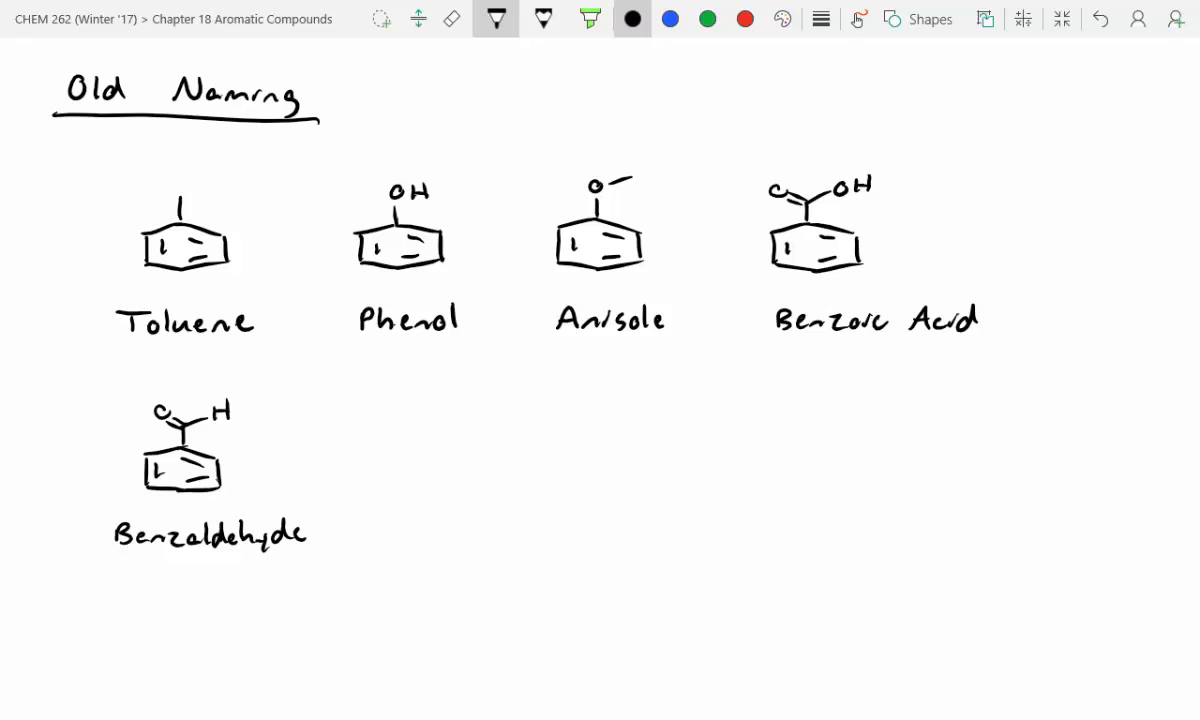
pyautogui.moveTo(375, 455); pyautogui.dragTo(455, 488)
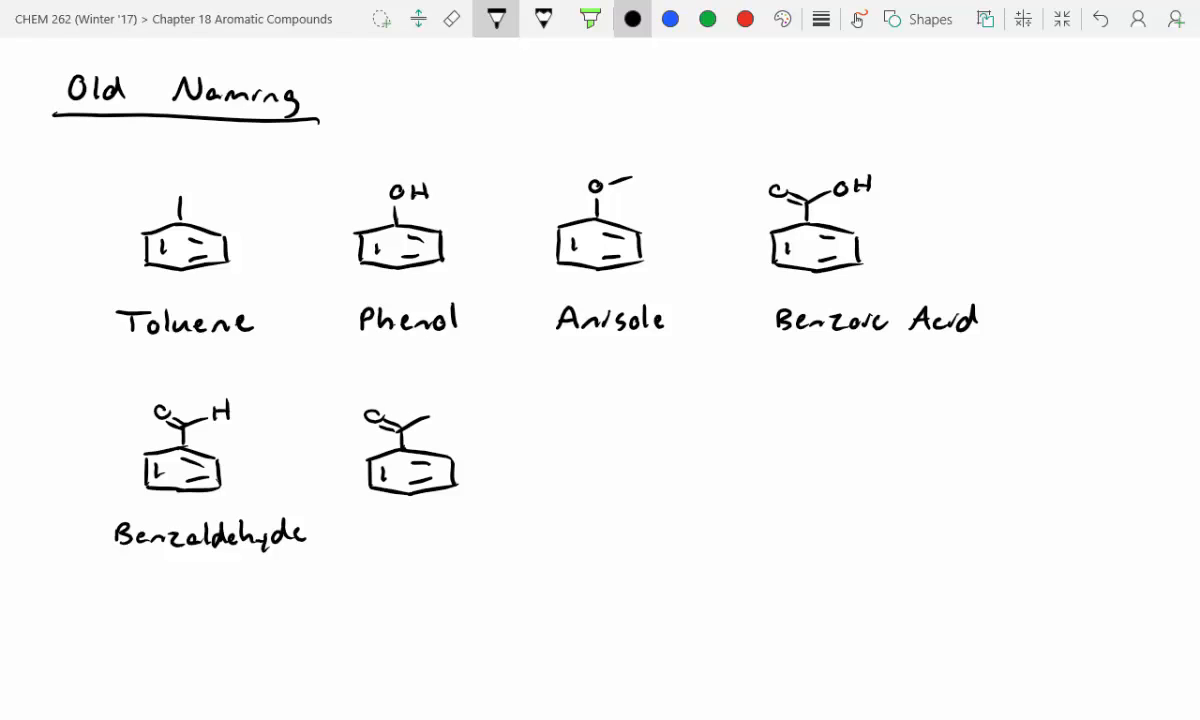
# Circle the acetyl group in blue tagged 'Acetate', then label the compound 'Acetophenone' in black.
pyautogui.click(708, 18)
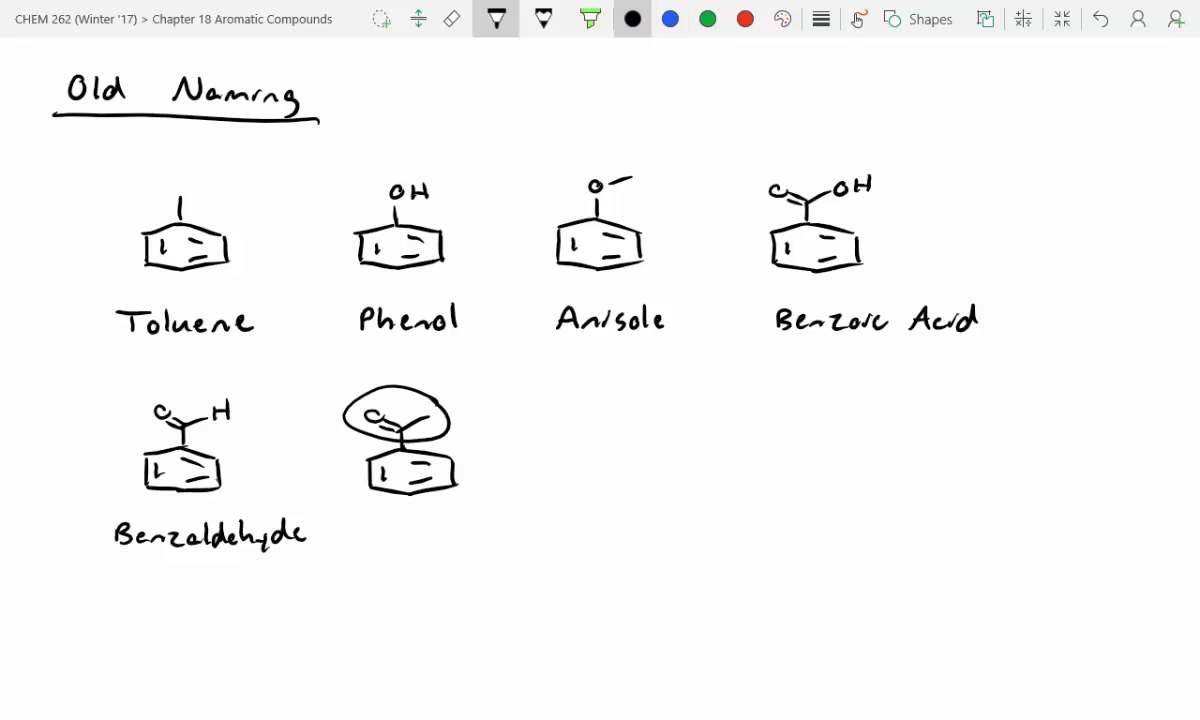
pyautogui.click(669, 18)
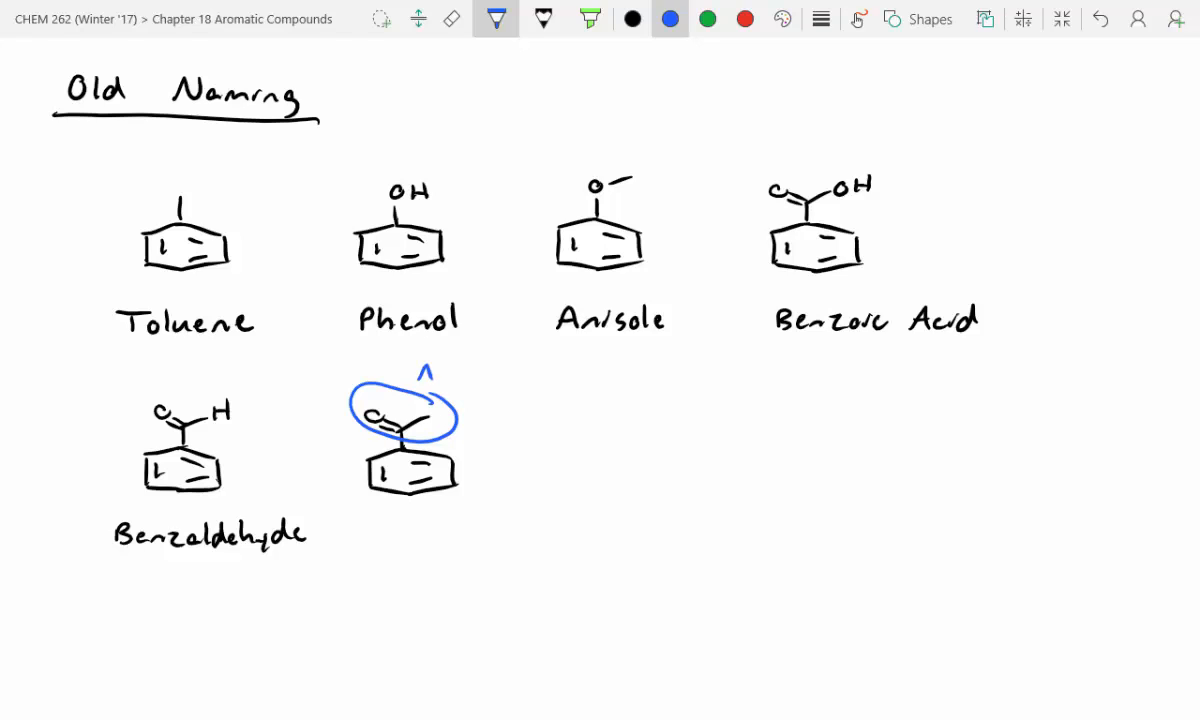
pyautogui.write('Acetal')
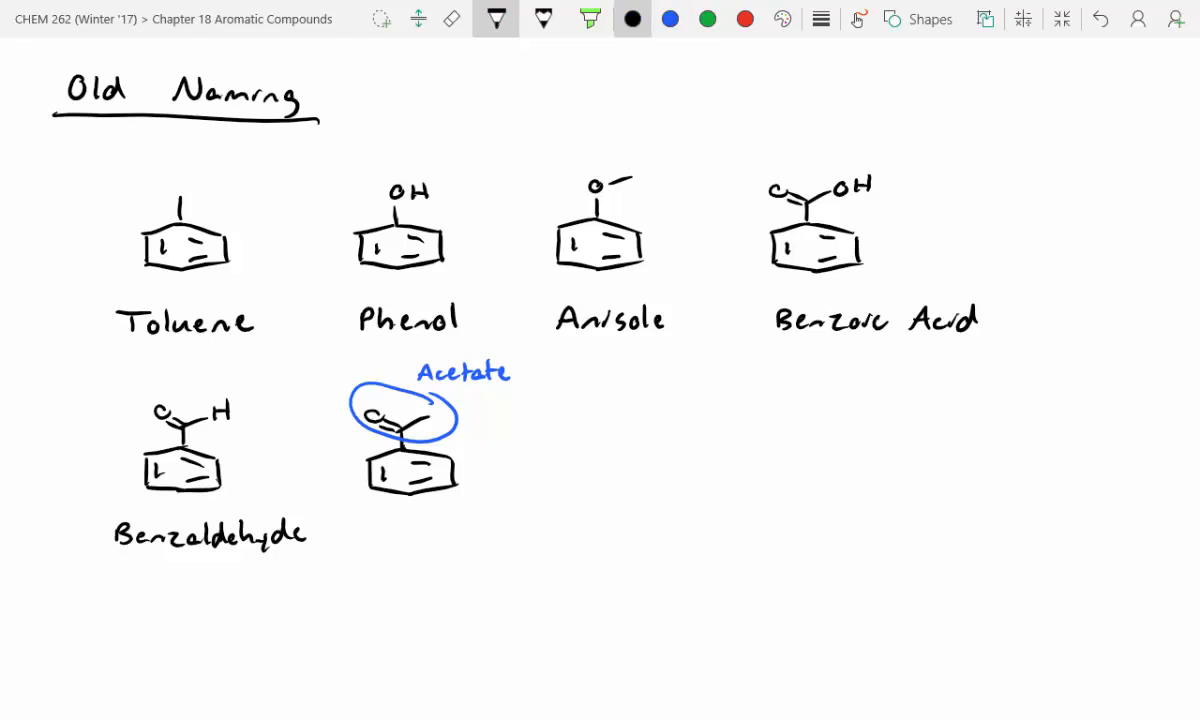
pyautogui.write('Acet.')
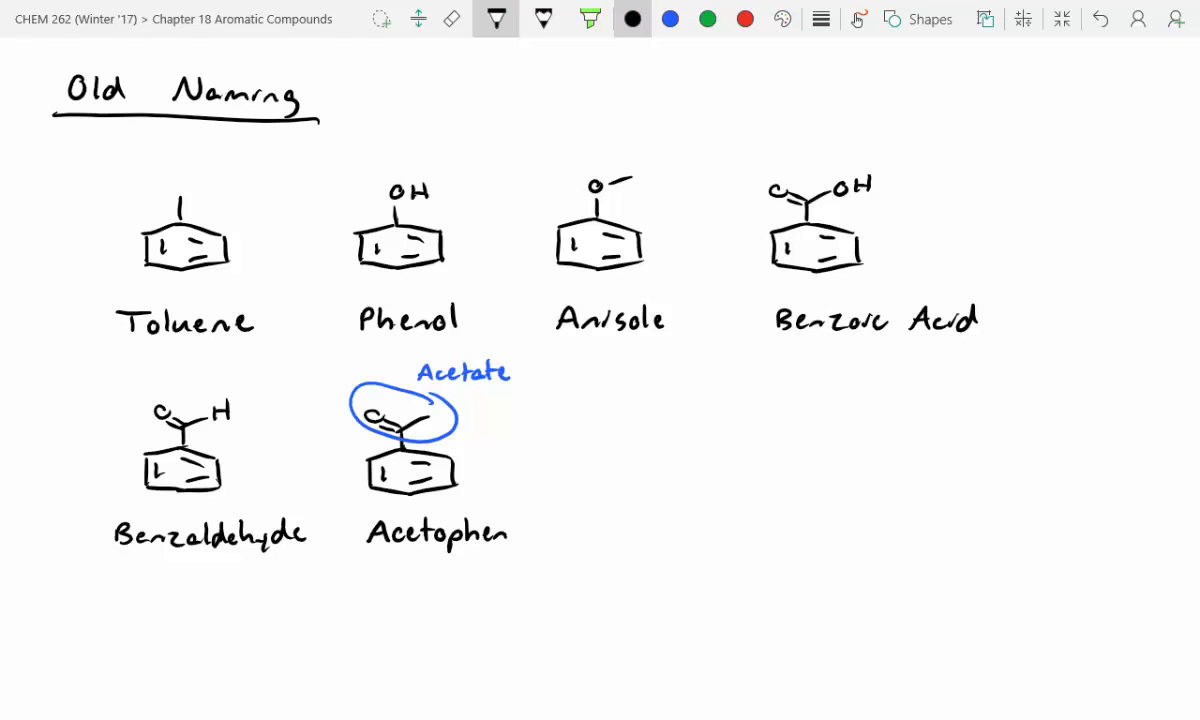
pyautogui.write('one')
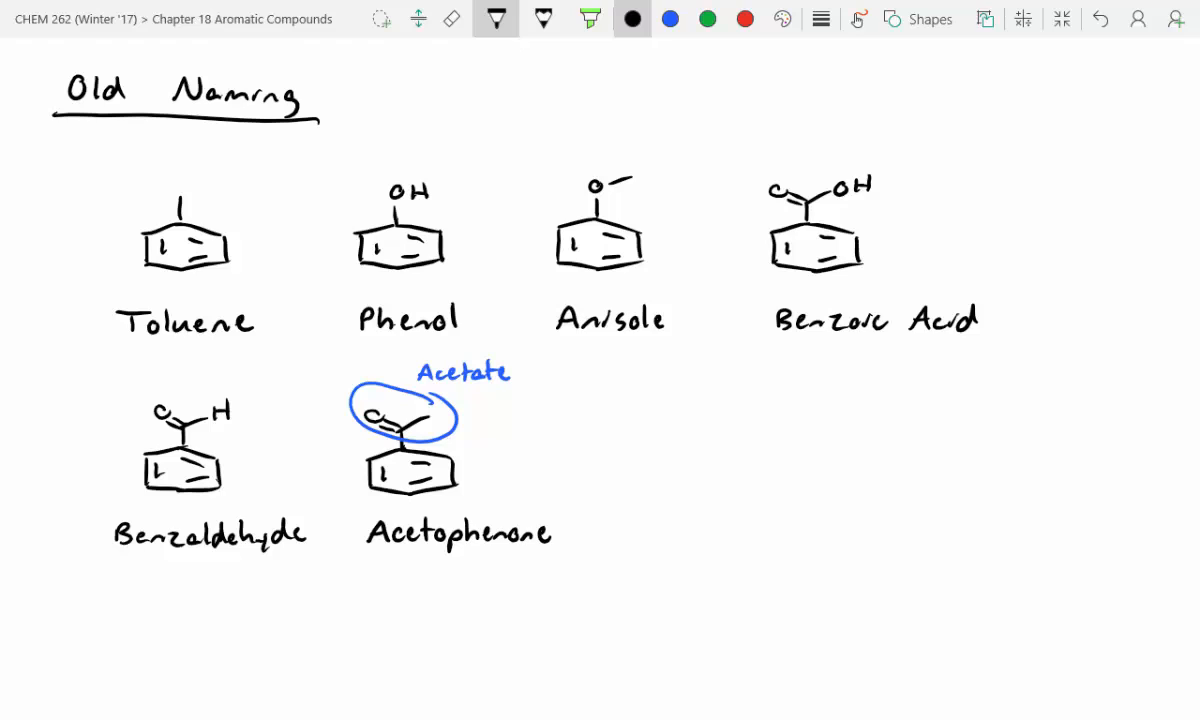
# Draw a ring with a vinyl group and label it 'Styrene'.
pyautogui.moveTo(590, 465); pyautogui.dragTo(630, 490)
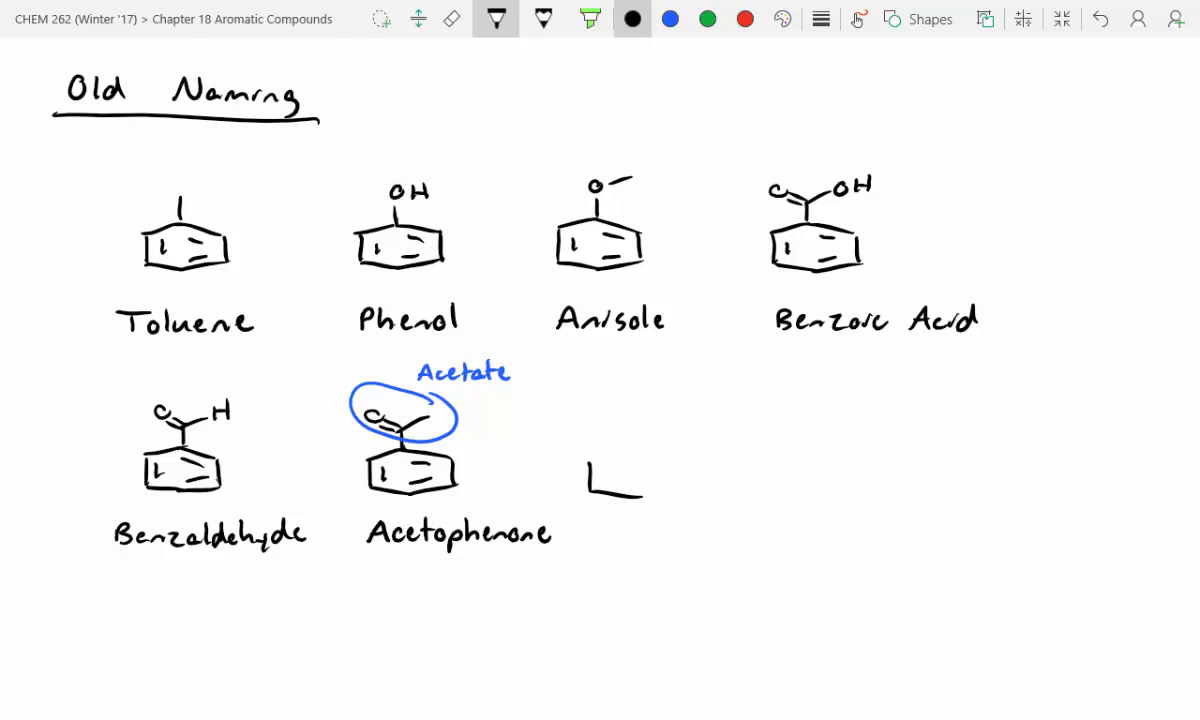
pyautogui.moveTo(590, 460); pyautogui.dragTo(675, 490)
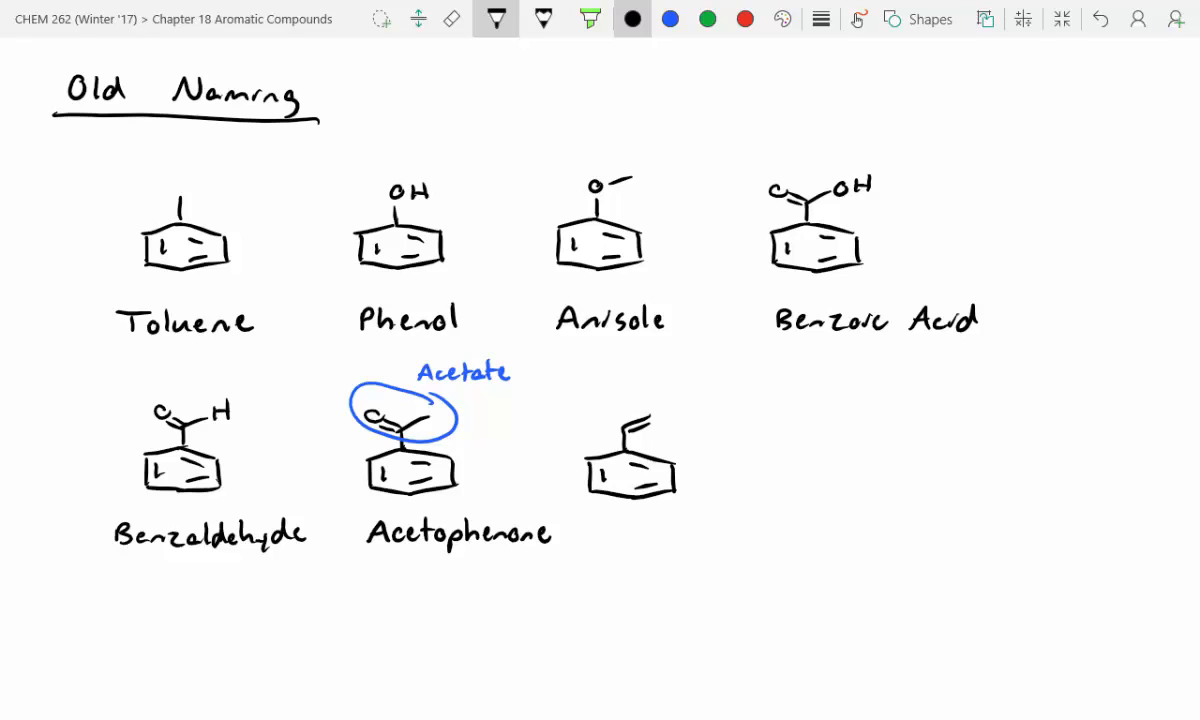
pyautogui.write('S')
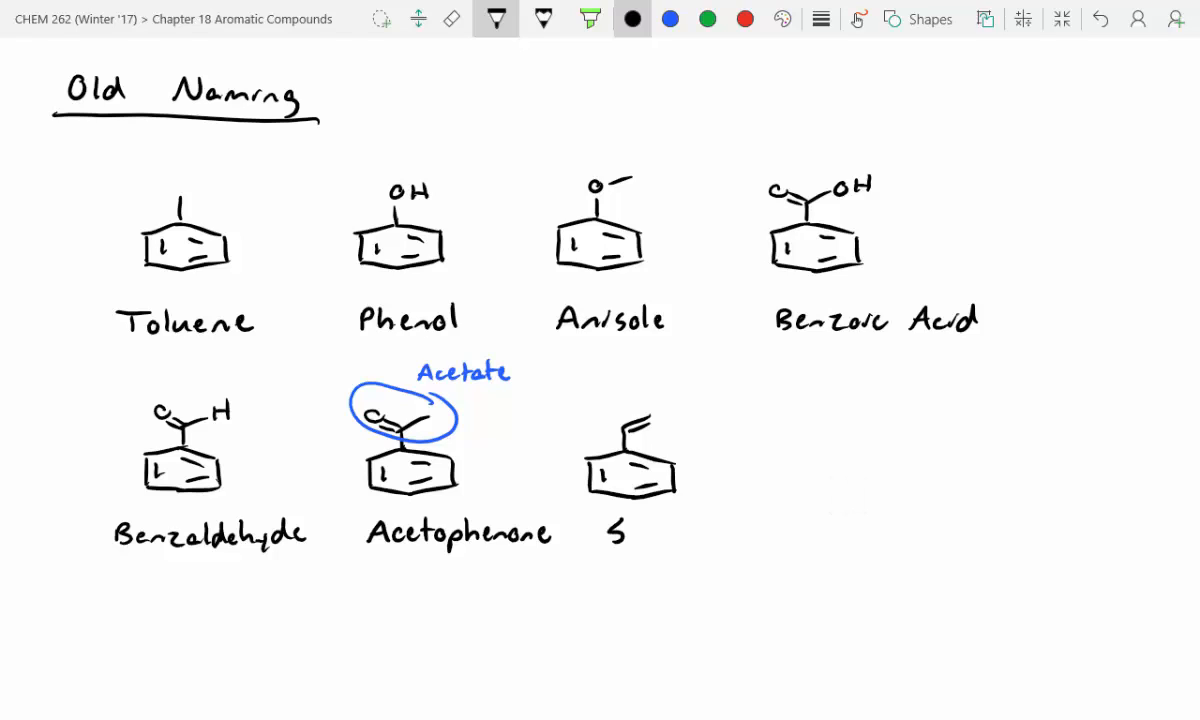
pyautogui.write('Styrene')
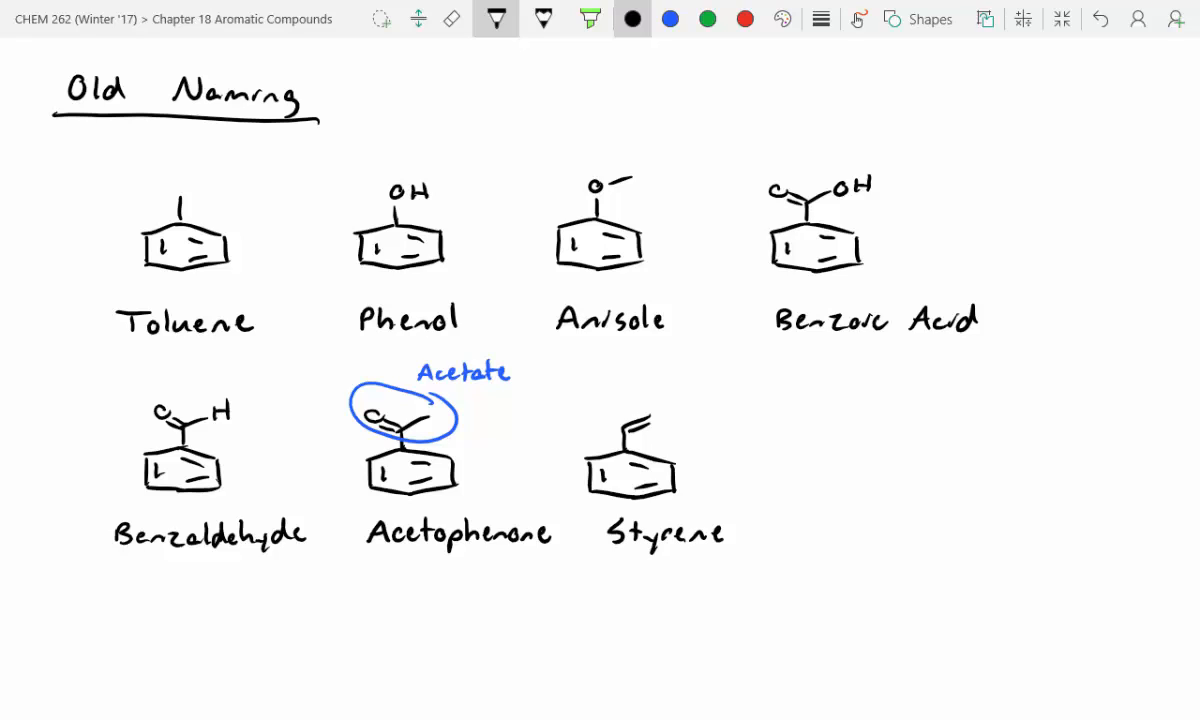
# Draw a ring with an NH2 group labelled 'Aniline', then add a green brace beside all structures.
pyautogui.moveTo(800, 465); pyautogui.dragTo(890, 485)
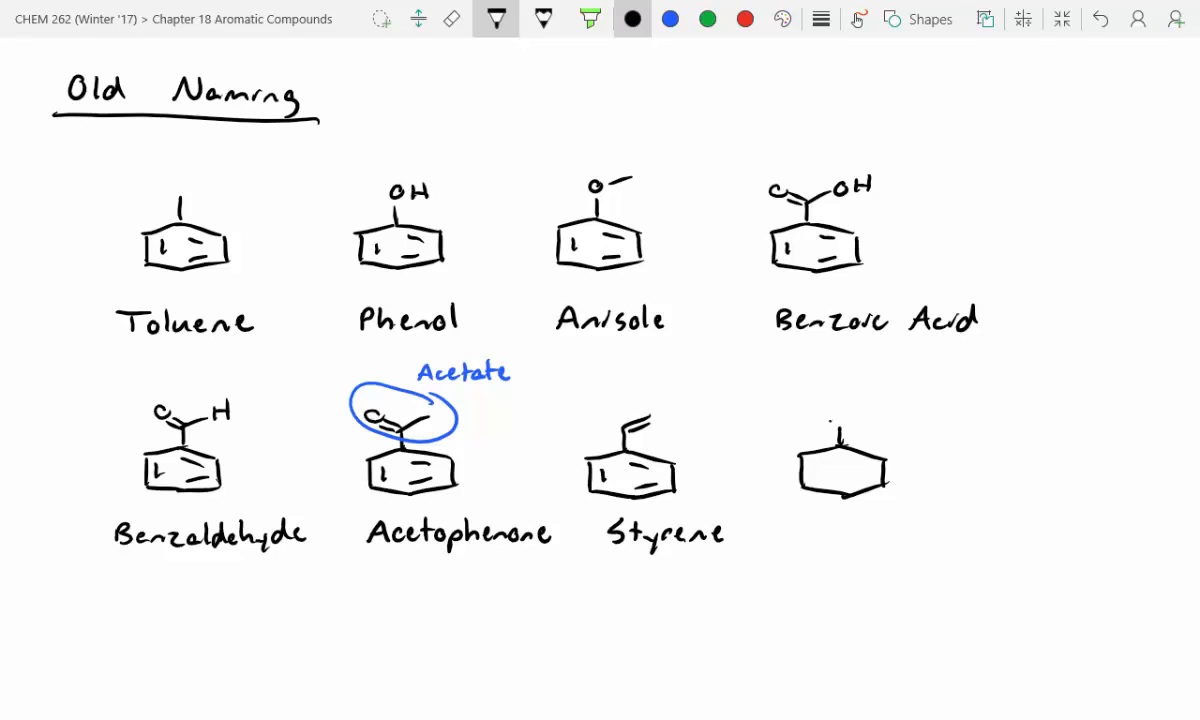
pyautogui.write('NH2')
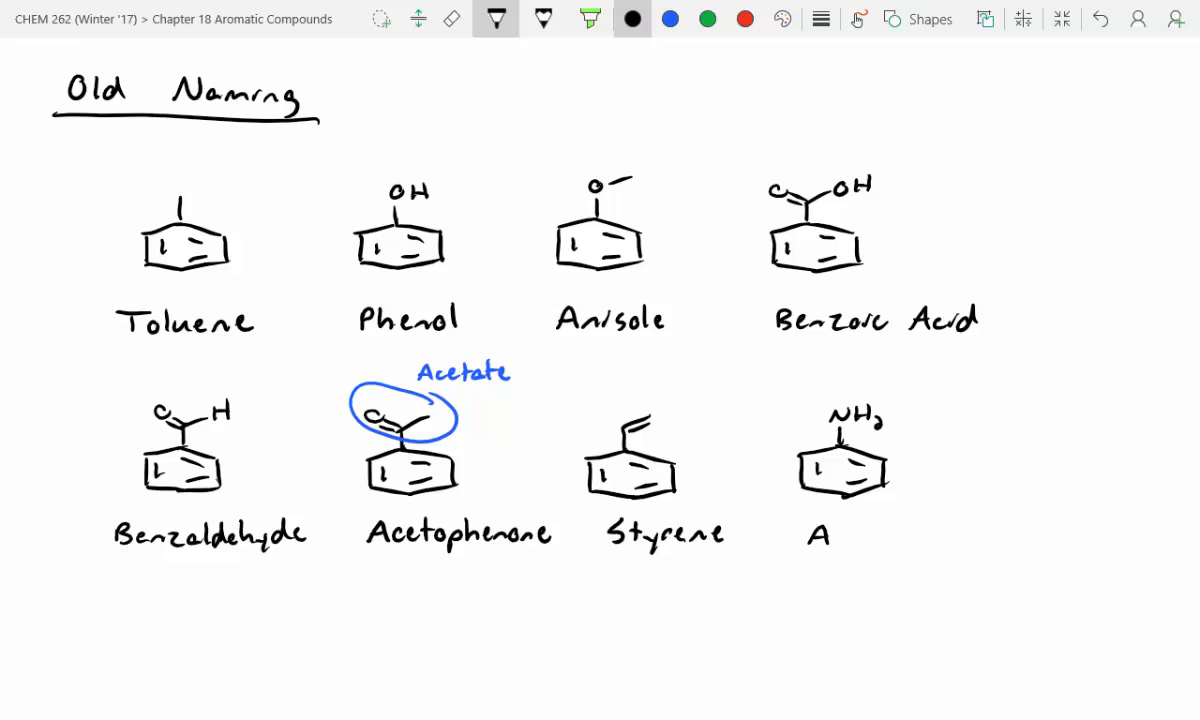
pyautogui.write('Aniline')
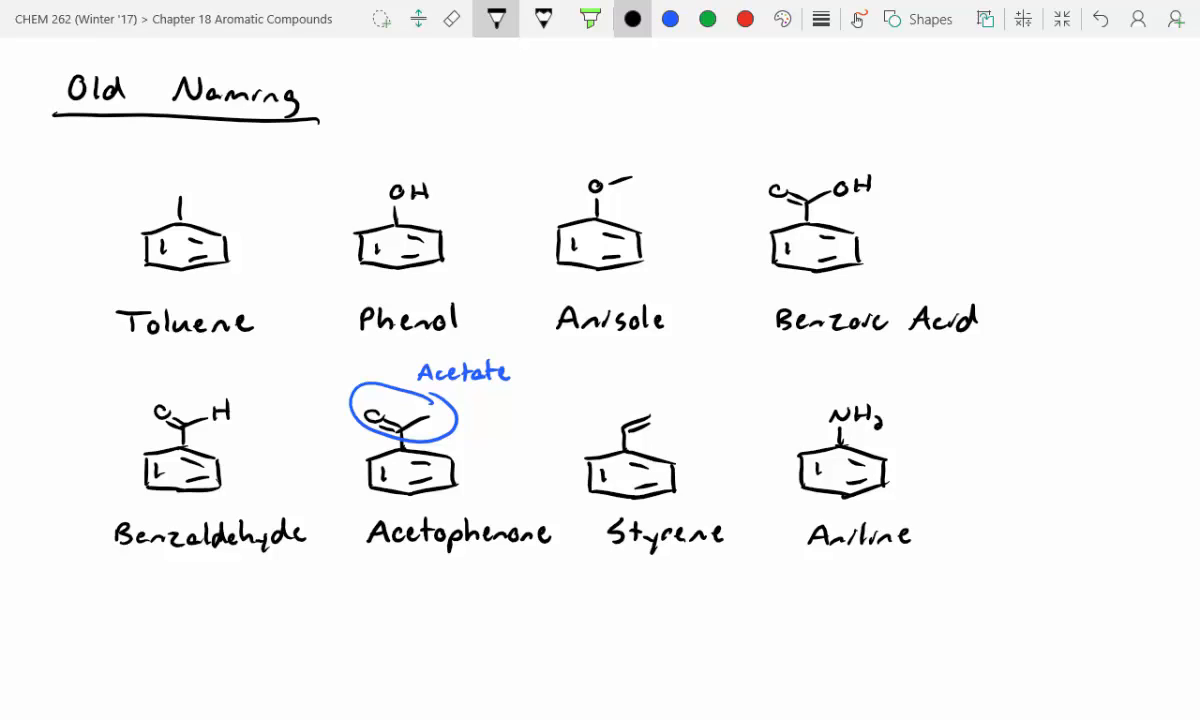
pyautogui.moveTo(937, 125); pyautogui.dragTo(947, 585)
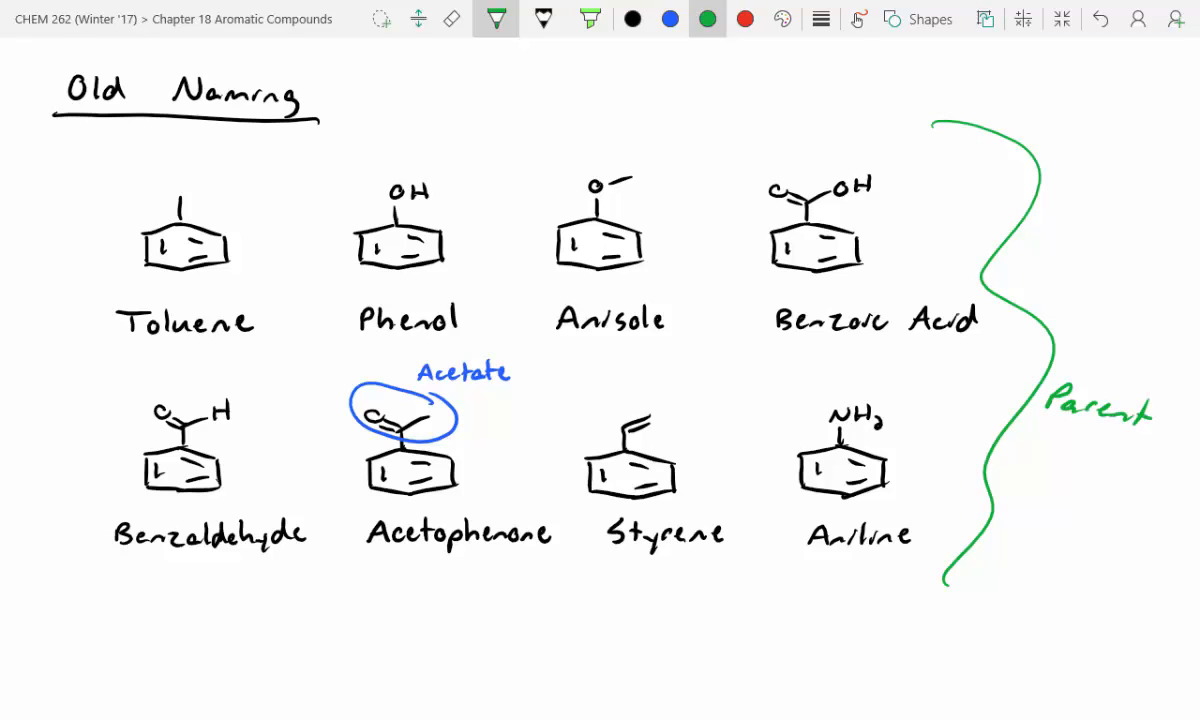
# Label the green brace 'Parent' and switch the pen back to black.
pyautogui.click(670, 18)
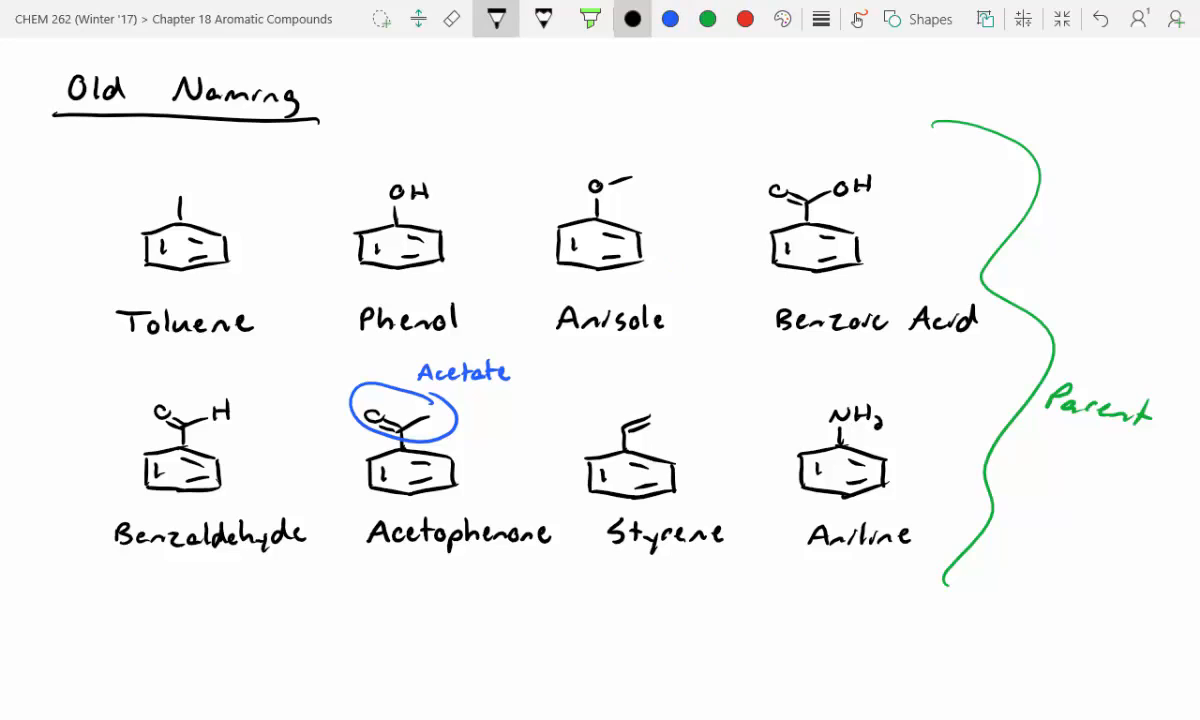
# Draw a toluene ring with CH3 and three NO2 groups under Ex:, then number its carbons 1–6 in green.
pyautogui.scroll(-3)
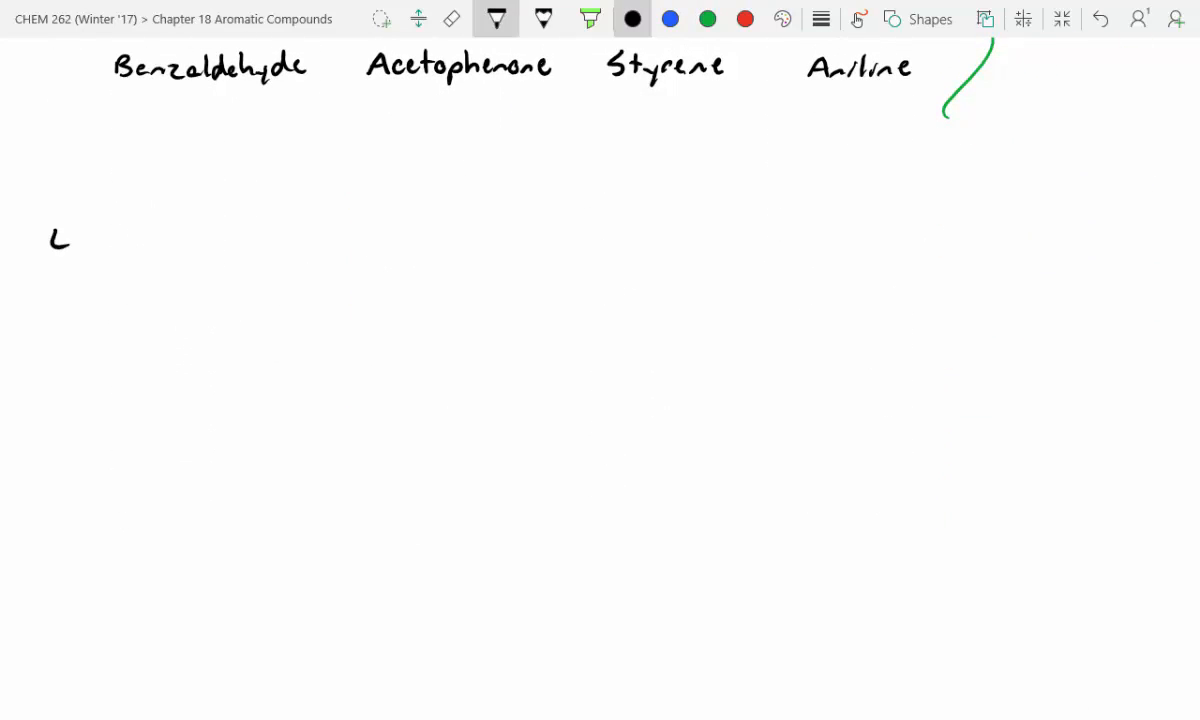
pyautogui.write('Ex:')
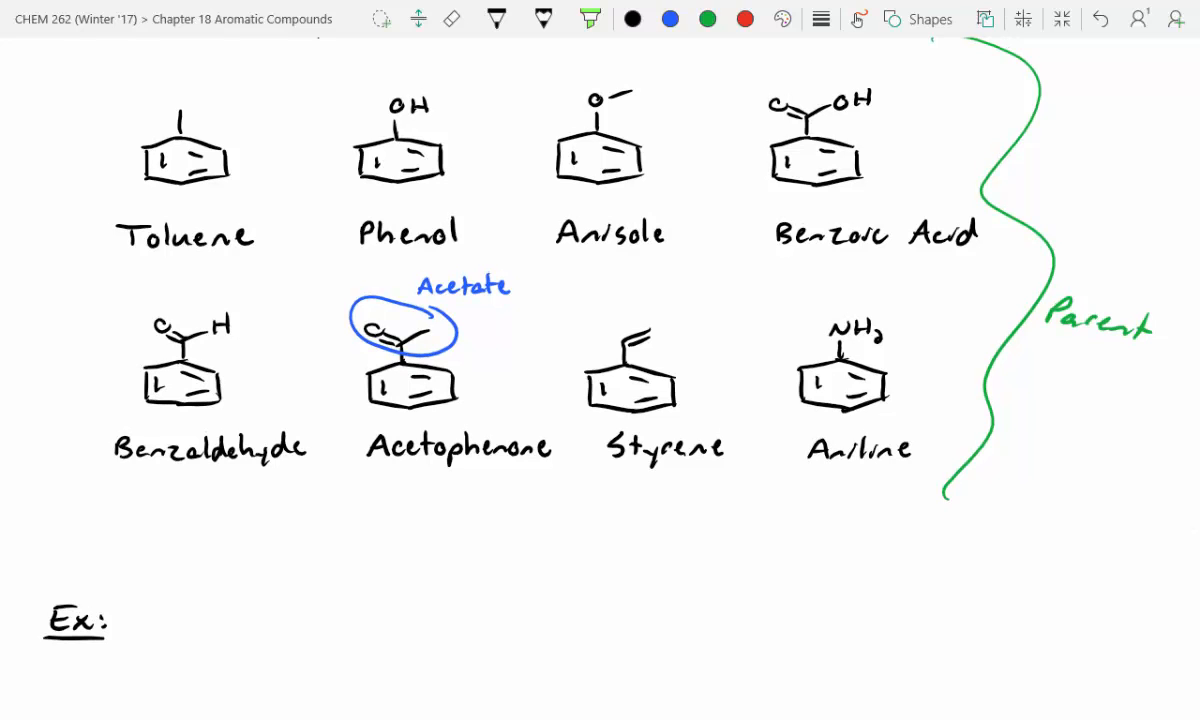
pyautogui.scroll(-3)
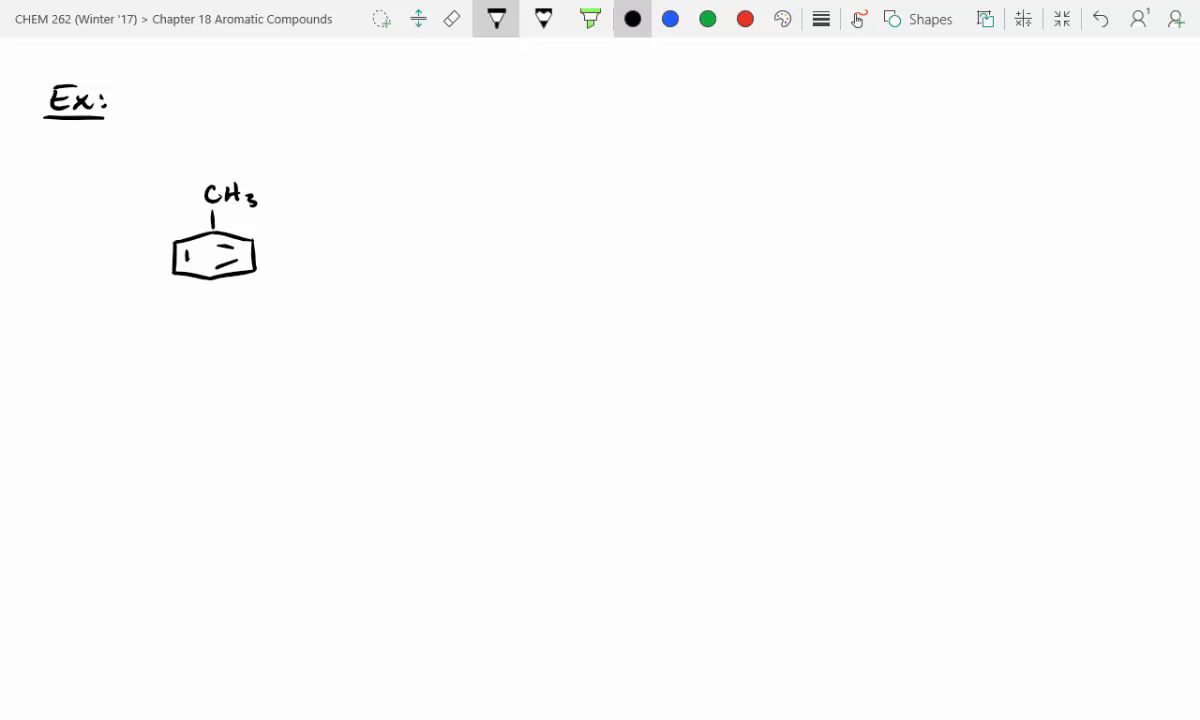
pyautogui.moveTo(265, 235); pyautogui.dragTo(315, 220)
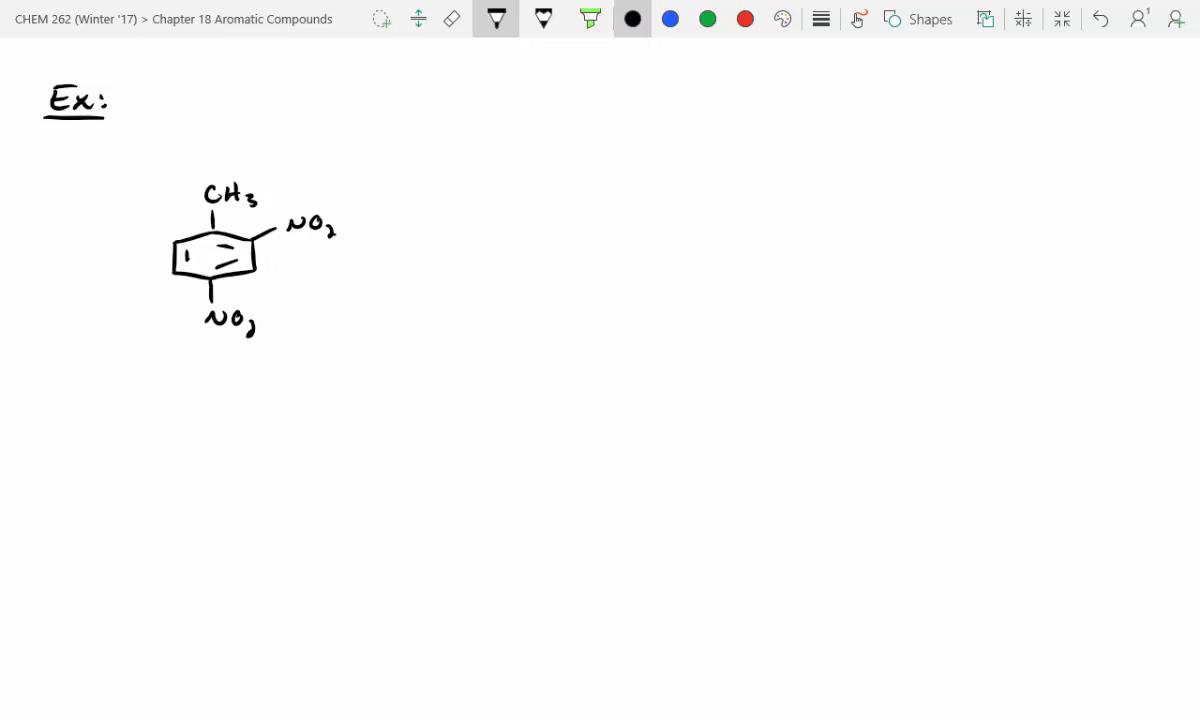
pyautogui.moveTo(155, 235); pyautogui.dragTo(100, 225)
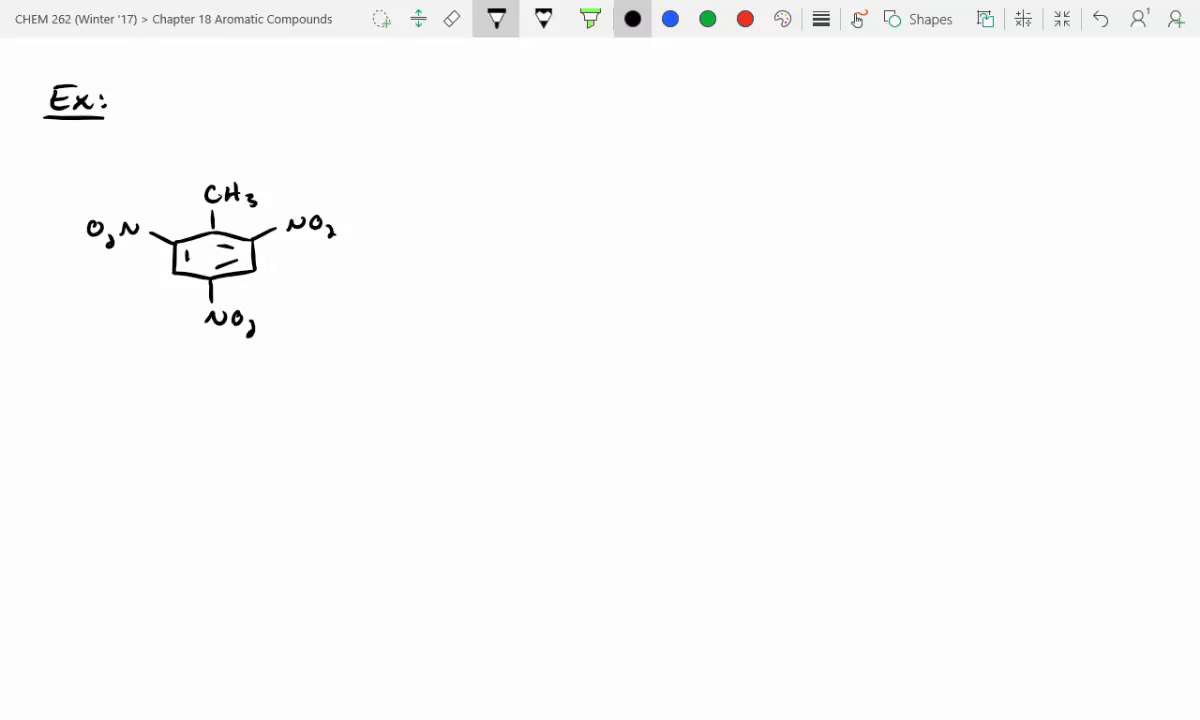
pyautogui.click(707, 18)
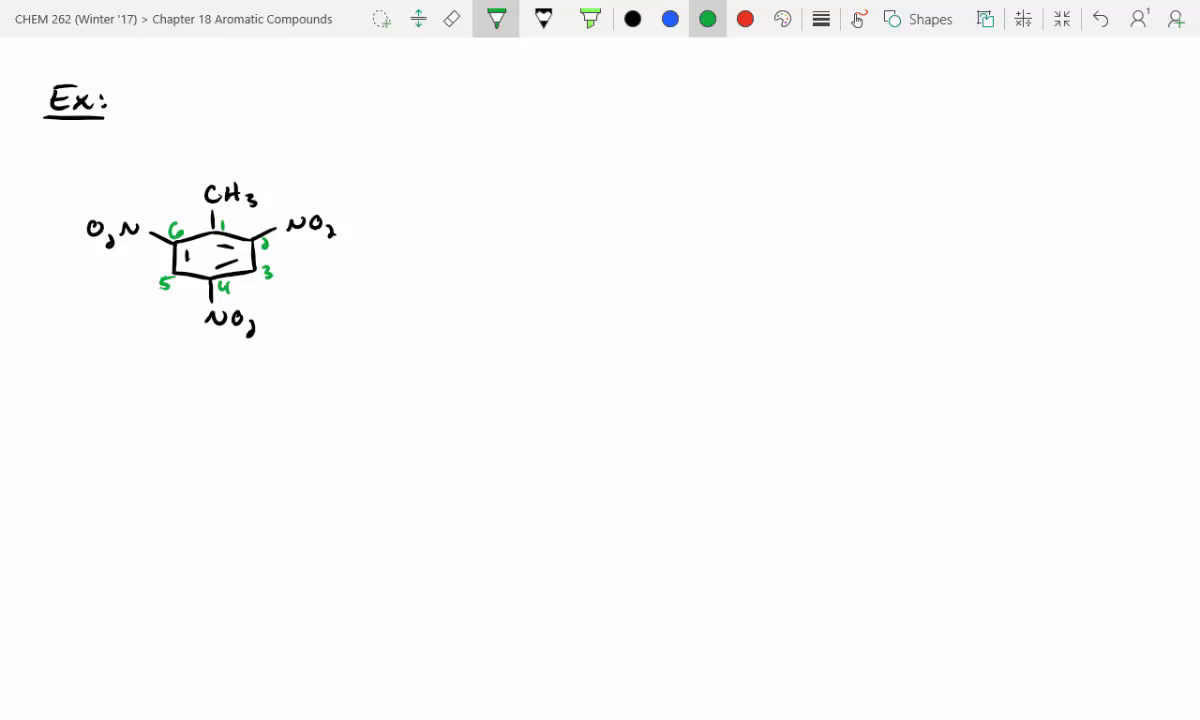
# Write 2,4,6-trinitrotoluene in blue beside the structure and underline its prefixes in black.
pyautogui.click(669, 18)
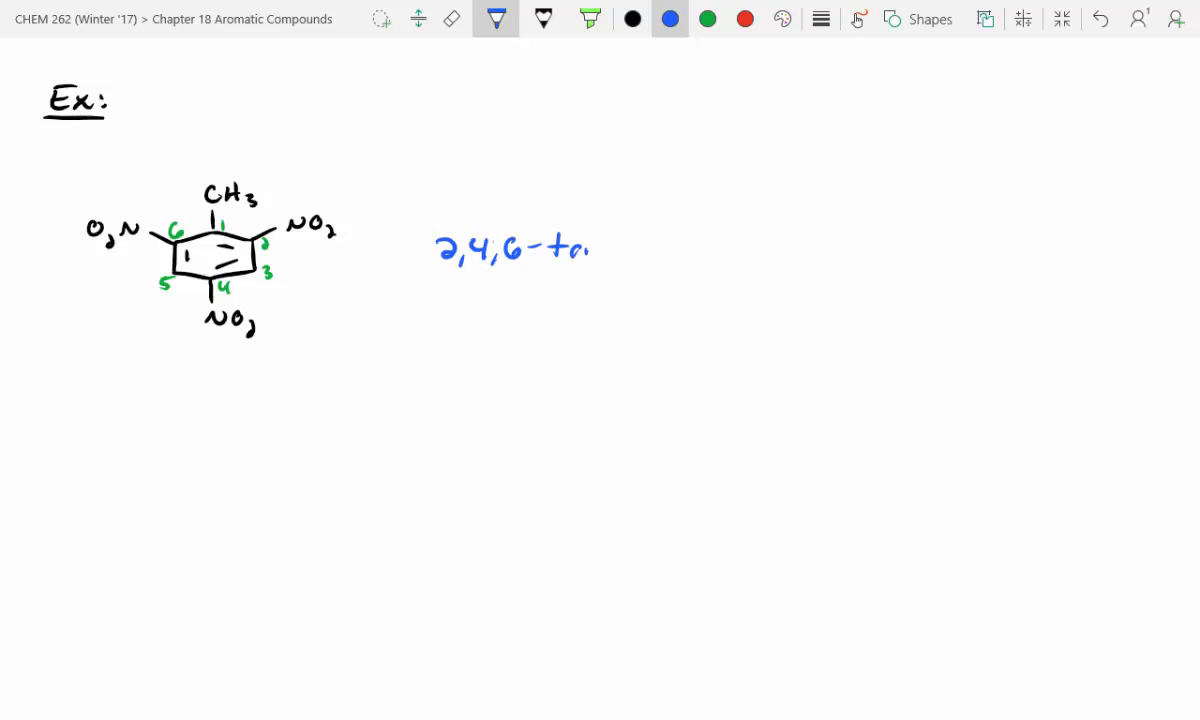
pyautogui.write('trinitrotoluene')
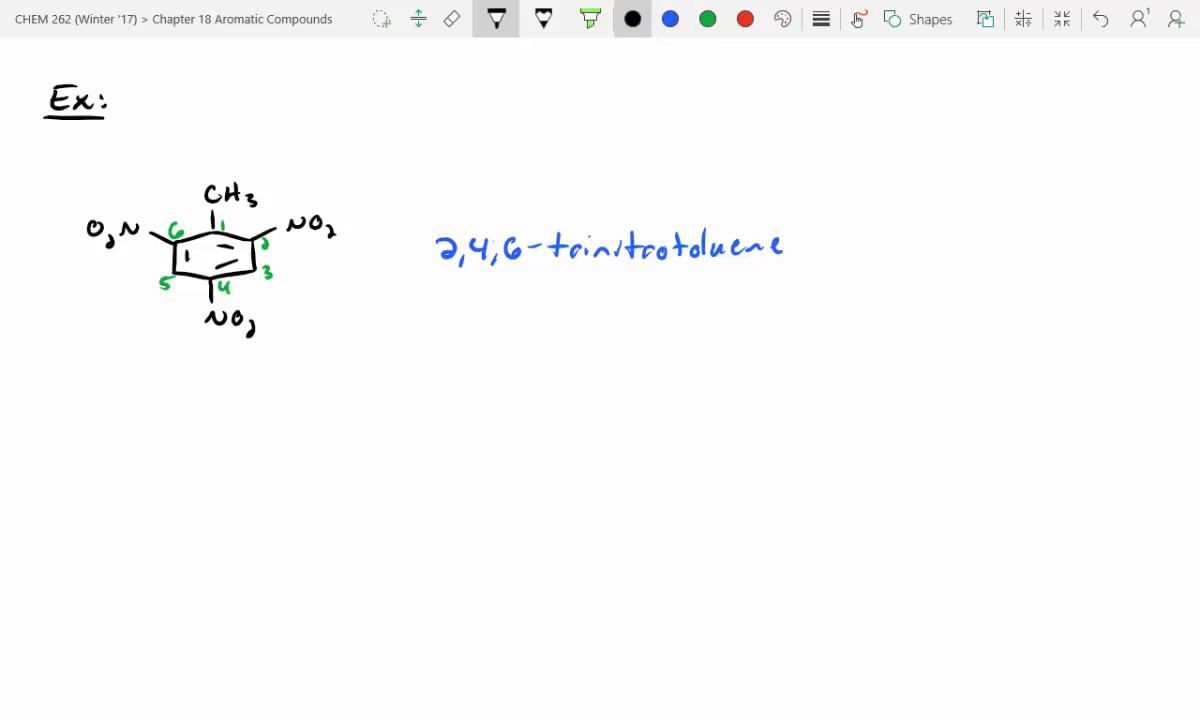
pyautogui.moveTo(540, 270); pyautogui.dragTo(640, 270)
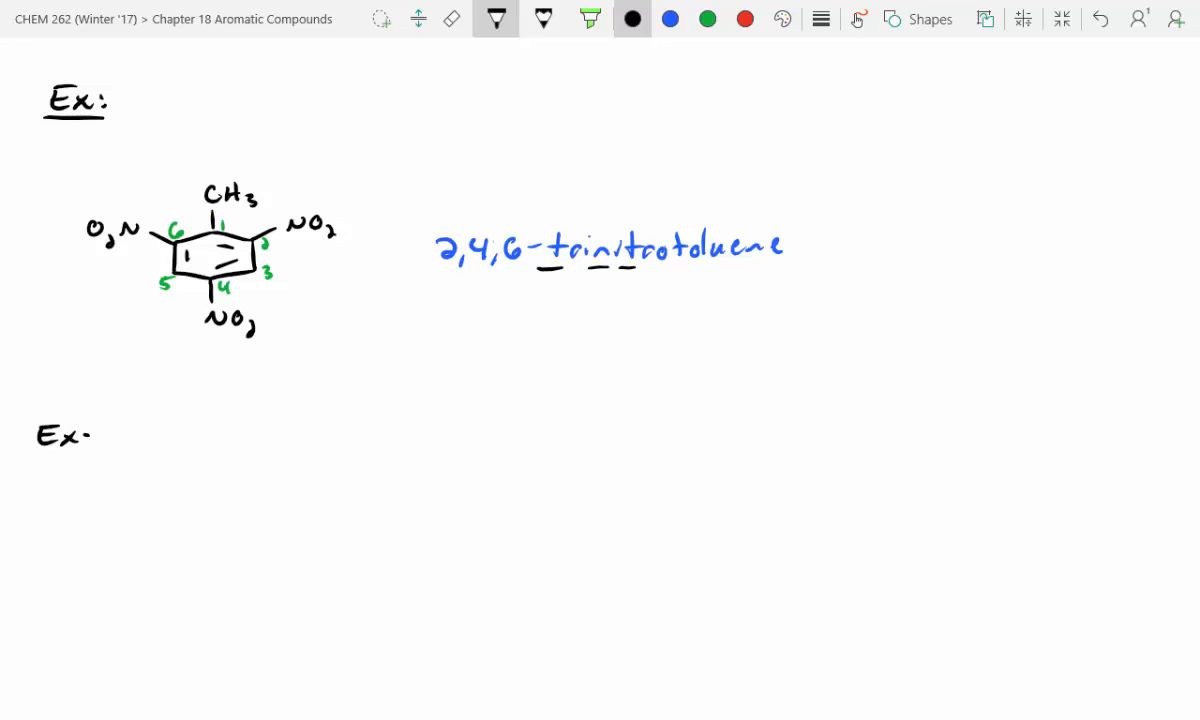
# Draw a ring with vinyl, Br and Cl substituents and number its carbons in green.
pyautogui.scroll(-3)
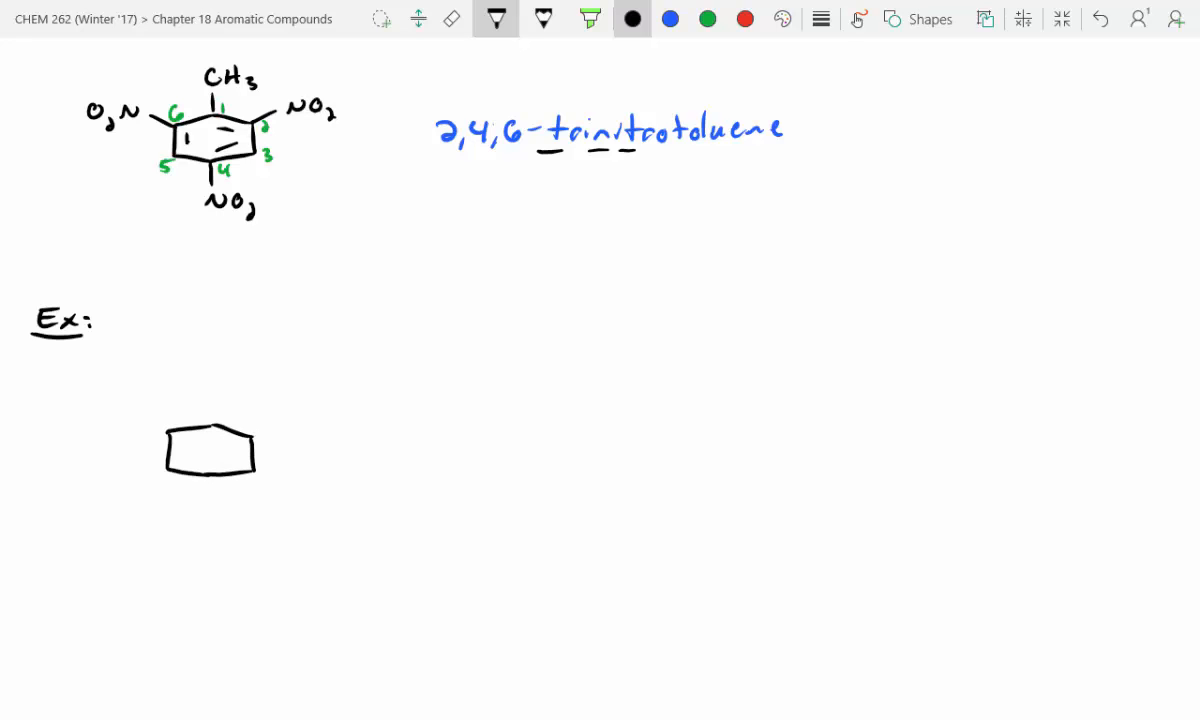
pyautogui.moveTo(220, 430); pyautogui.dragTo(240, 385)
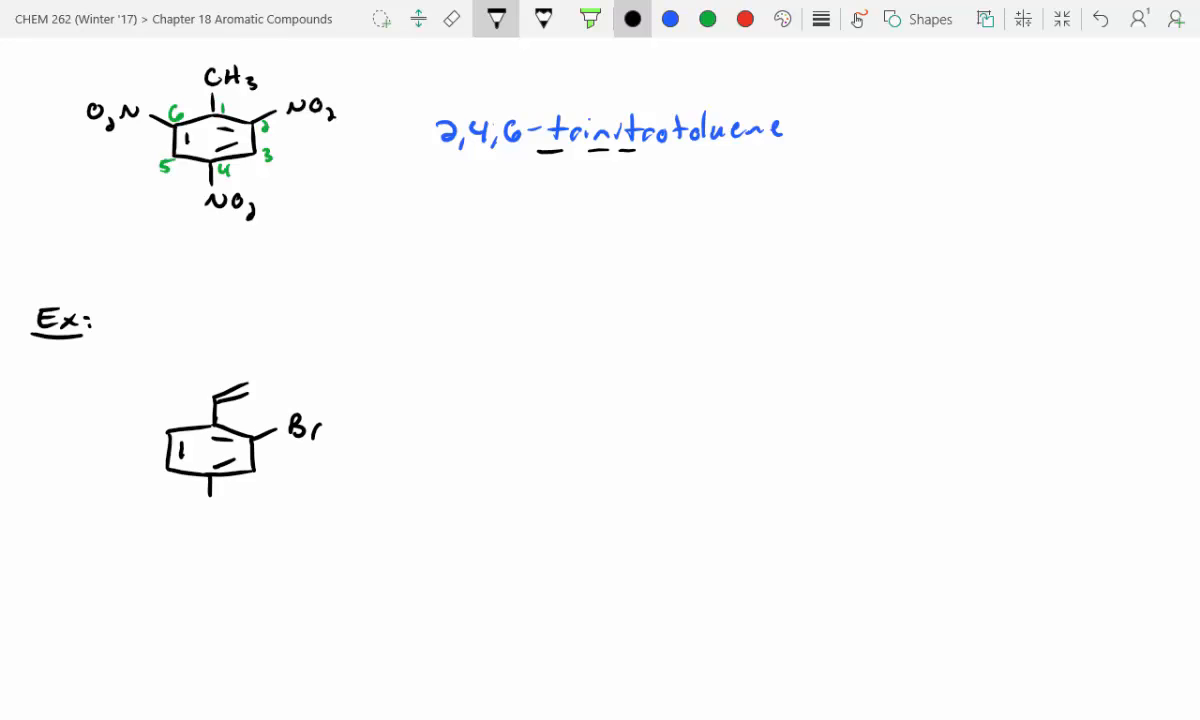
pyautogui.write('Cl')
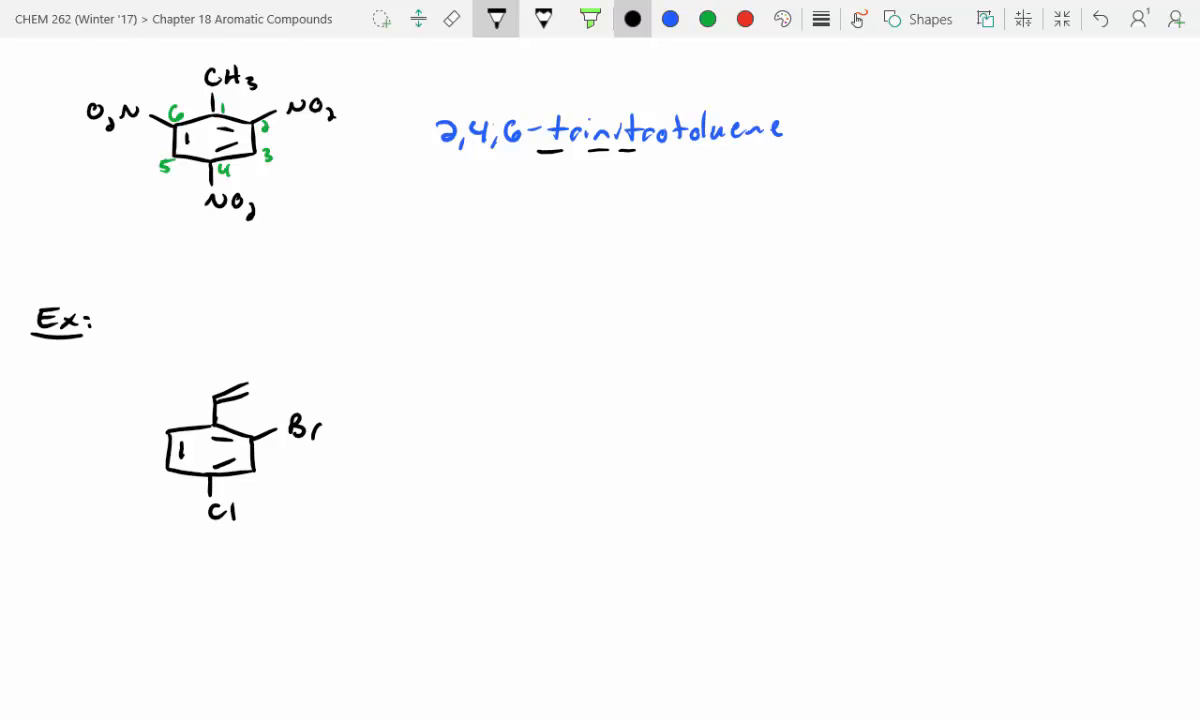
pyautogui.click(707, 18)
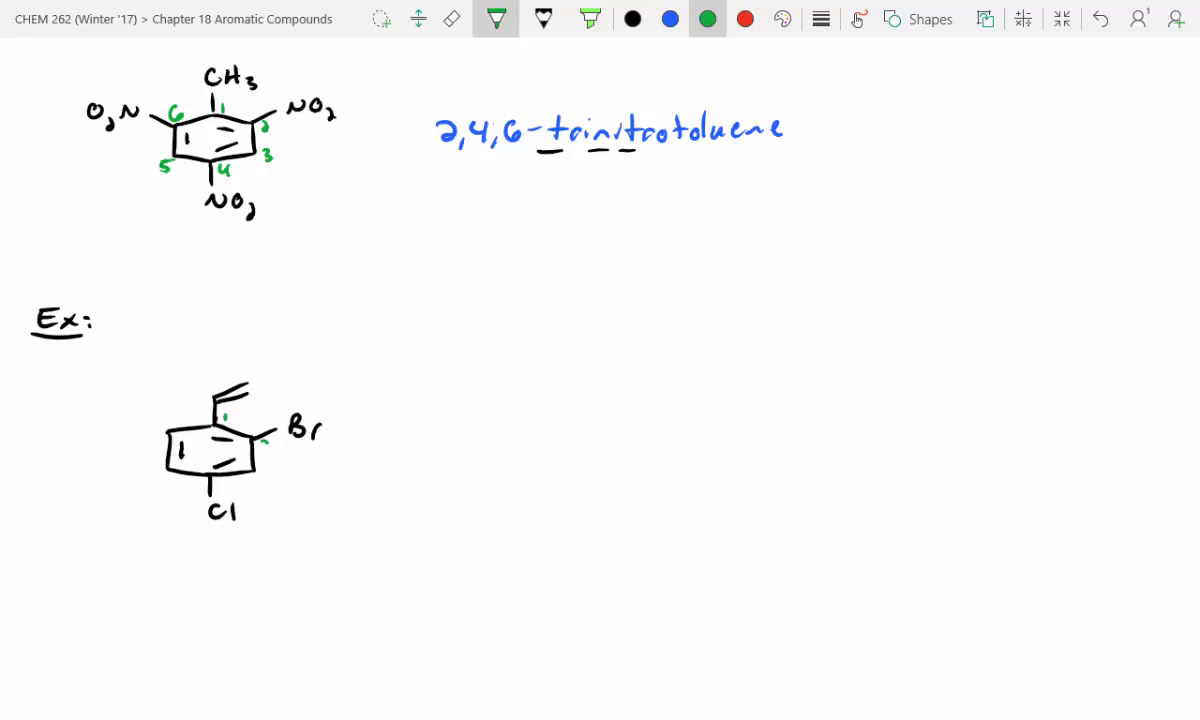
pyautogui.write('3')
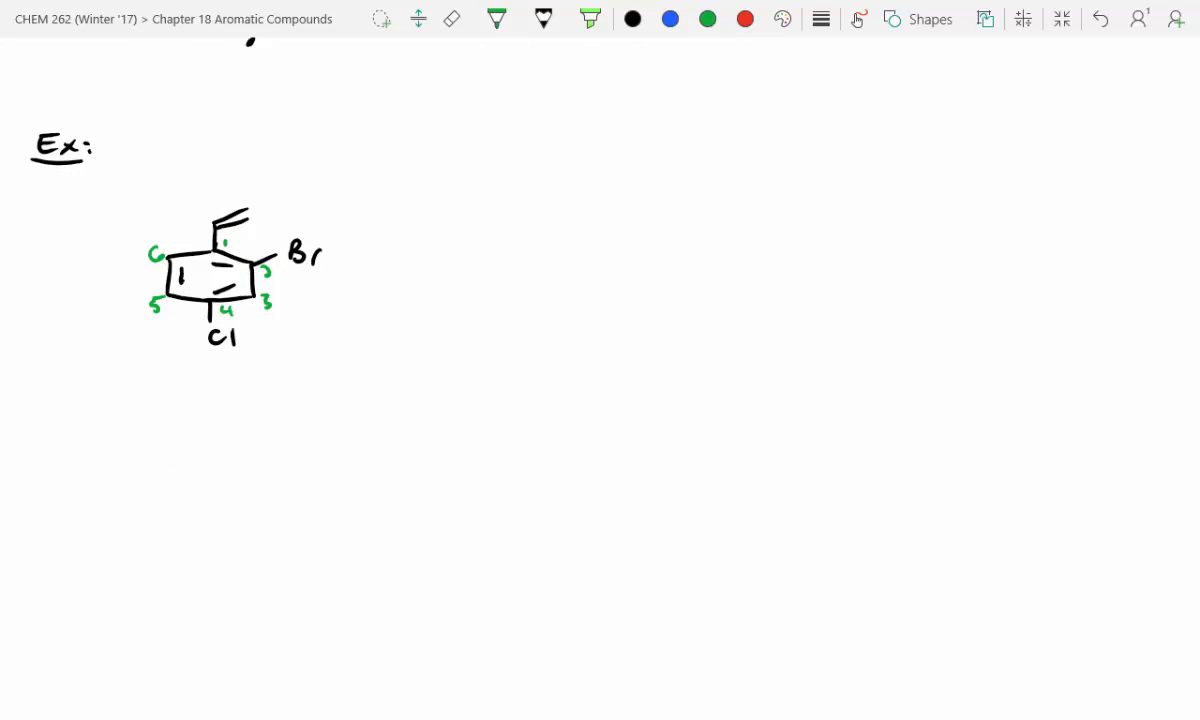
# Write the name 2-bromo-4-chlorostyrene in blue beside the second example.
pyautogui.click(497, 18)
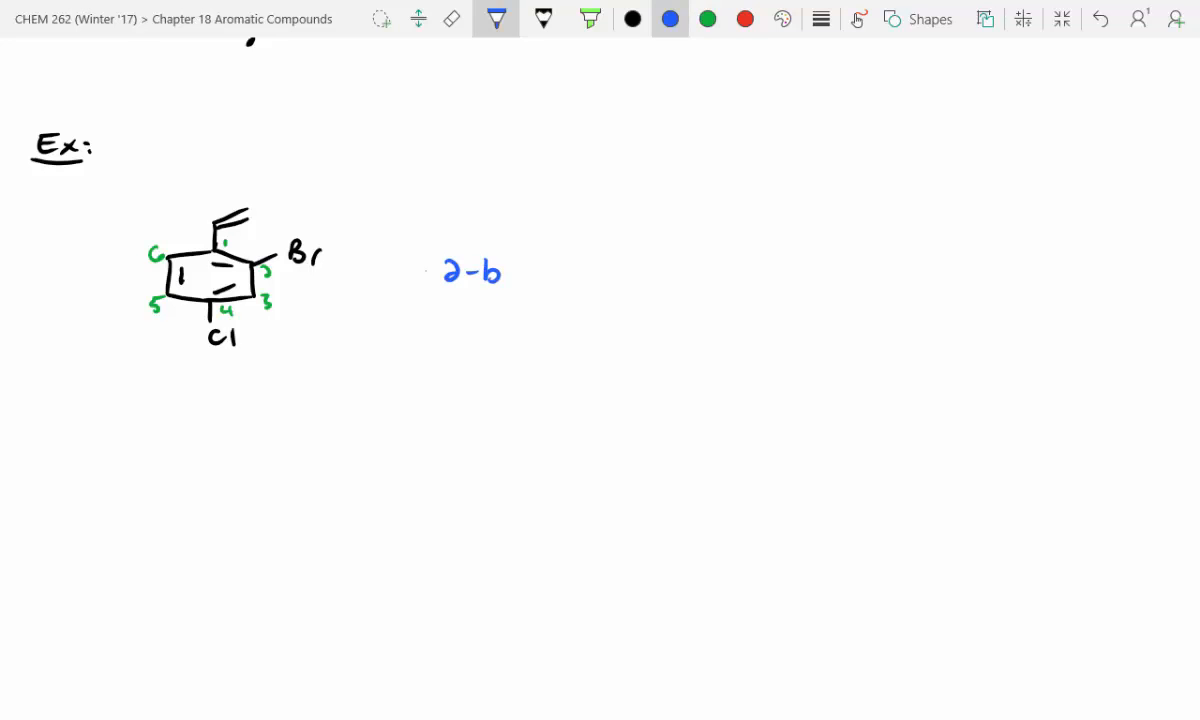
pyautogui.write('bromo-')
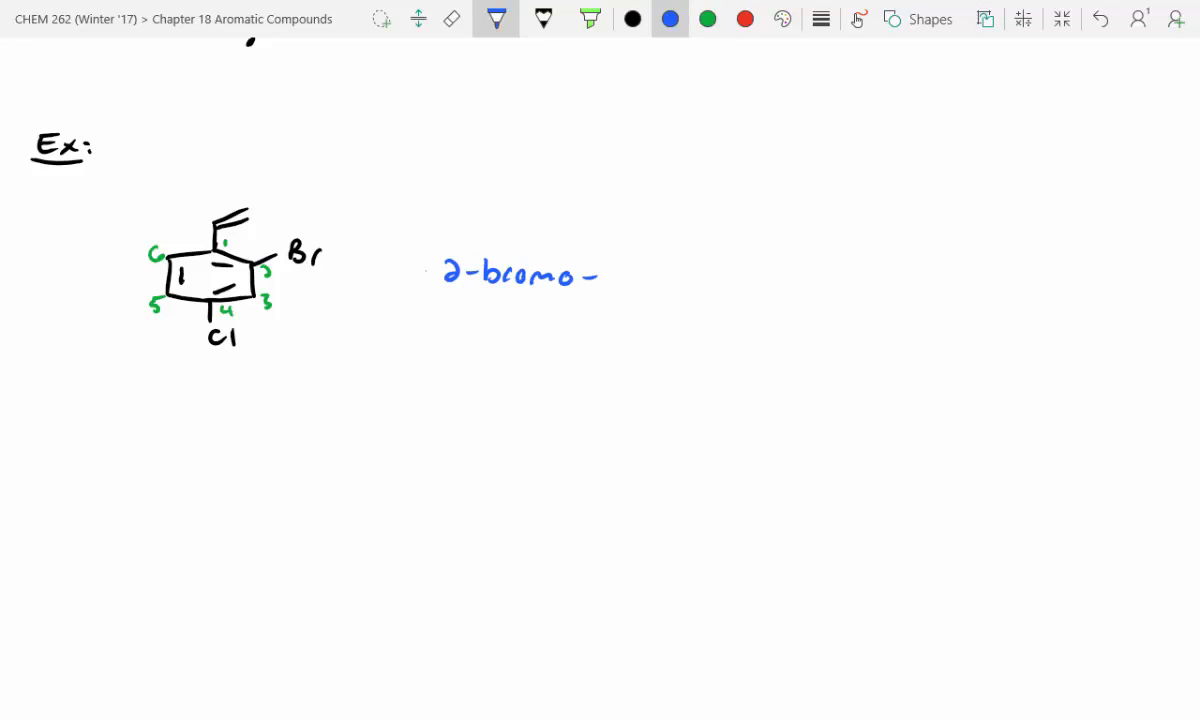
pyautogui.write('-4-ch')
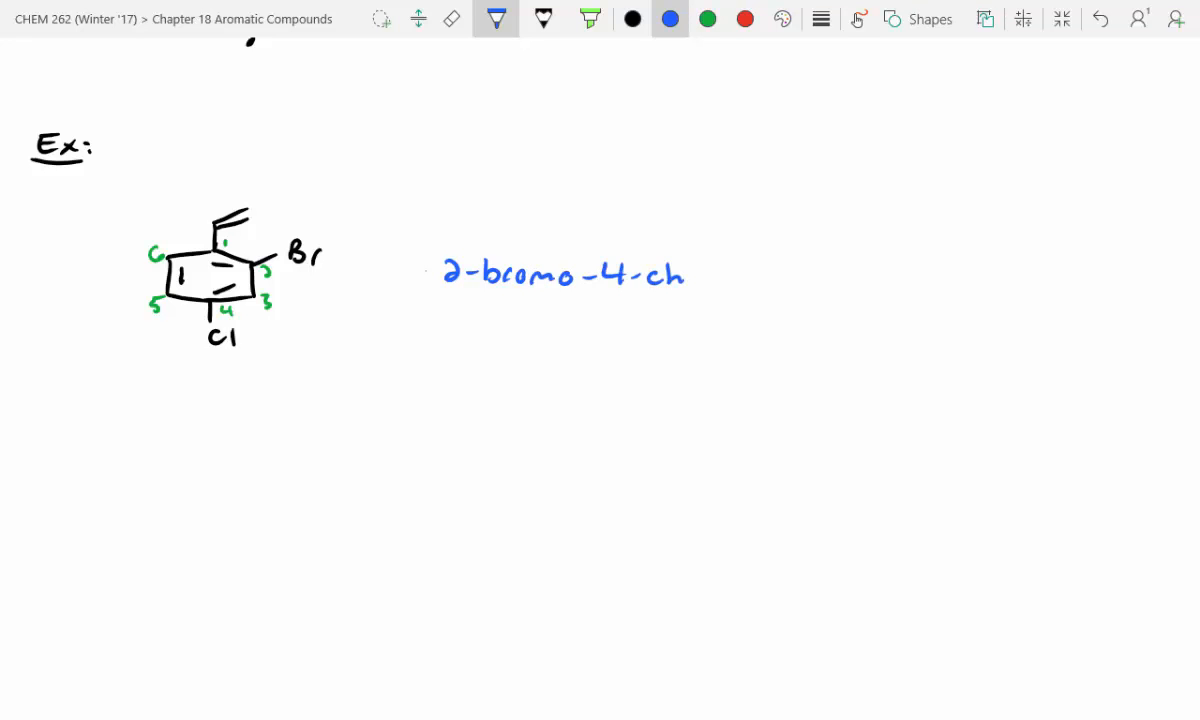
pyautogui.write('loro')
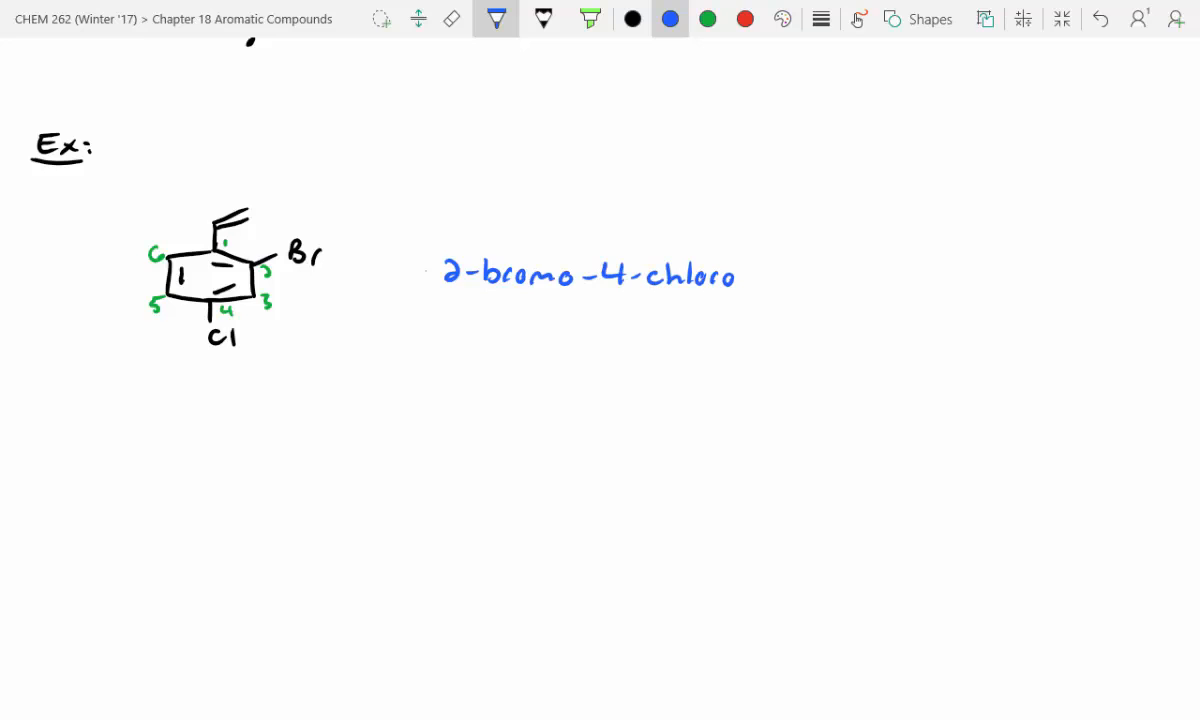
pyautogui.write('styrene')
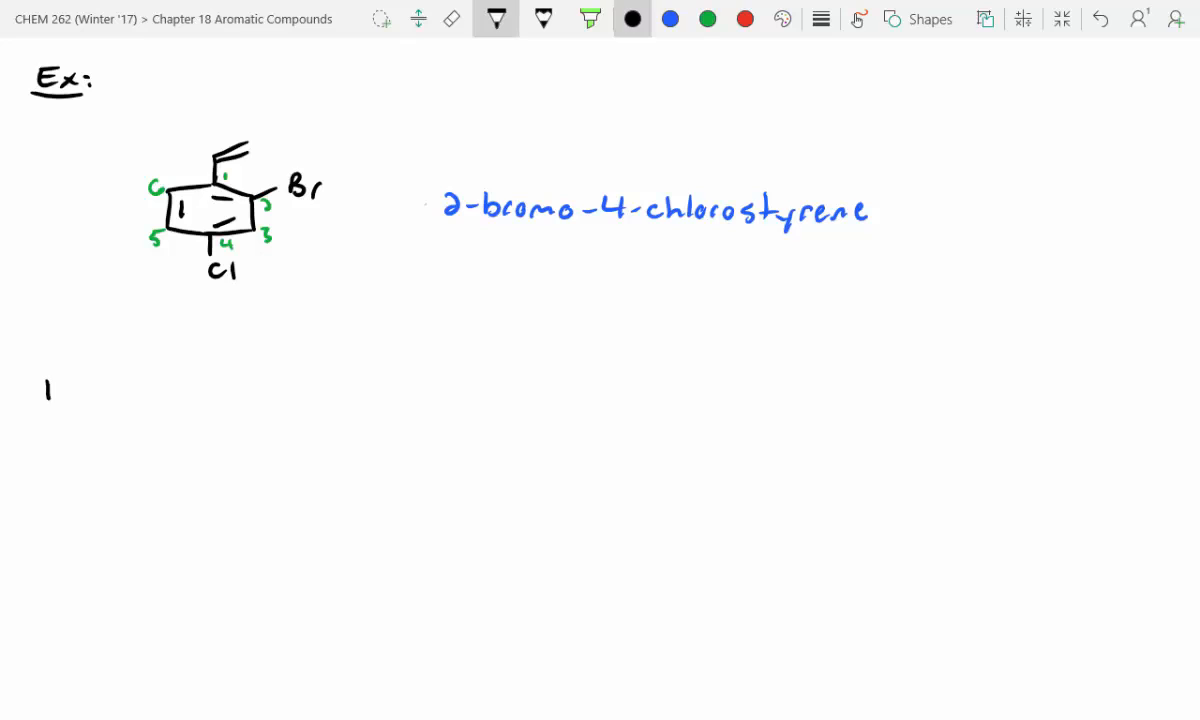
# Handwrite and underline "Why is benzene so special?" and begin a ring sketch beneath it.
pyautogui.write('Why is')
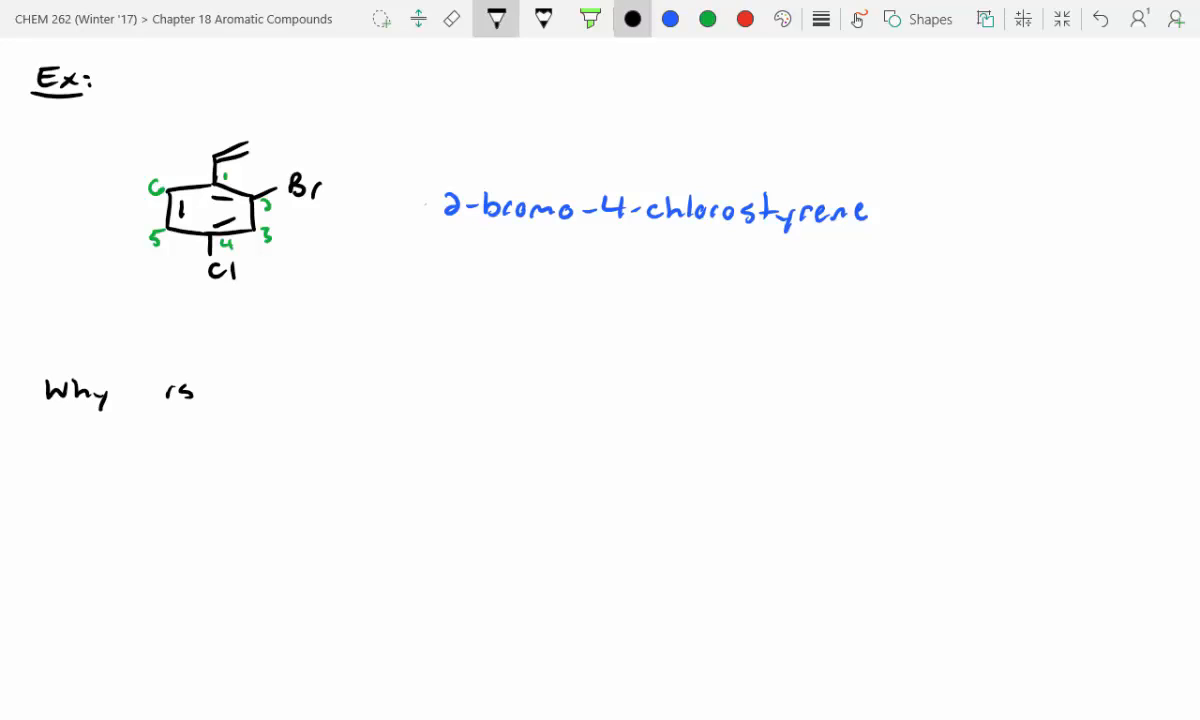
pyautogui.write('benze.')
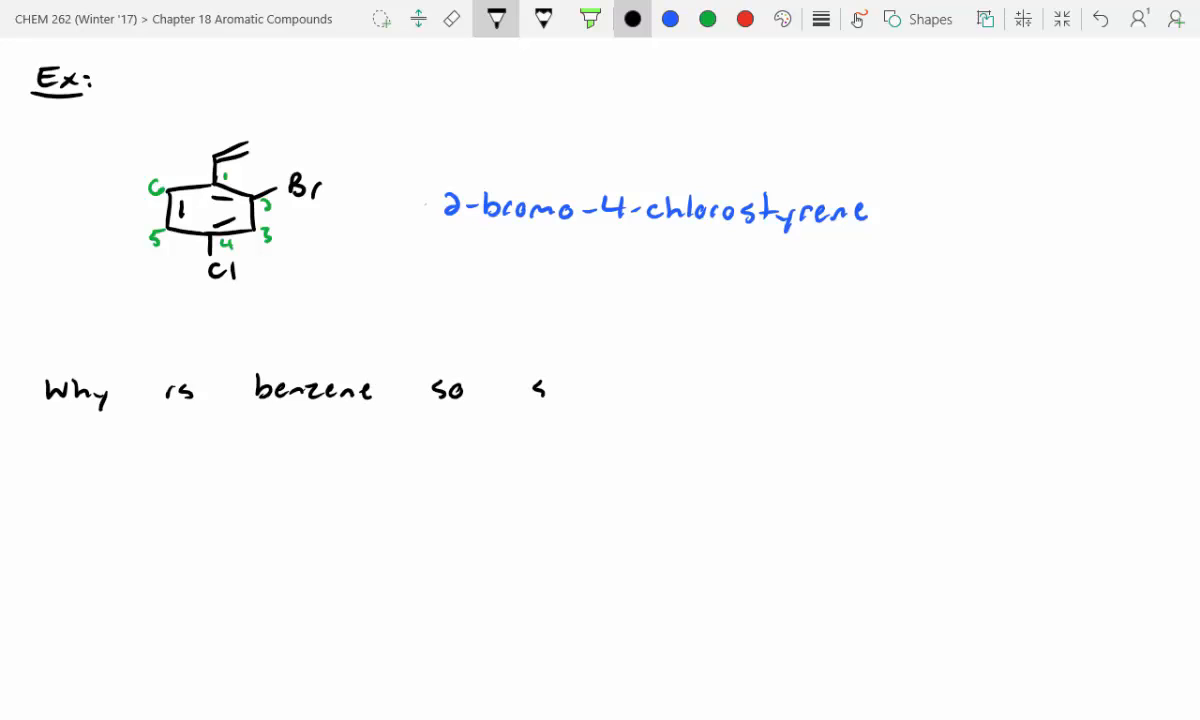
pyautogui.write('specia')
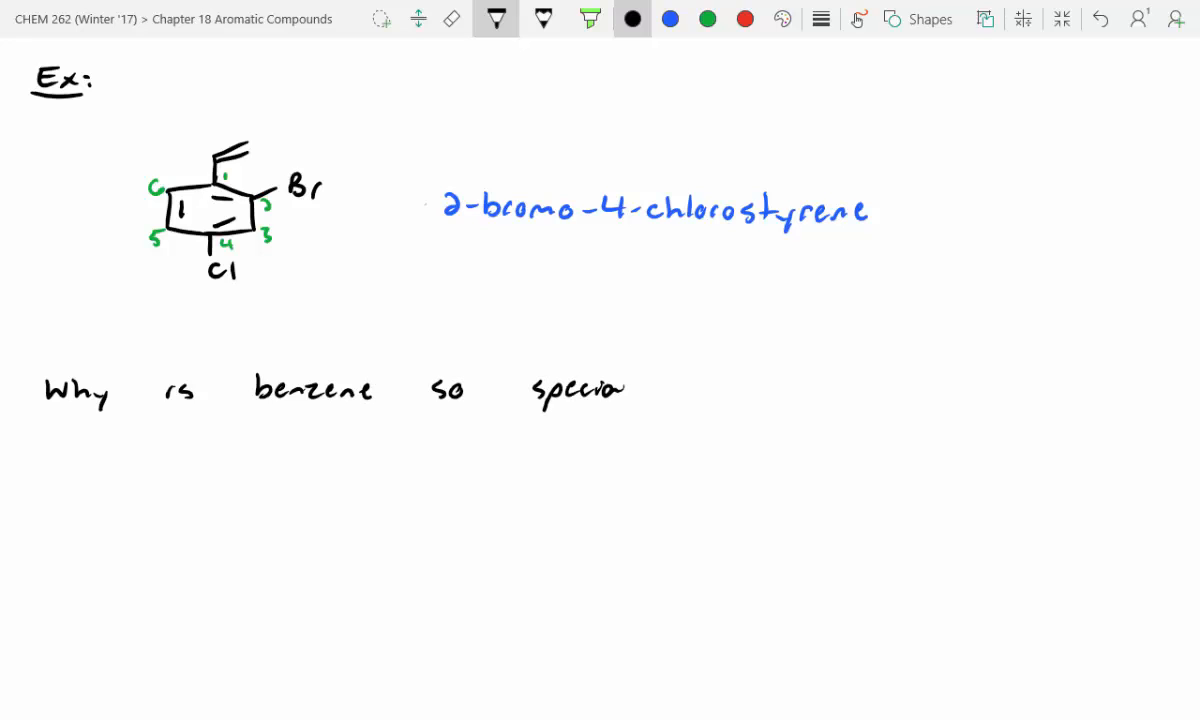
pyautogui.moveTo(40, 415); pyautogui.dragTo(360, 412)
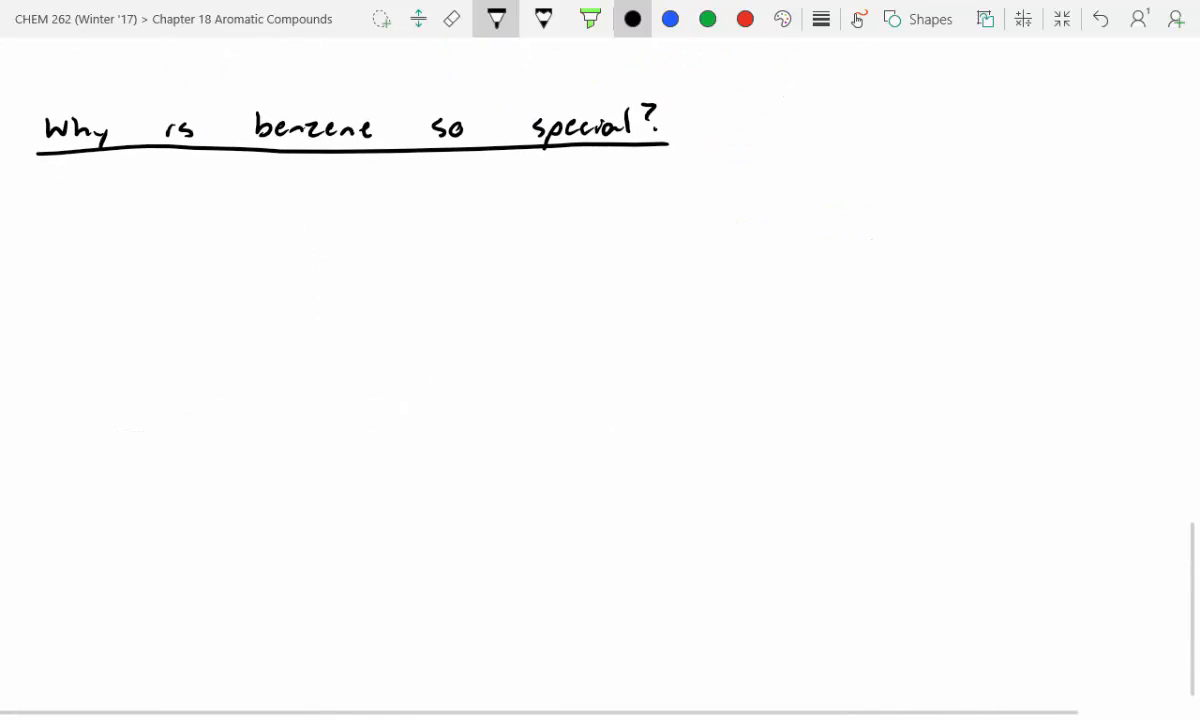
pyautogui.moveTo(115, 240); pyautogui.dragTo(115, 283)
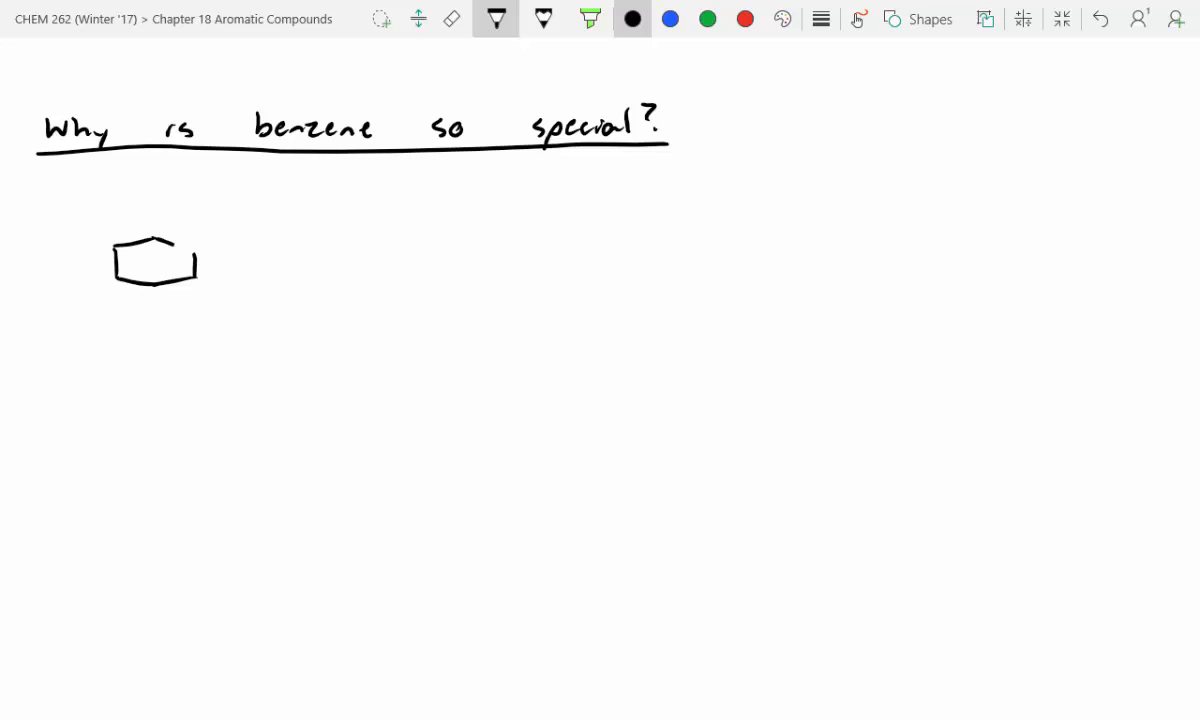
# Draw cyclohexene → cyclohexane with H2, Pd/C over the arrow and ΔH° = −120 kJ/mol, plus a second ring below.
pyautogui.moveTo(262, 264); pyautogui.dragTo(372, 264)
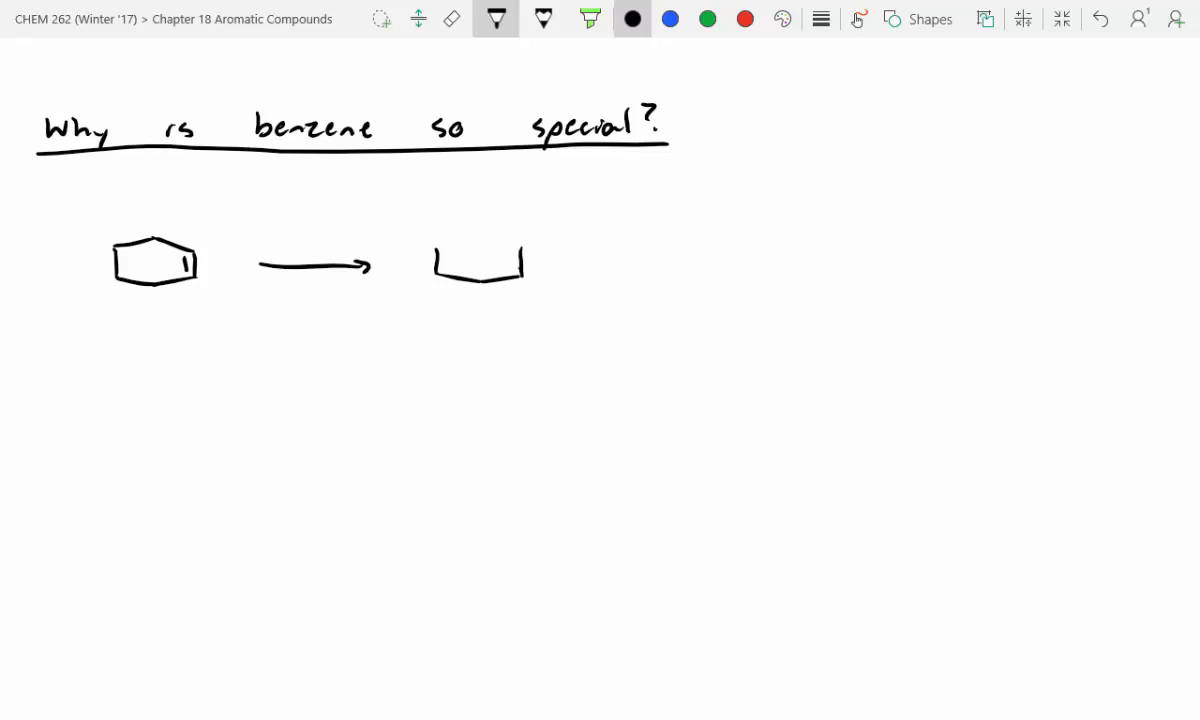
pyautogui.moveTo(438, 250); pyautogui.dragTo(520, 250)
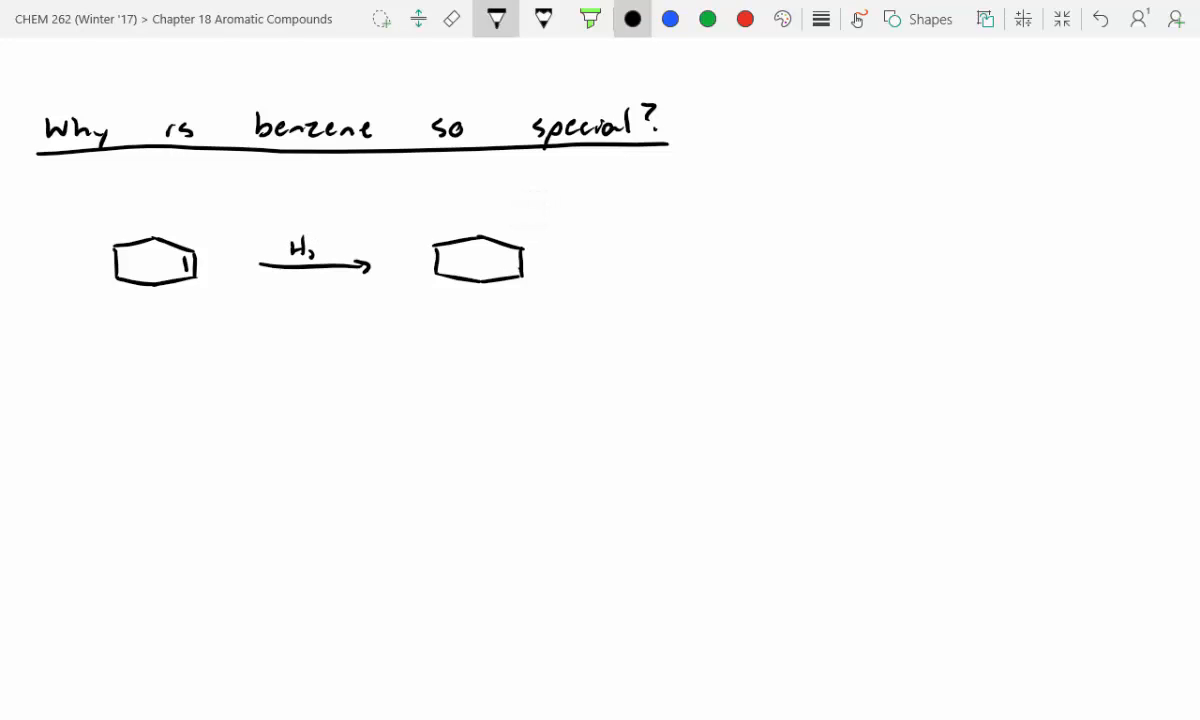
pyautogui.write('Pd/c')
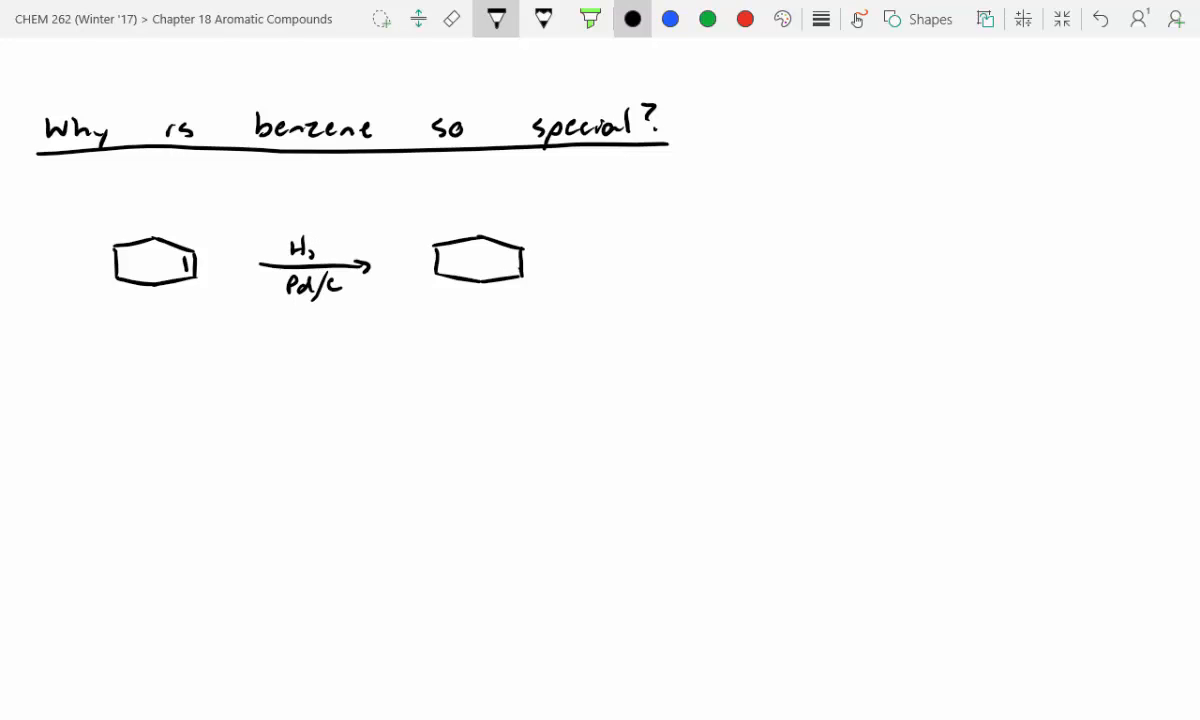
pyautogui.write('ΔH')
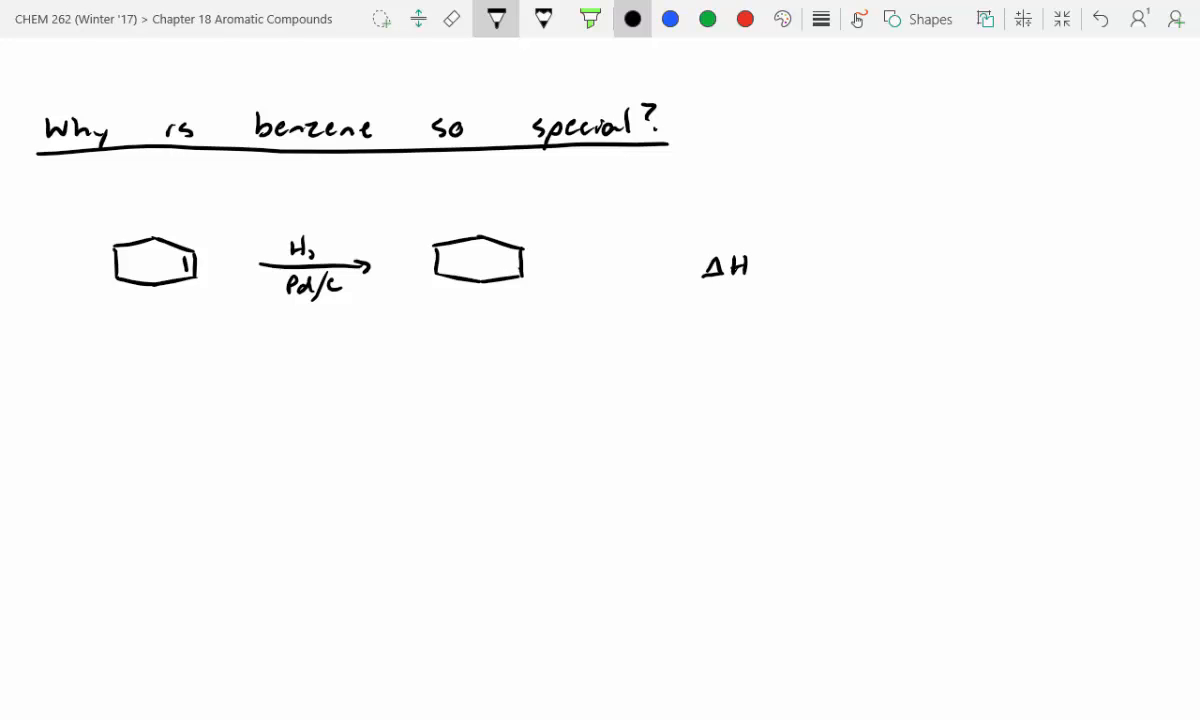
pyautogui.write('° =')
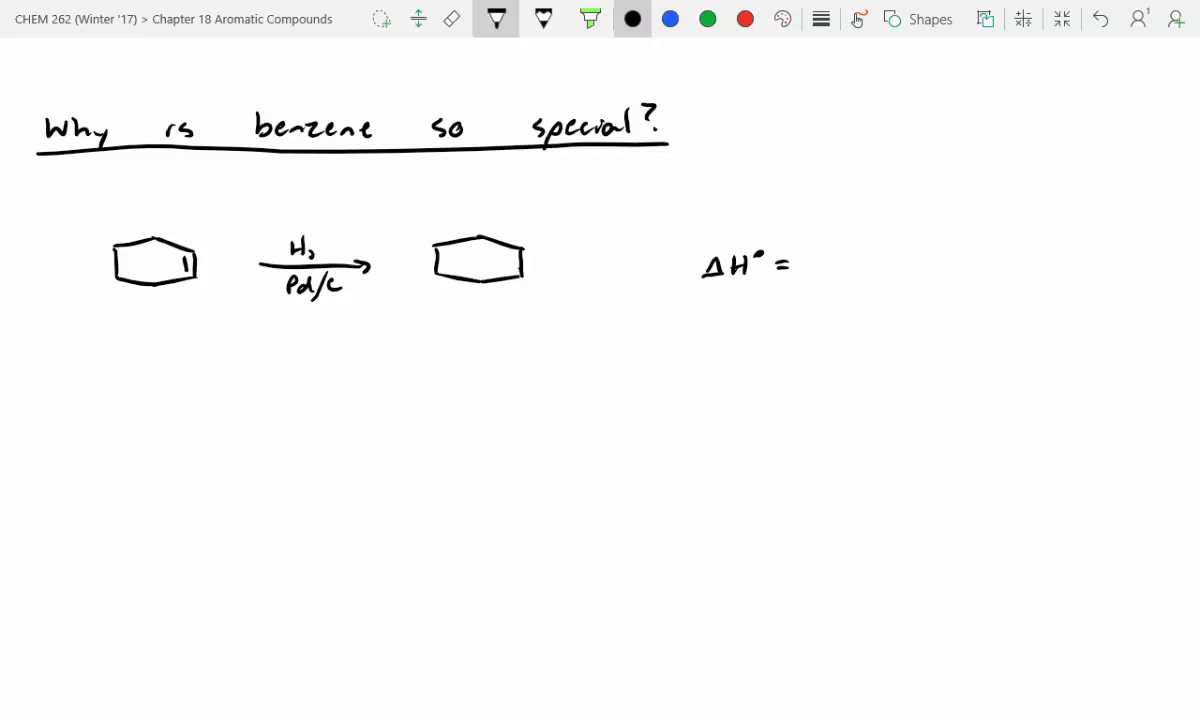
pyautogui.write('-120 kJ/mol')
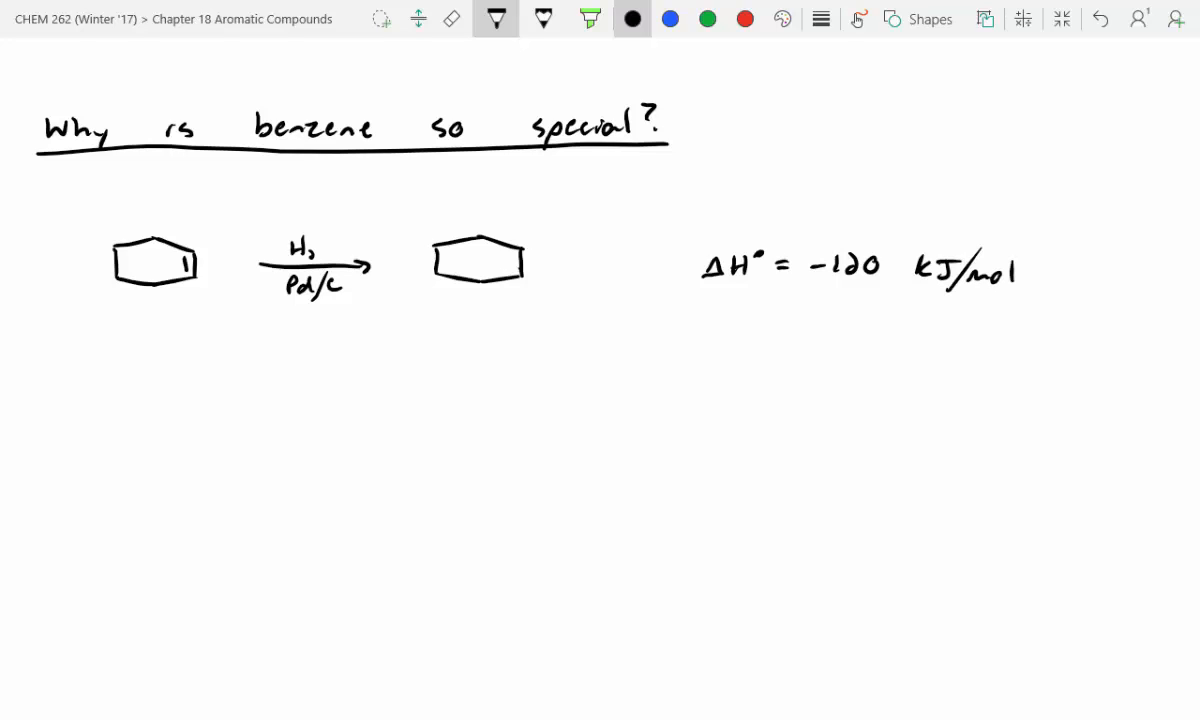
pyautogui.moveTo(108, 415); pyautogui.dragTo(190, 450)
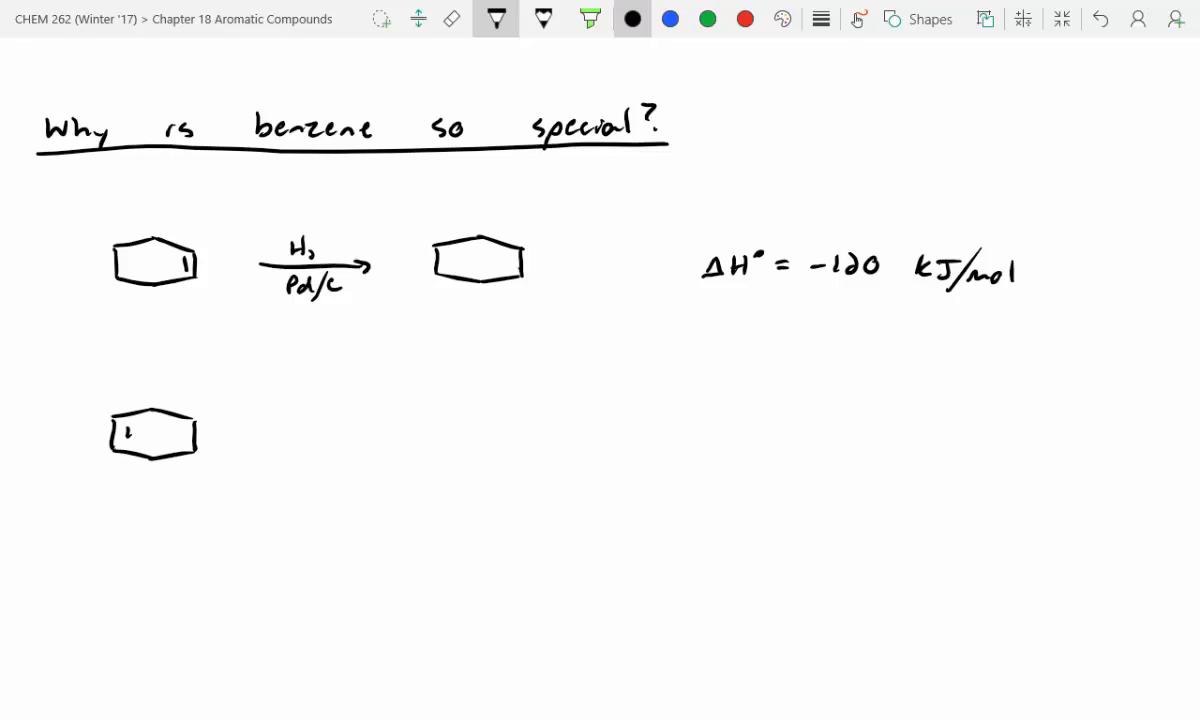
# Complete benzene + 3H2 over Ni (high PSI) giving cyclohexane, then switch to blue for the Expected note.
pyautogui.moveTo(275, 432); pyautogui.dragTo(360, 432)
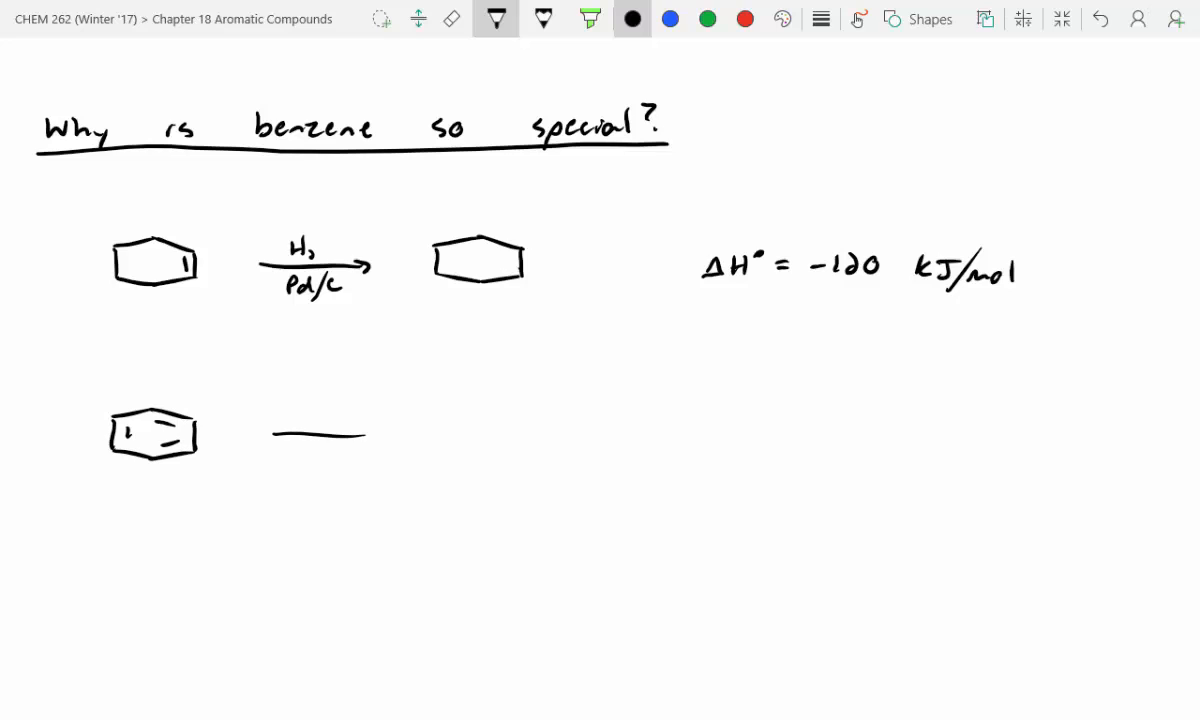
pyautogui.moveTo(270, 432); pyautogui.dragTo(375, 432)
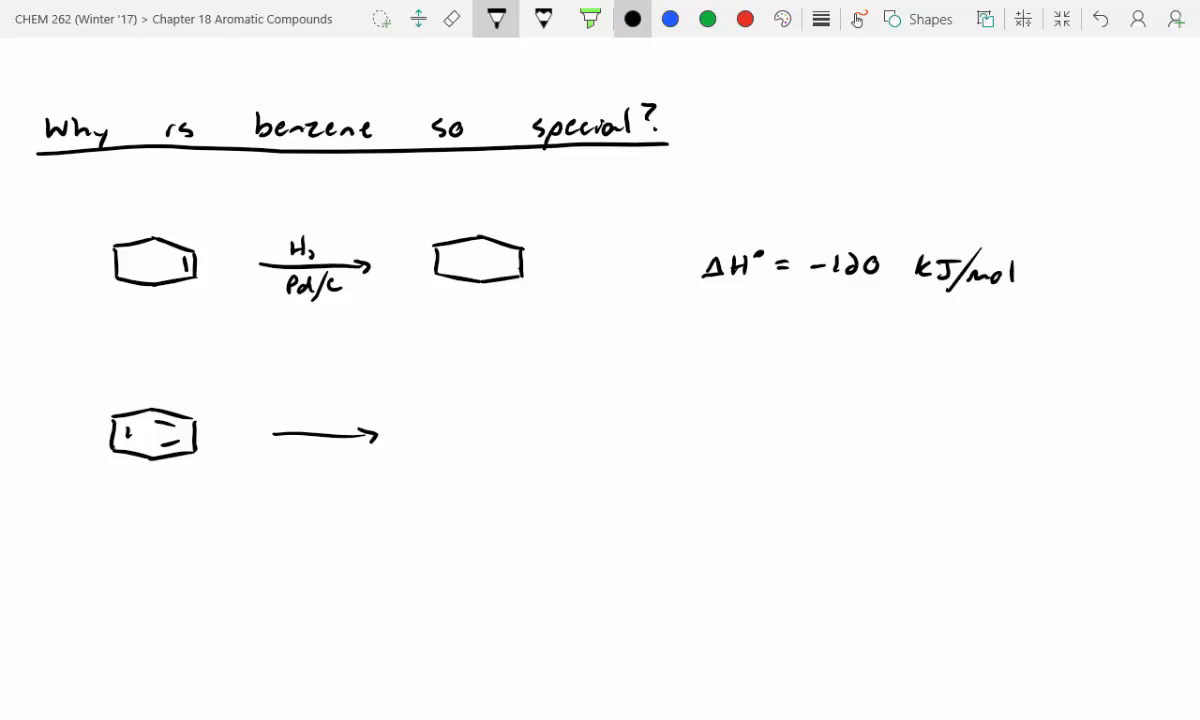
pyautogui.write('3H2')
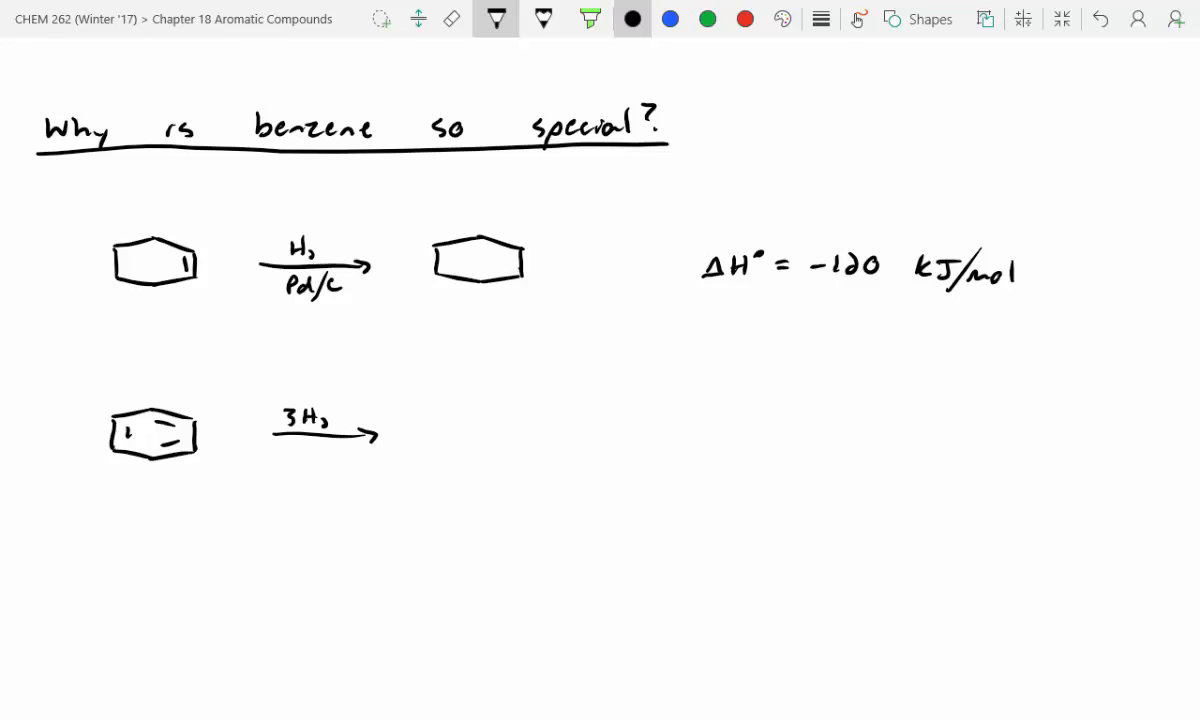
pyautogui.write('Ni')
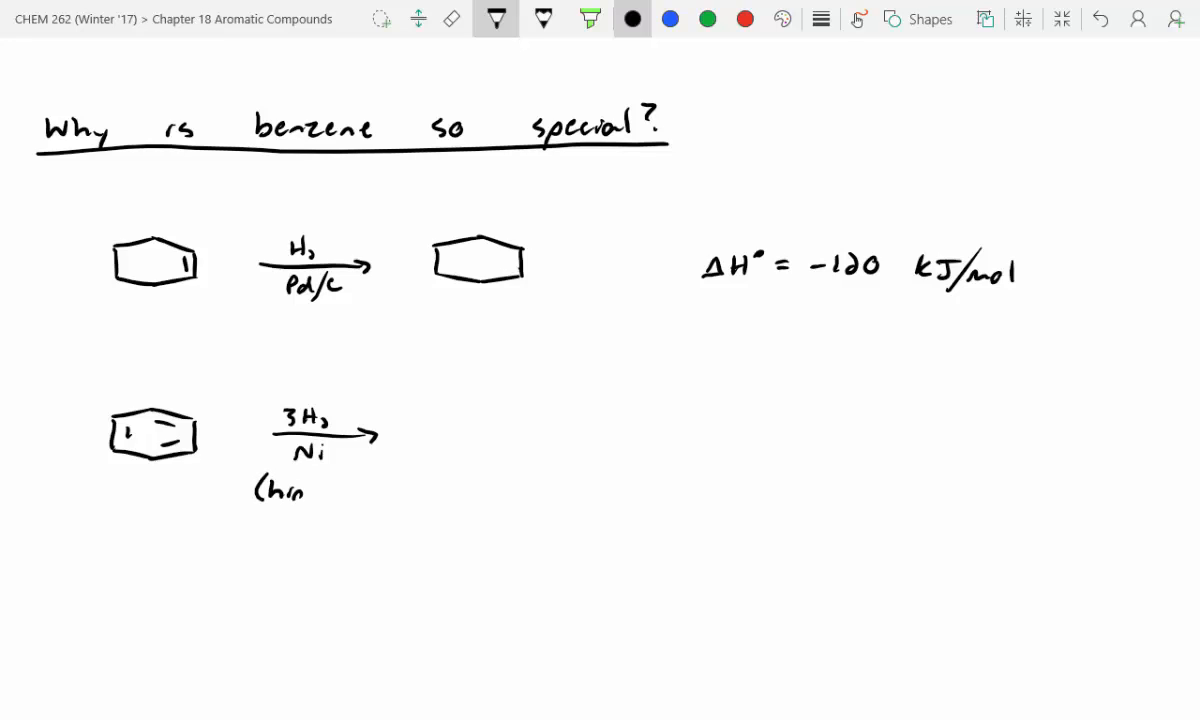
pyautogui.write('high Ps')
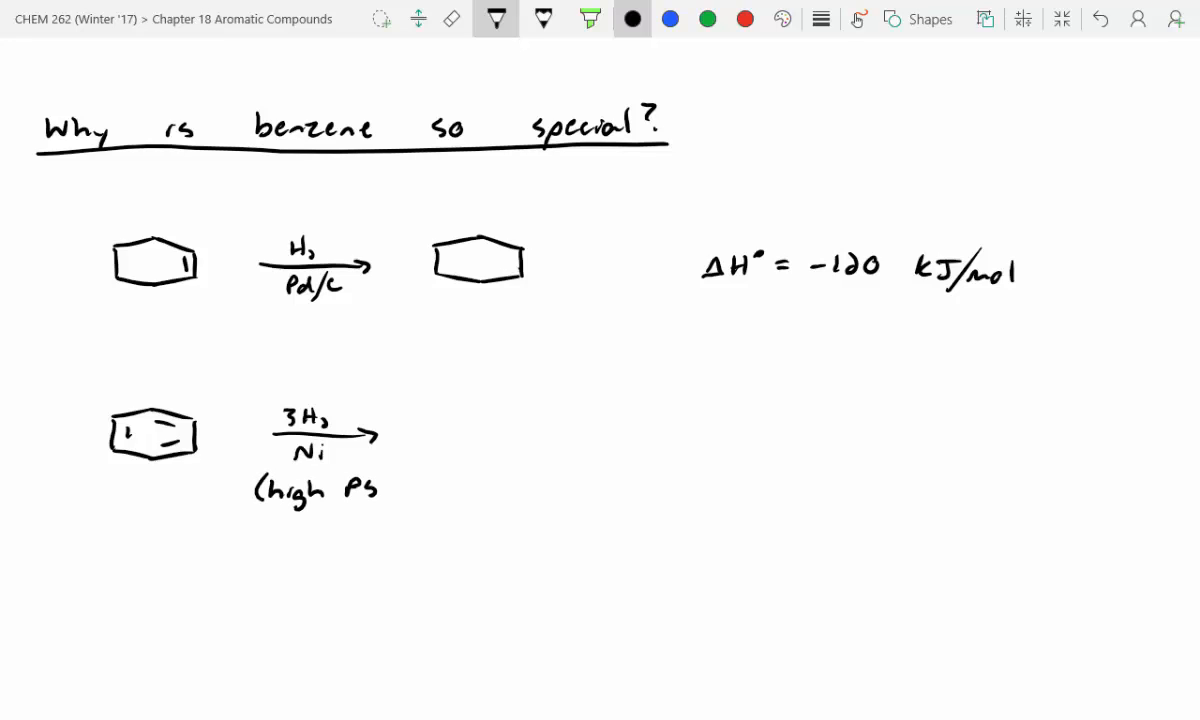
pyautogui.moveTo(375, 495); pyautogui.dragTo(400, 495)
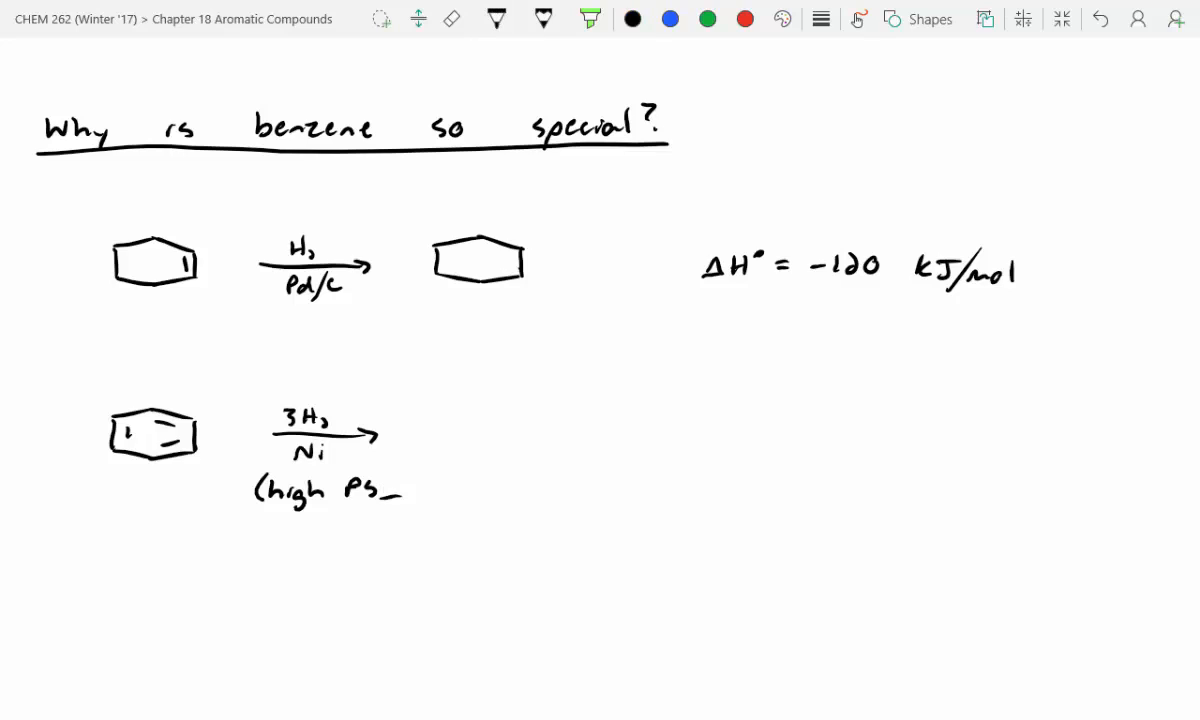
pyautogui.write('I)')
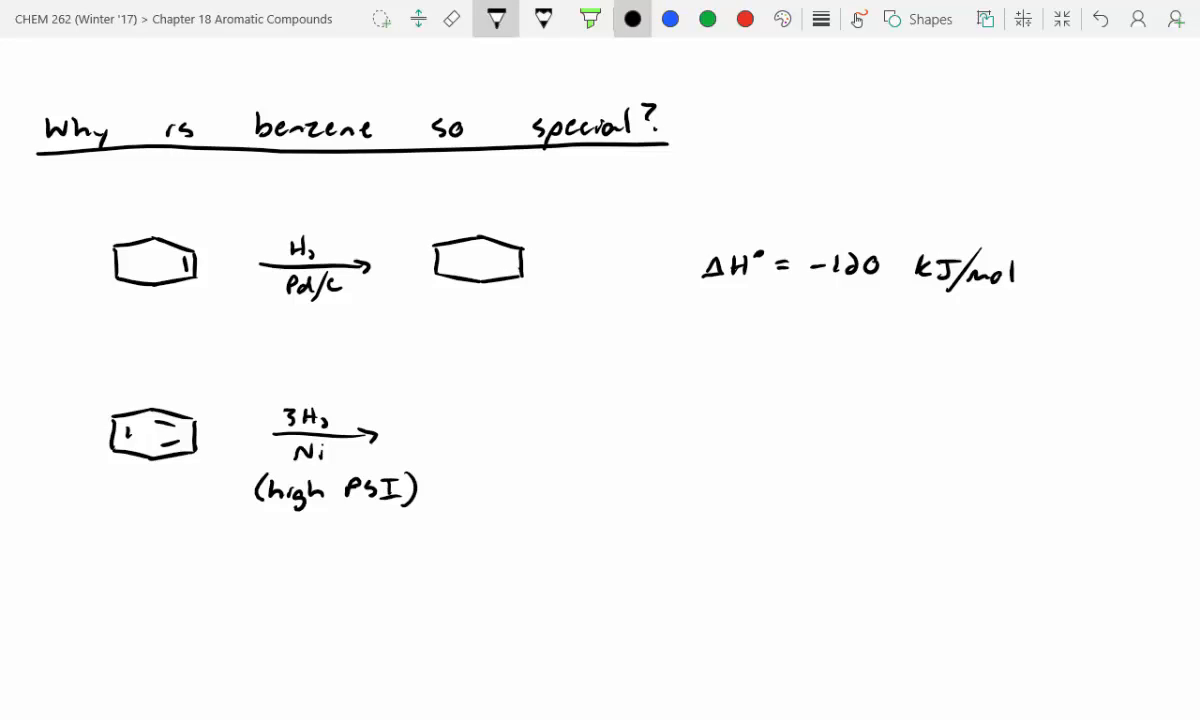
pyautogui.moveTo(455, 420); pyautogui.dragTo(545, 450)
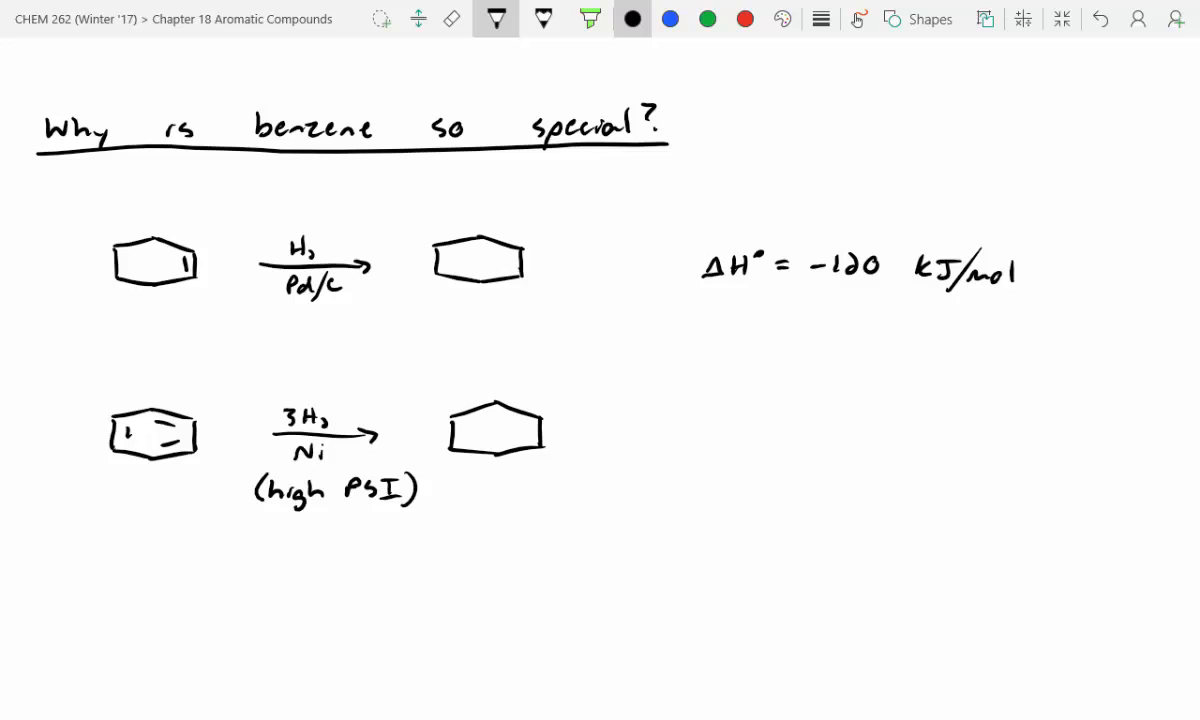
pyautogui.click(669, 18)
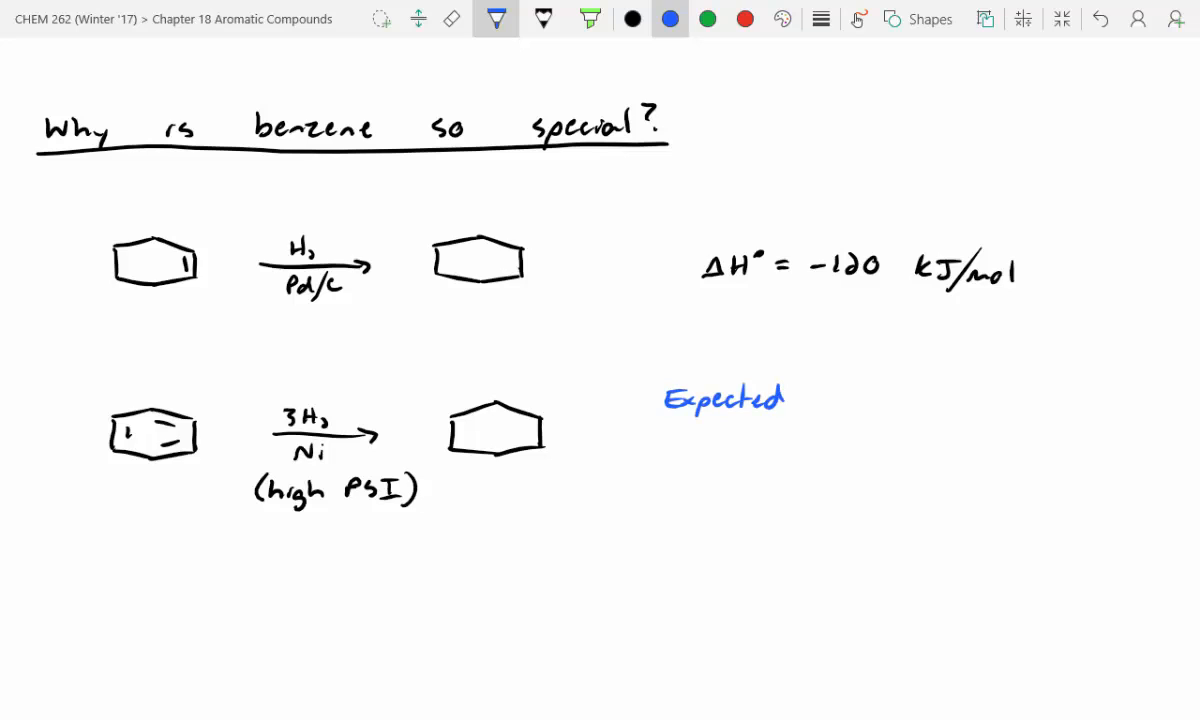
# Write the expected ΔH° of −360 kJ/mol in blue.
pyautogui.write('ΔH°')
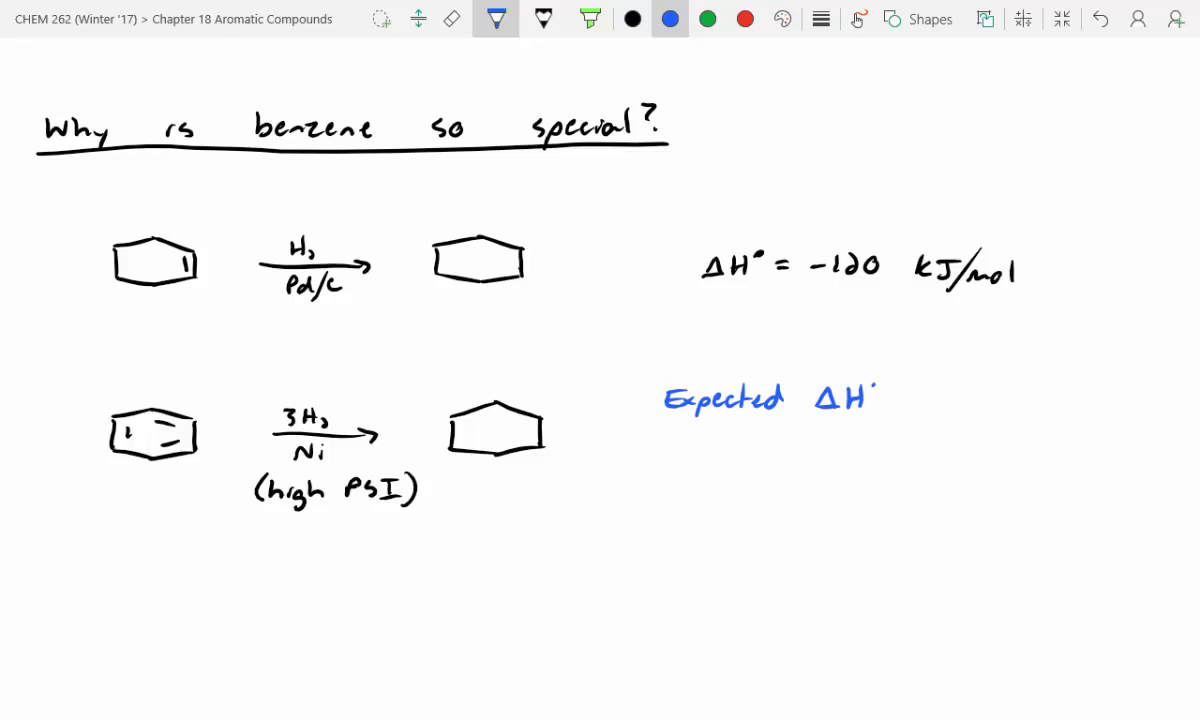
pyautogui.write('of -')
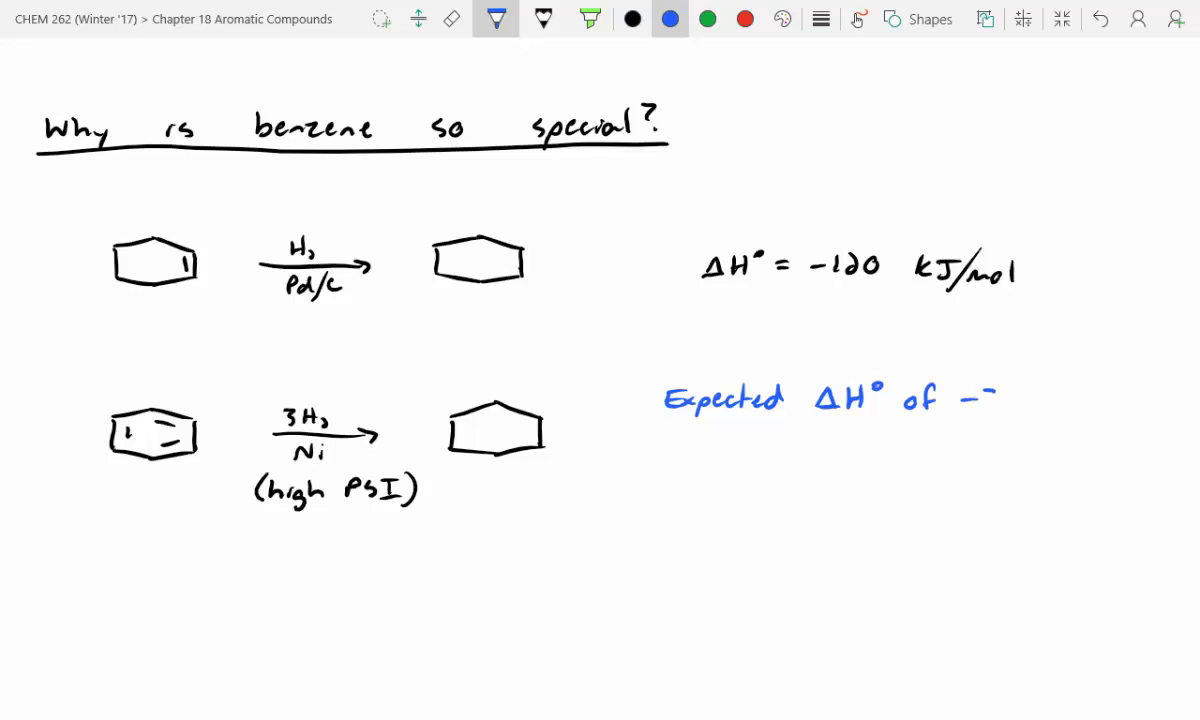
pyautogui.write('-360 k')
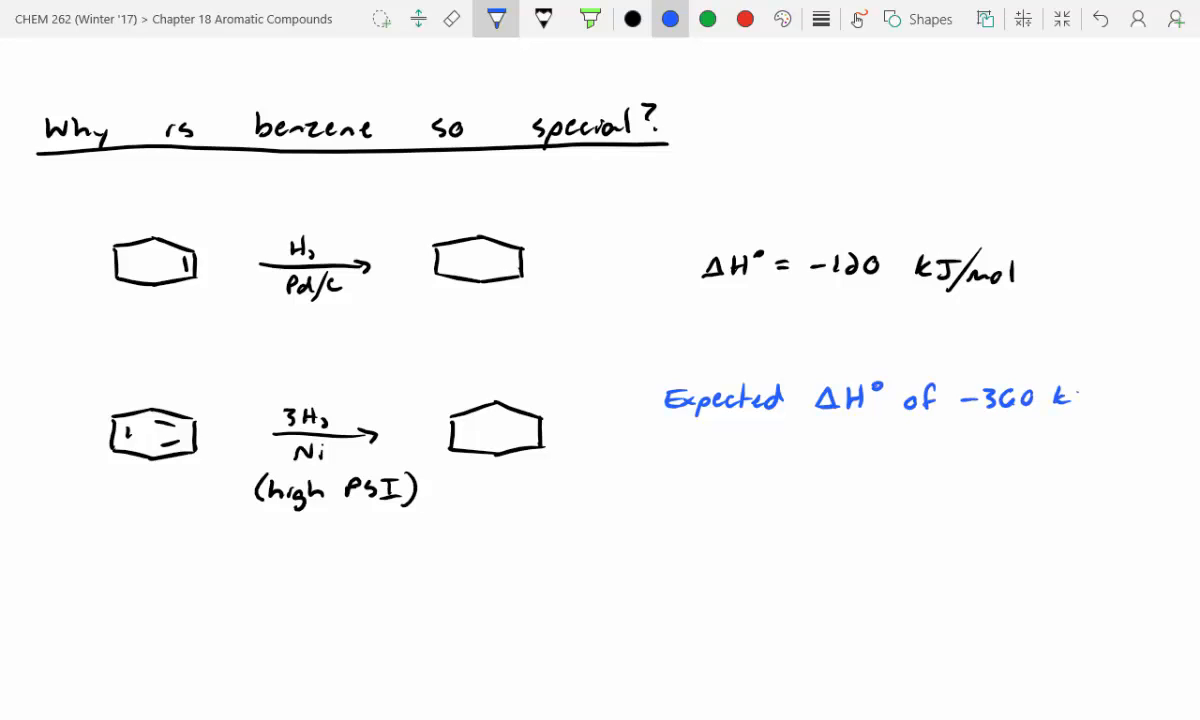
pyautogui.write('kJ/mol')
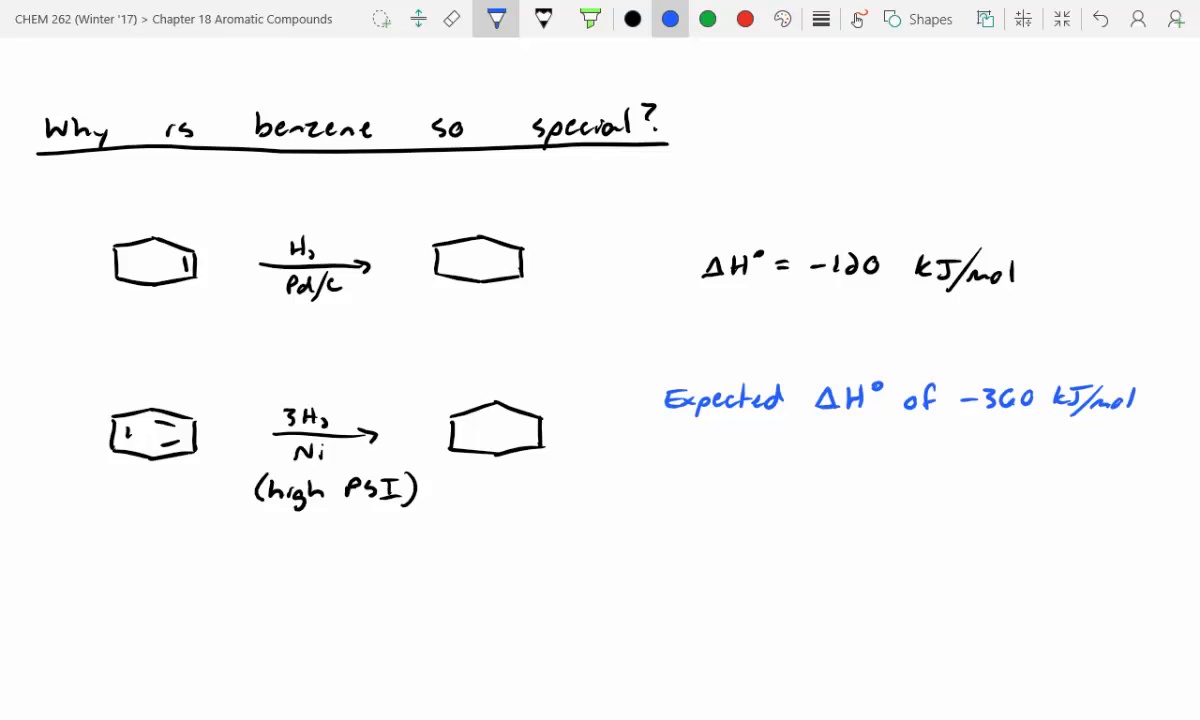
# Write Measured ΔH° = −208 kJ/mol in black beneath the expected value.
pyautogui.write('Meo')
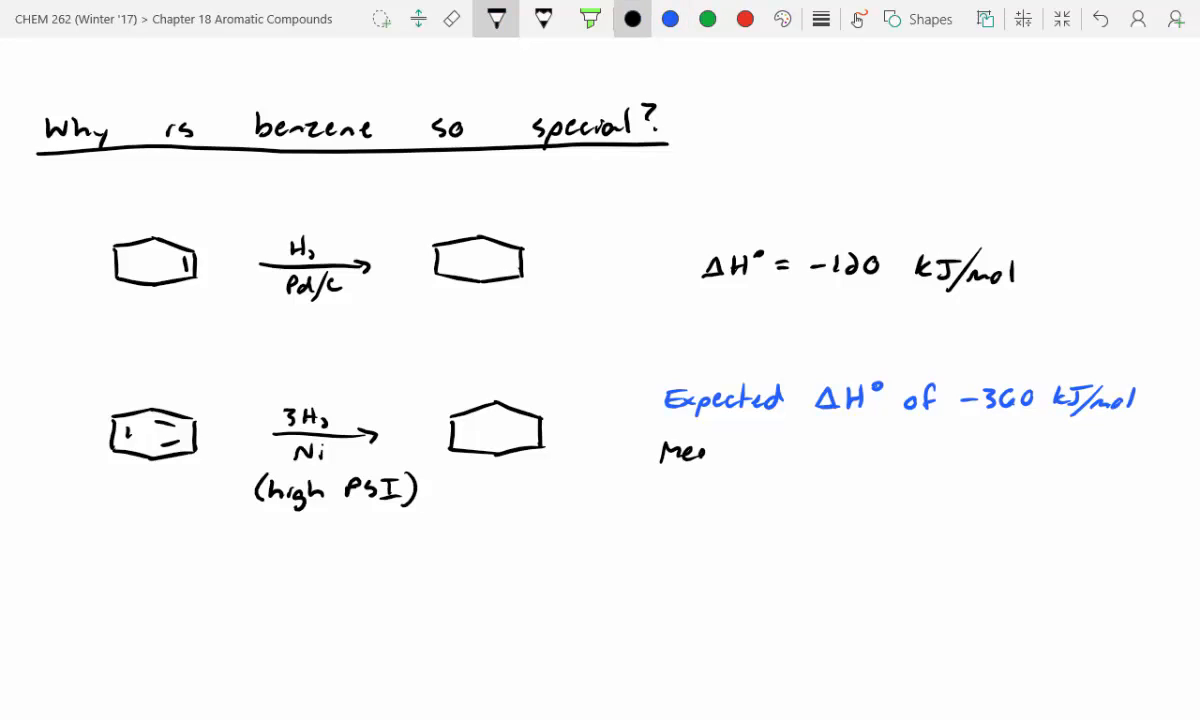
pyautogui.write('Measured')
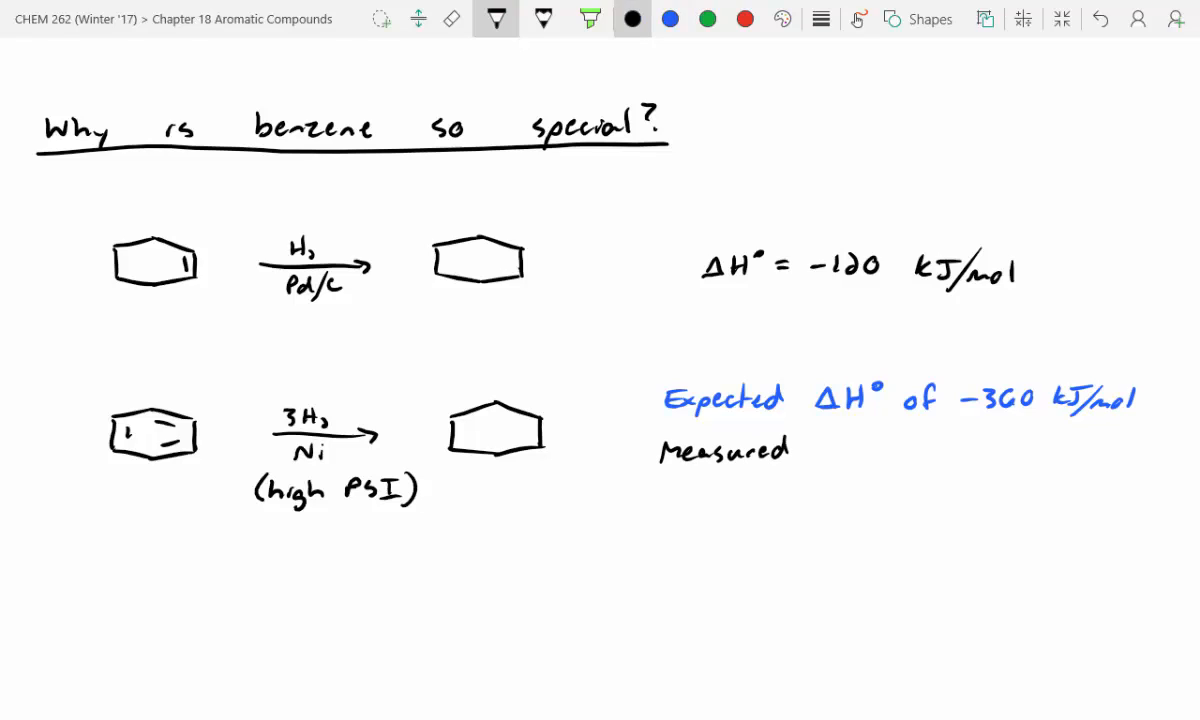
pyautogui.write('ΔH° -')
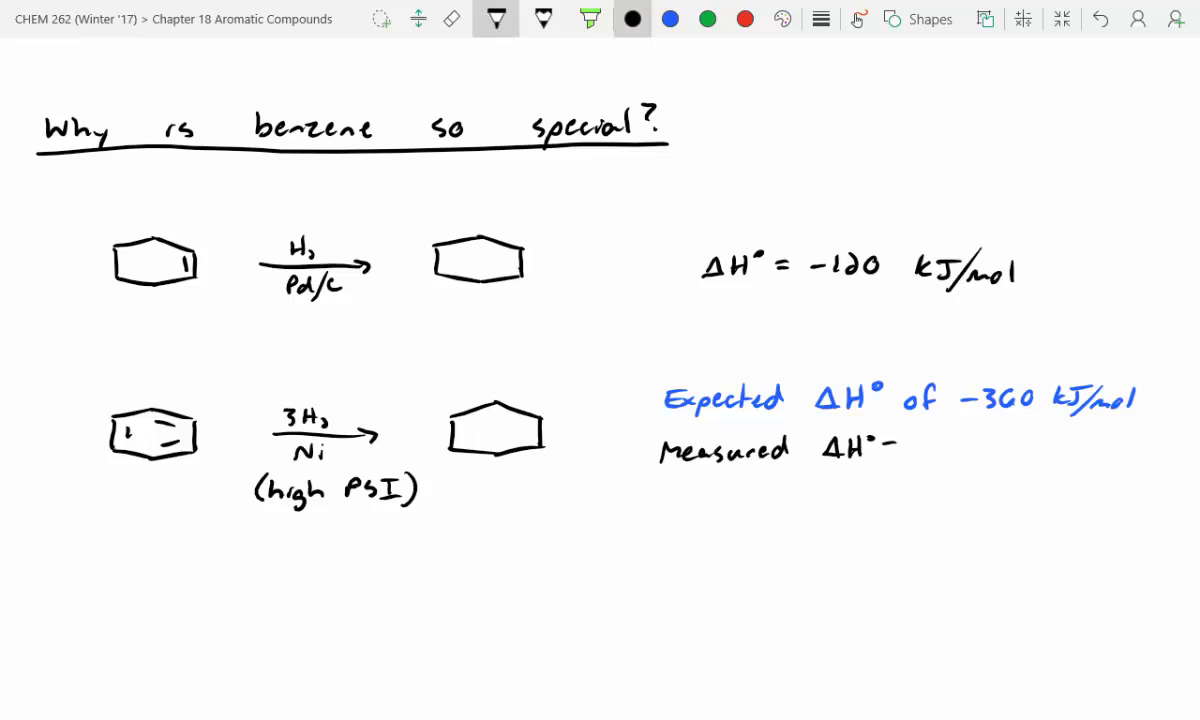
pyautogui.write('= -2')
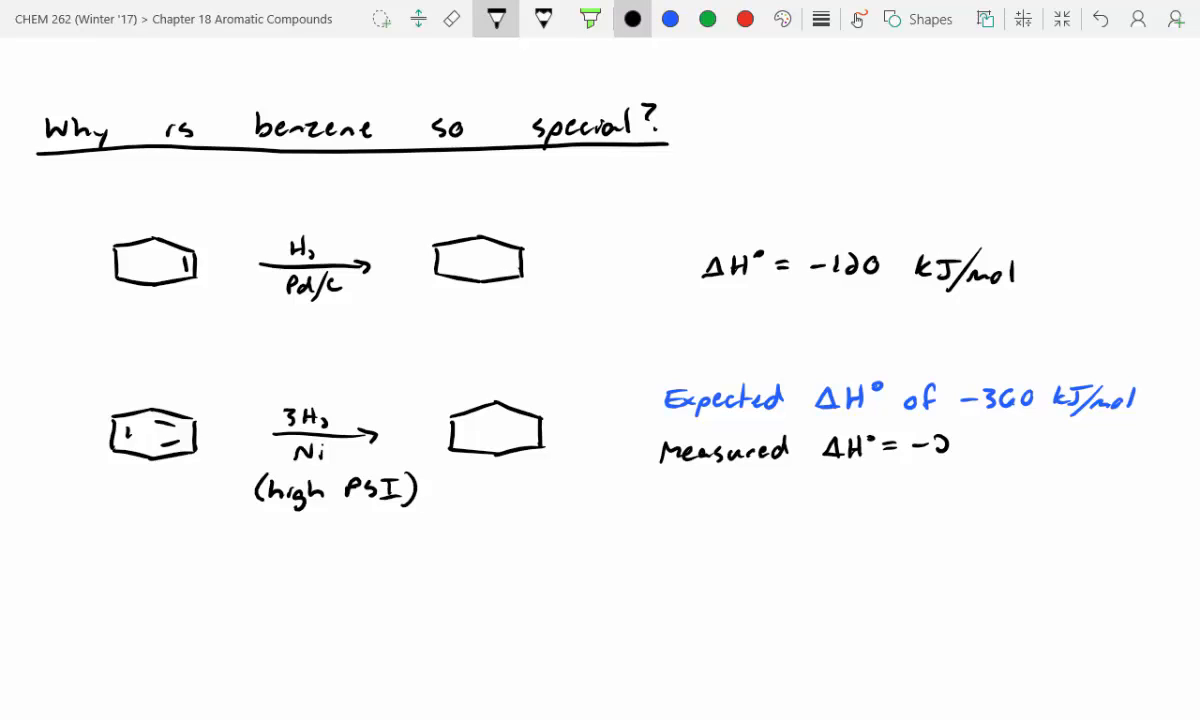
pyautogui.write('208 k')
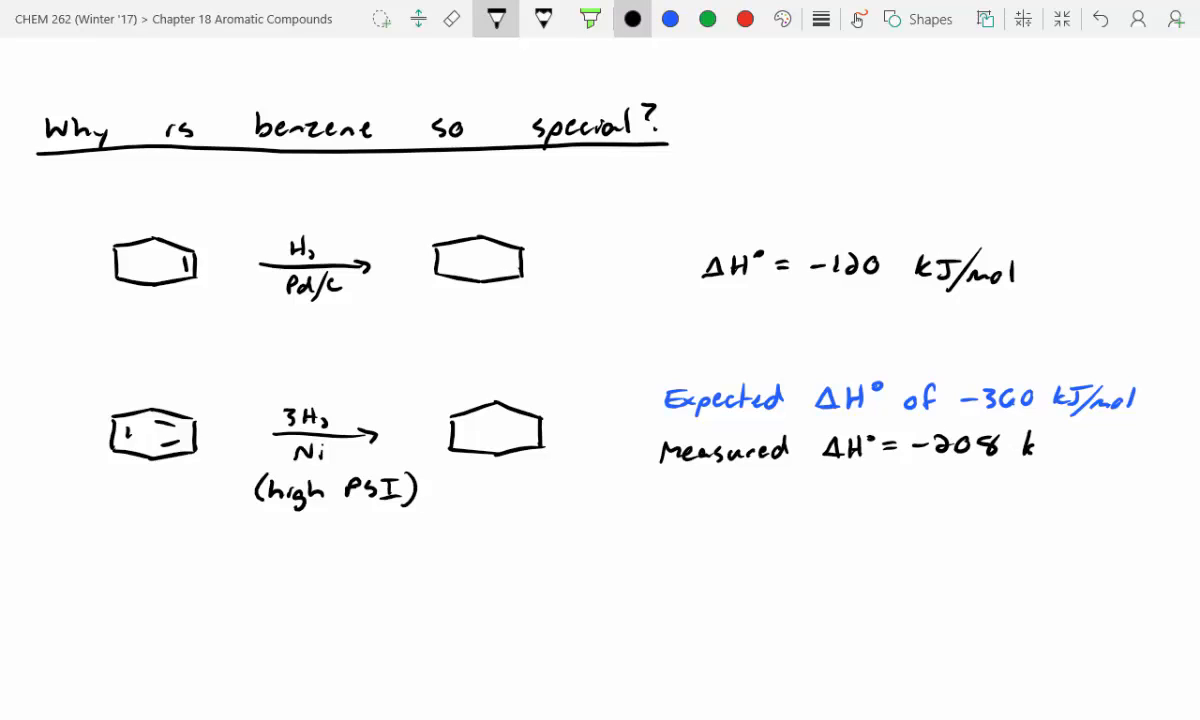
pyautogui.write('kJ/mol')
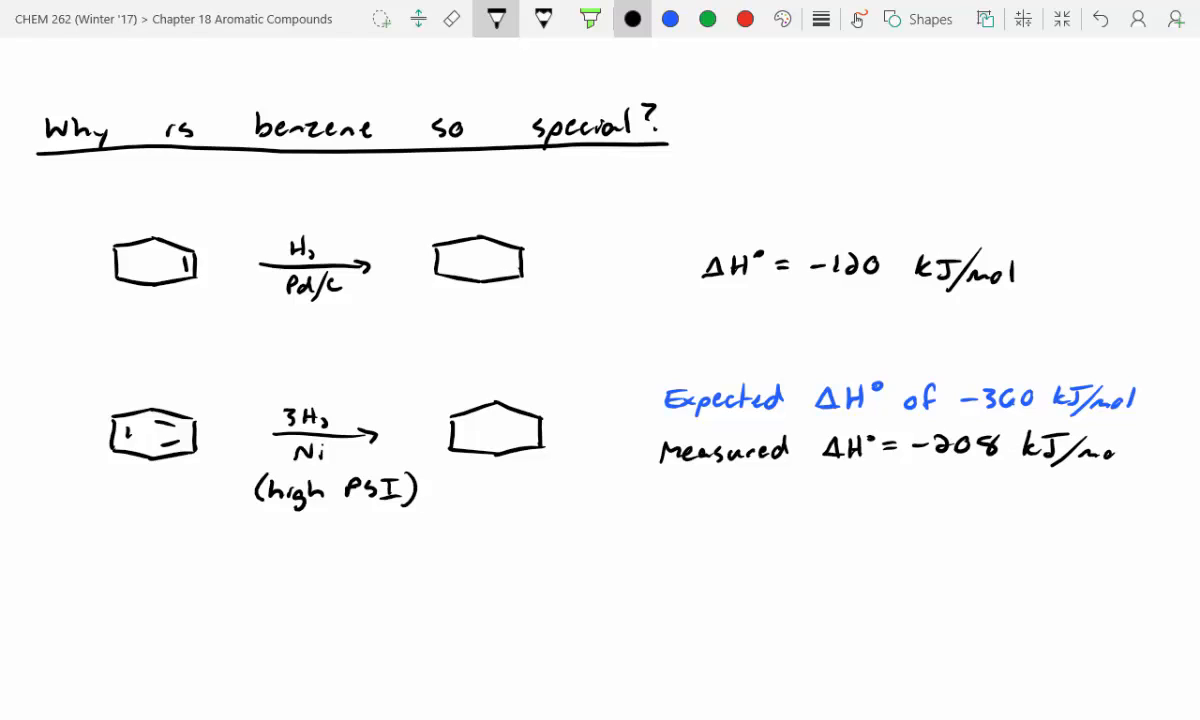
pyautogui.click(707, 18)
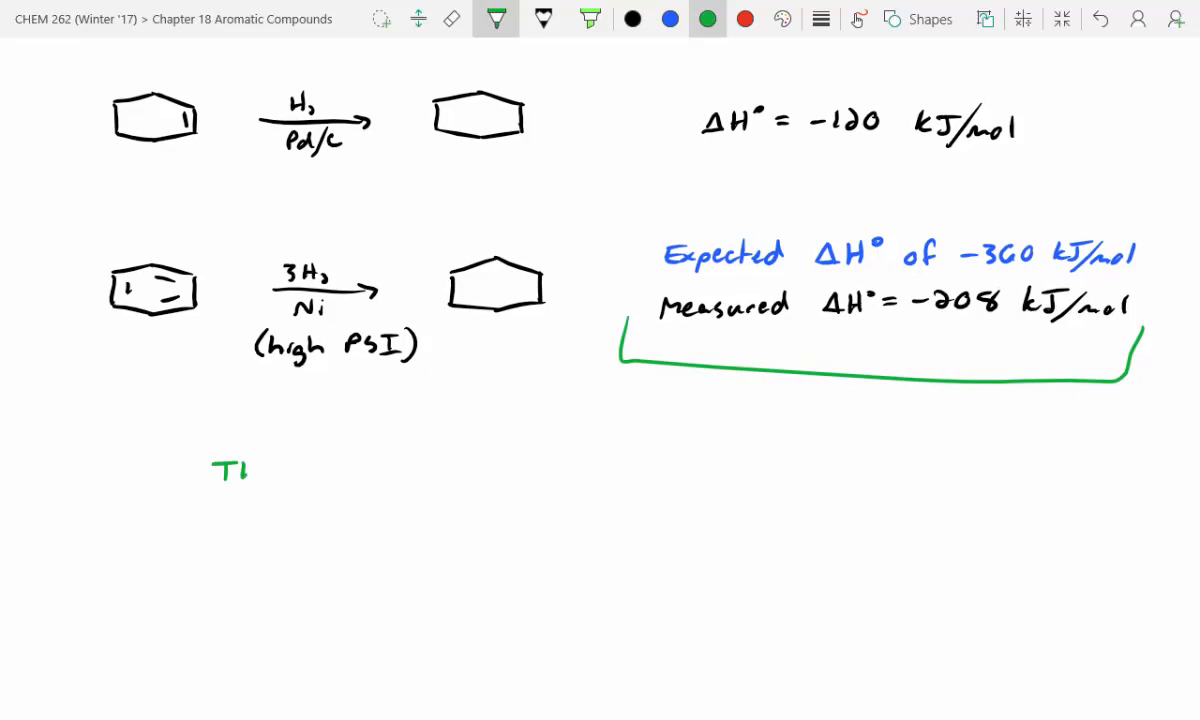
# Write "There is approx. 152 kJ/mol of stabilization" in green and box it.
pyautogui.write('here is')
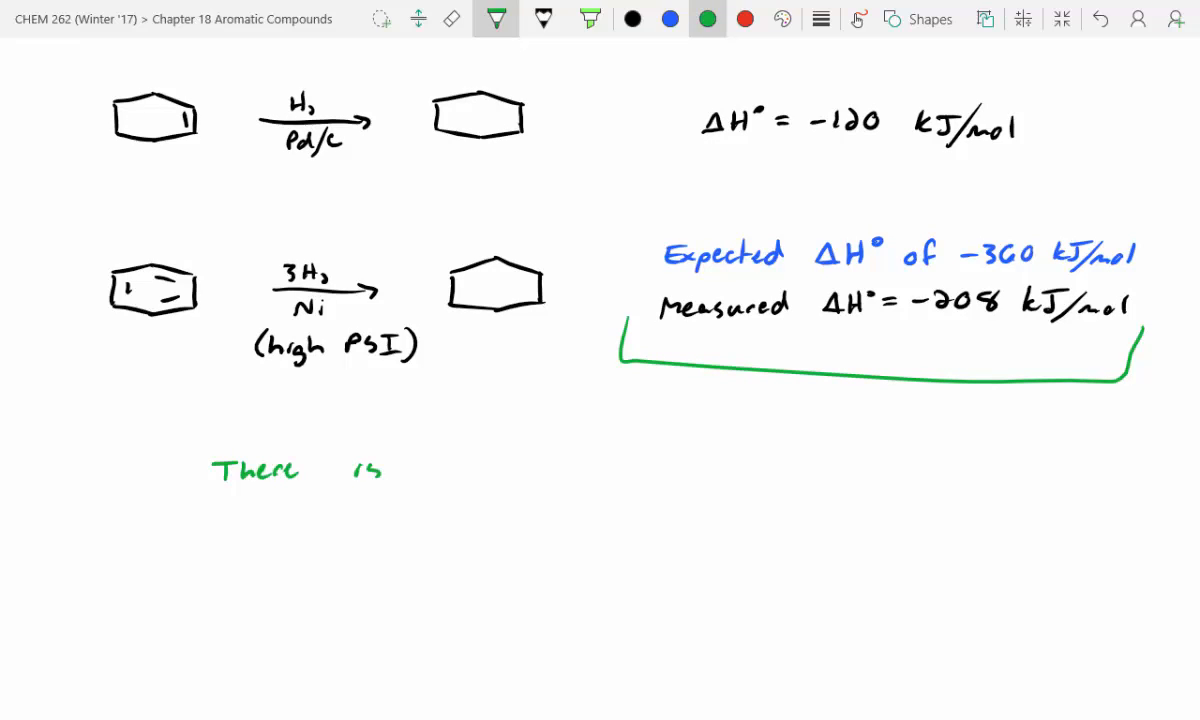
pyautogui.write('approx.')
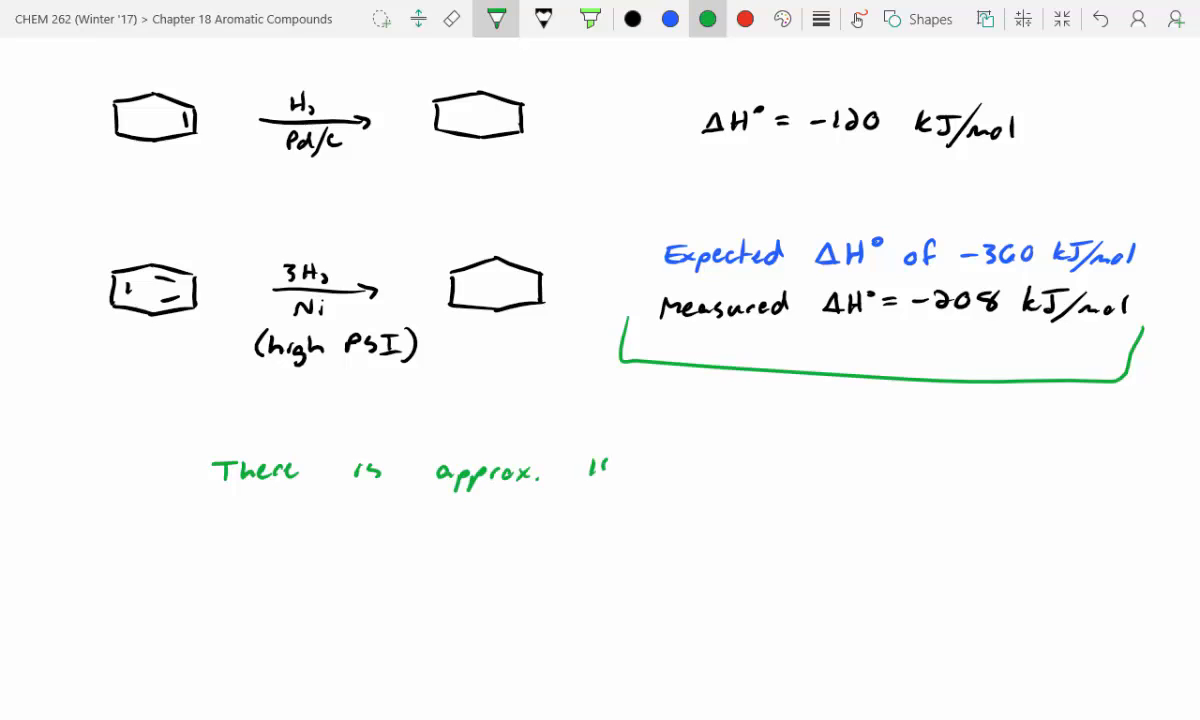
pyautogui.write('152 kJ')
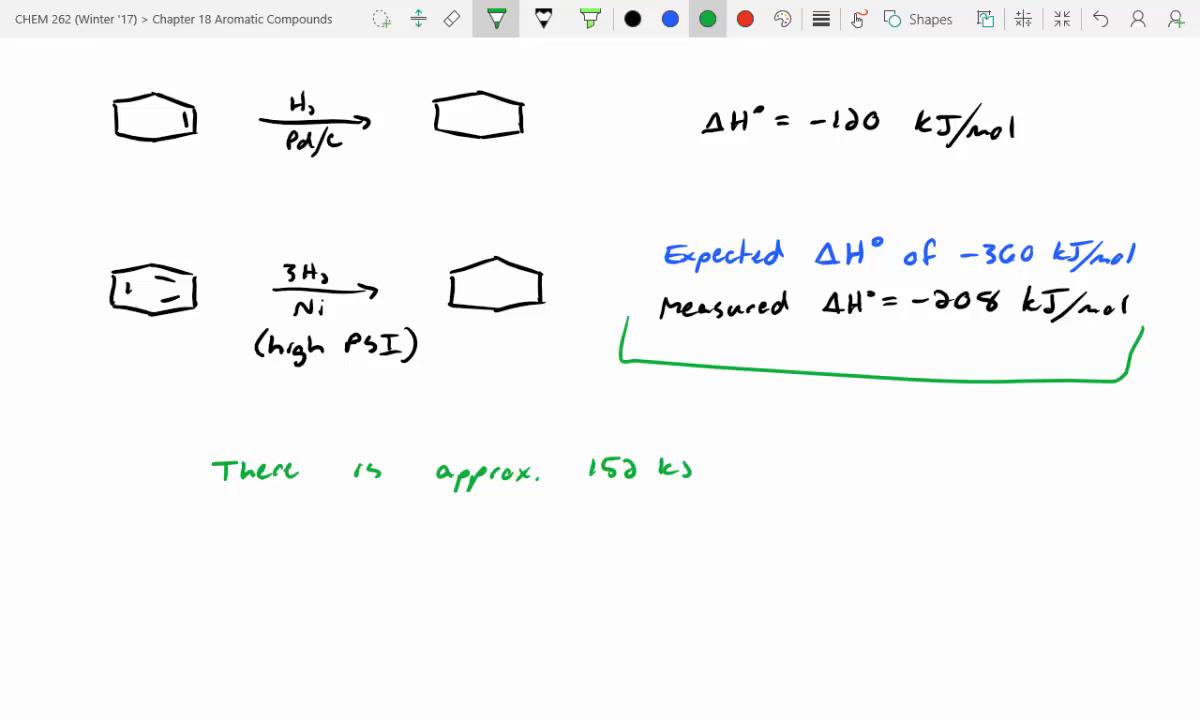
pyautogui.write('J/mol')
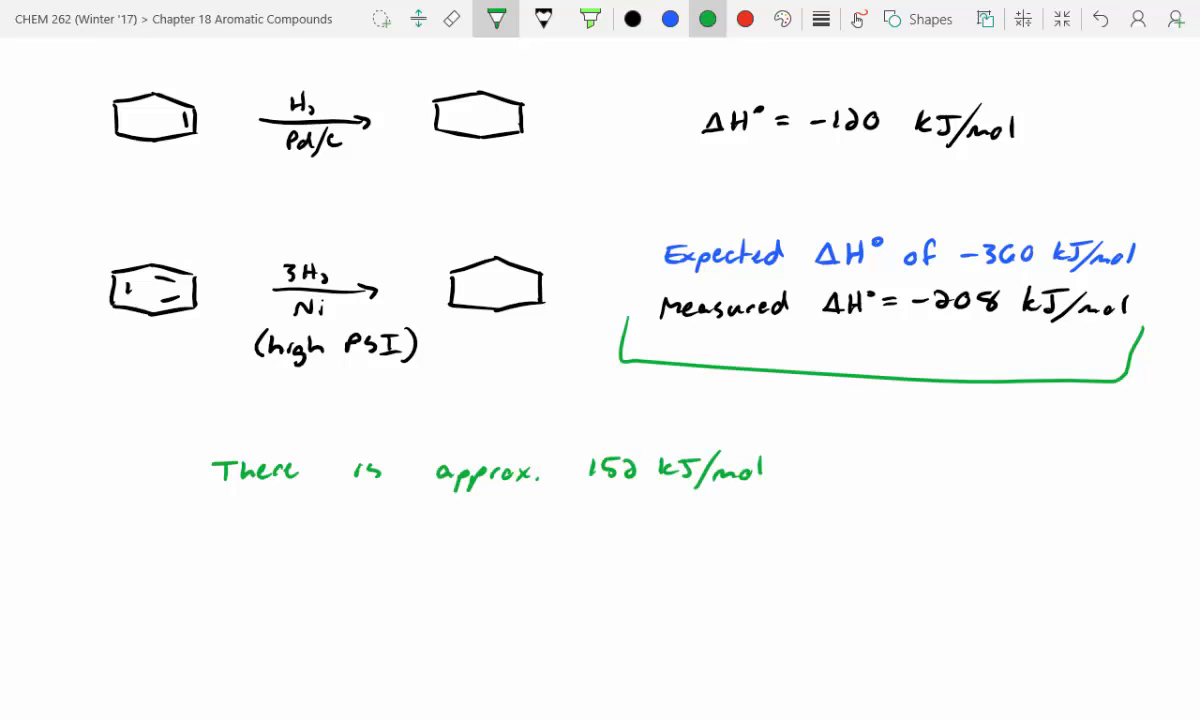
pyautogui.write('of')
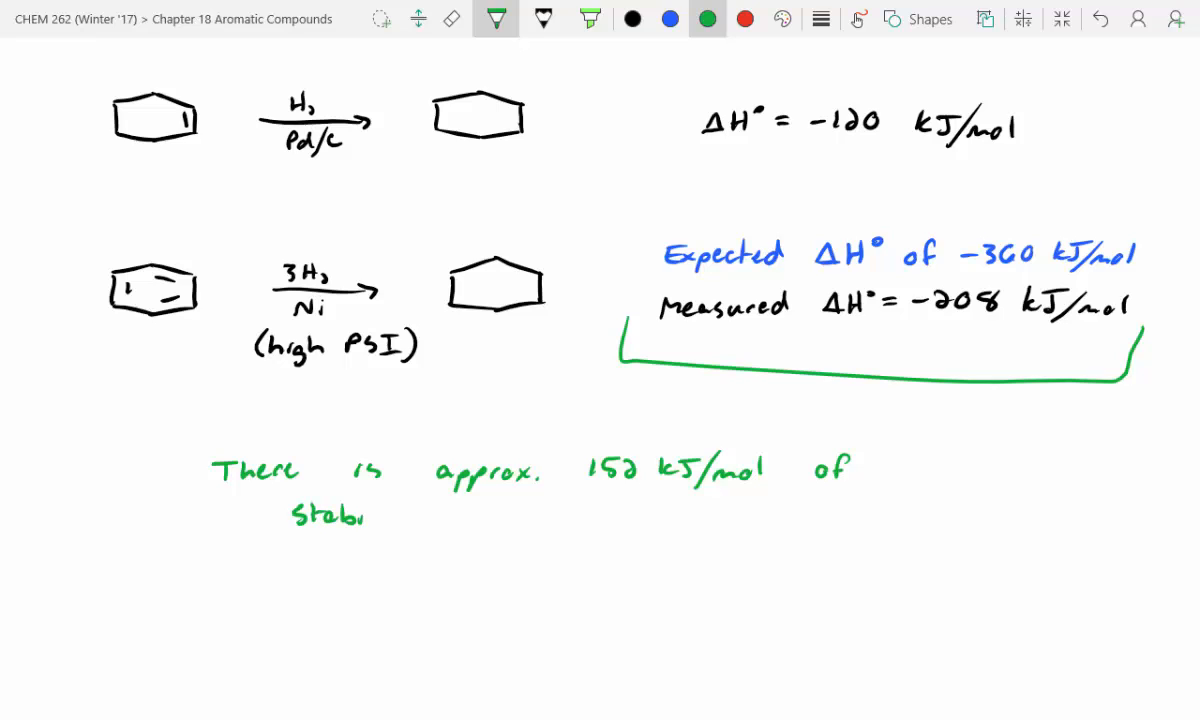
pyautogui.write('lization')
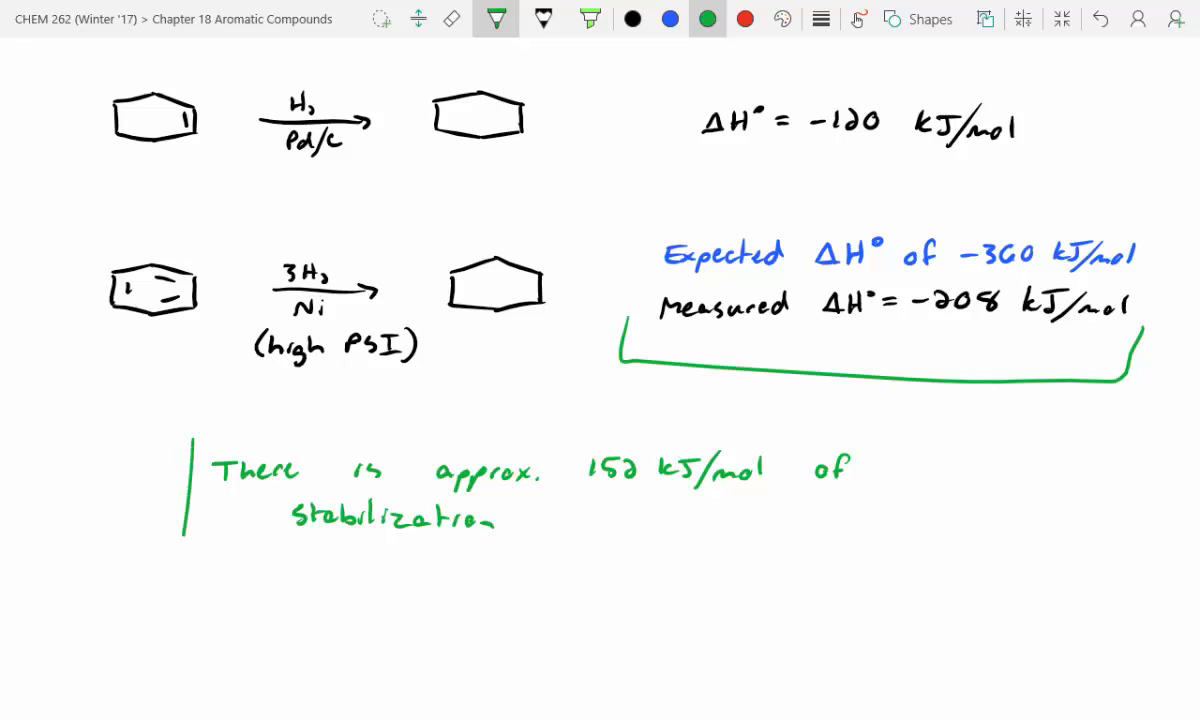
pyautogui.moveTo(185, 430); pyautogui.dragTo(930, 550)
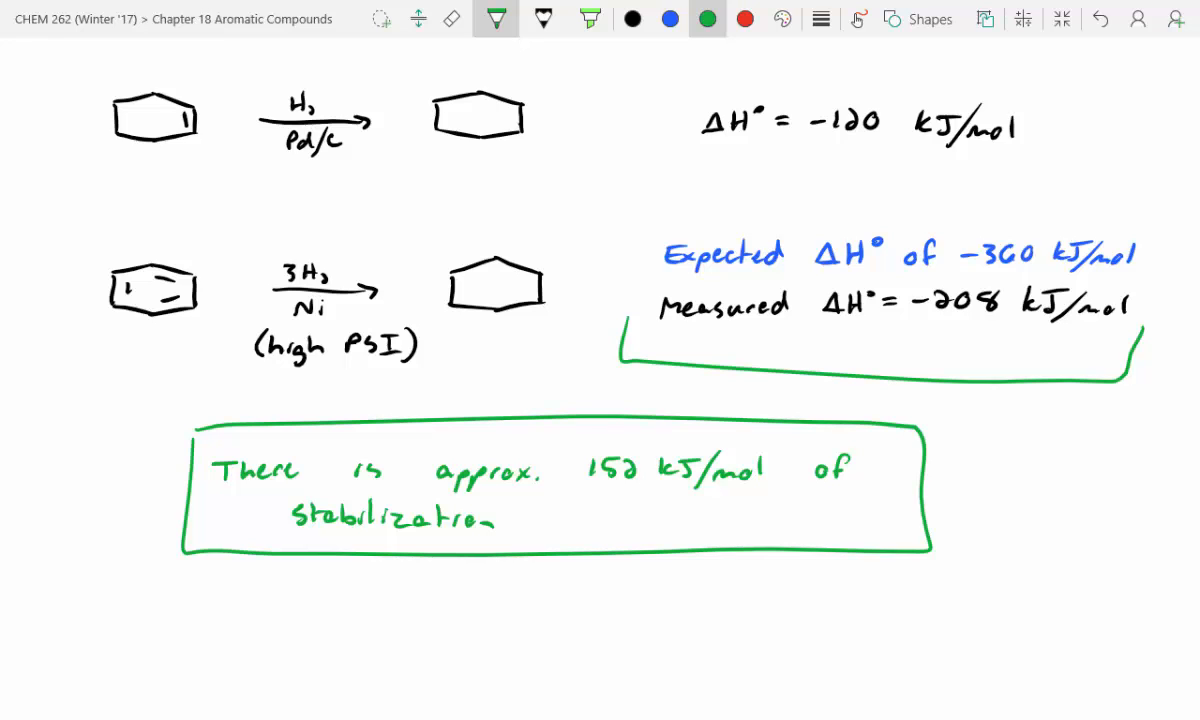
# Add an Eg. showing cyclohexene + Br2 giving the trans-dibromide with "+ EN".
pyautogui.click(633, 18)
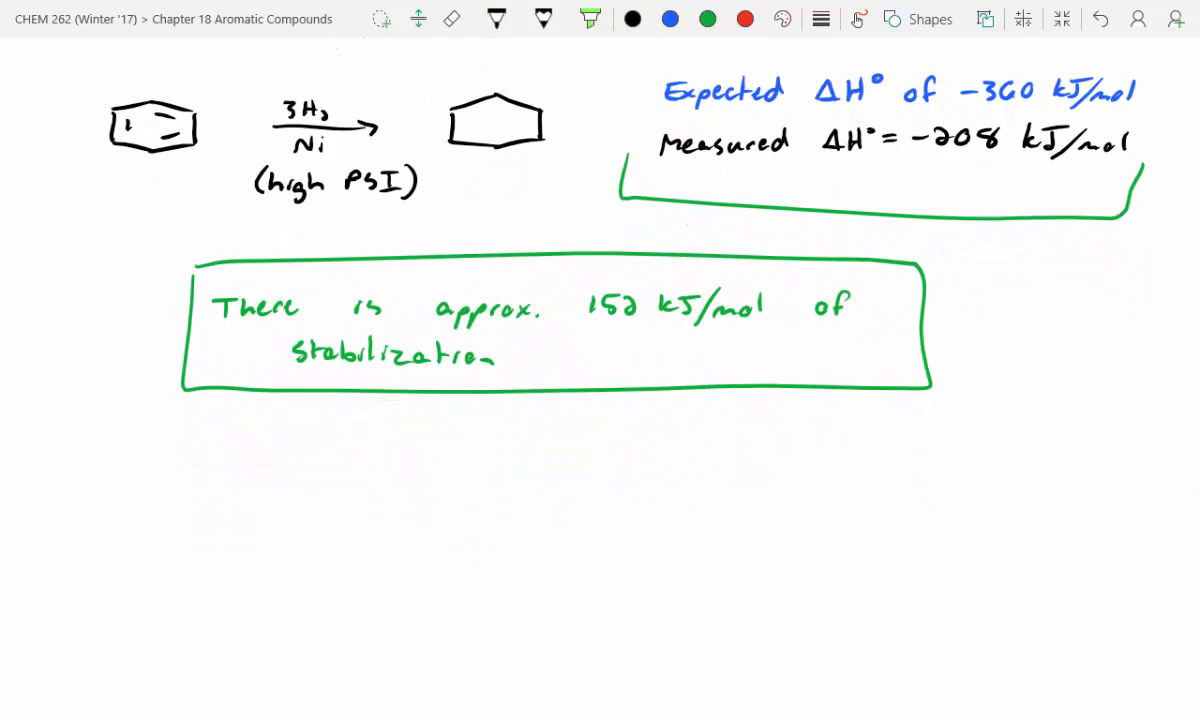
pyautogui.write('E,')
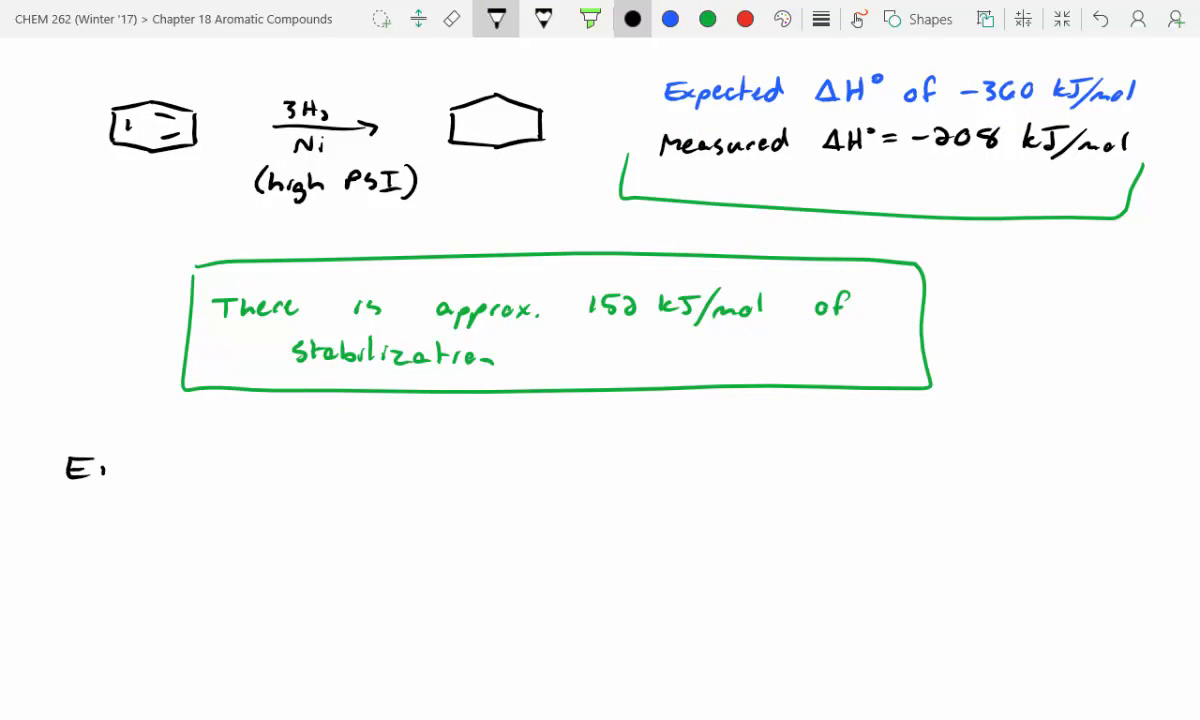
pyautogui.moveTo(155, 545); pyautogui.dragTo(250, 585)
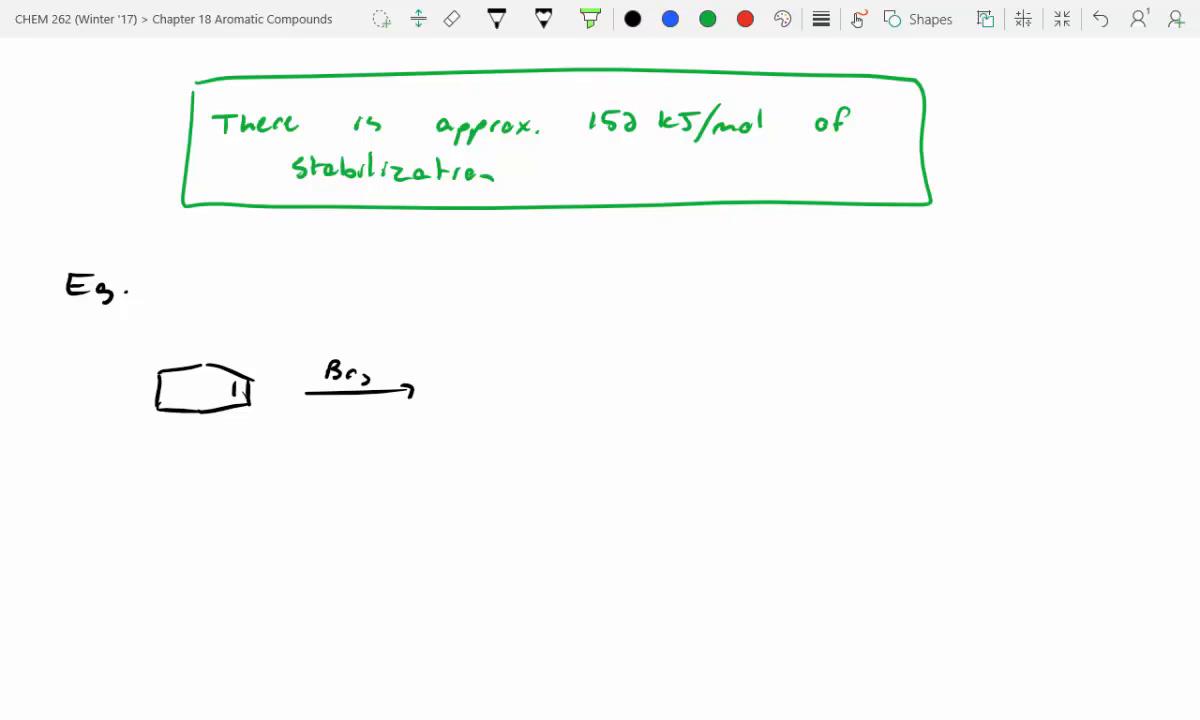
pyautogui.moveTo(500, 385); pyautogui.dragTo(540, 420)
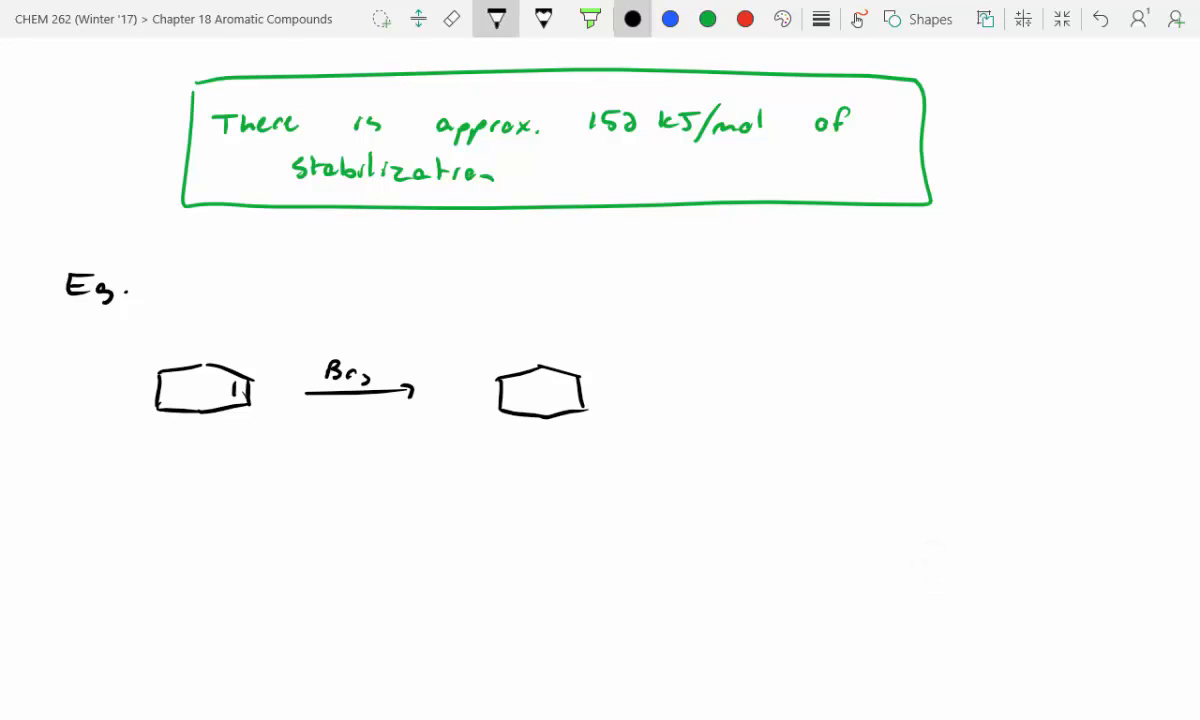
pyautogui.moveTo(585, 385); pyautogui.dragTo(630, 355)
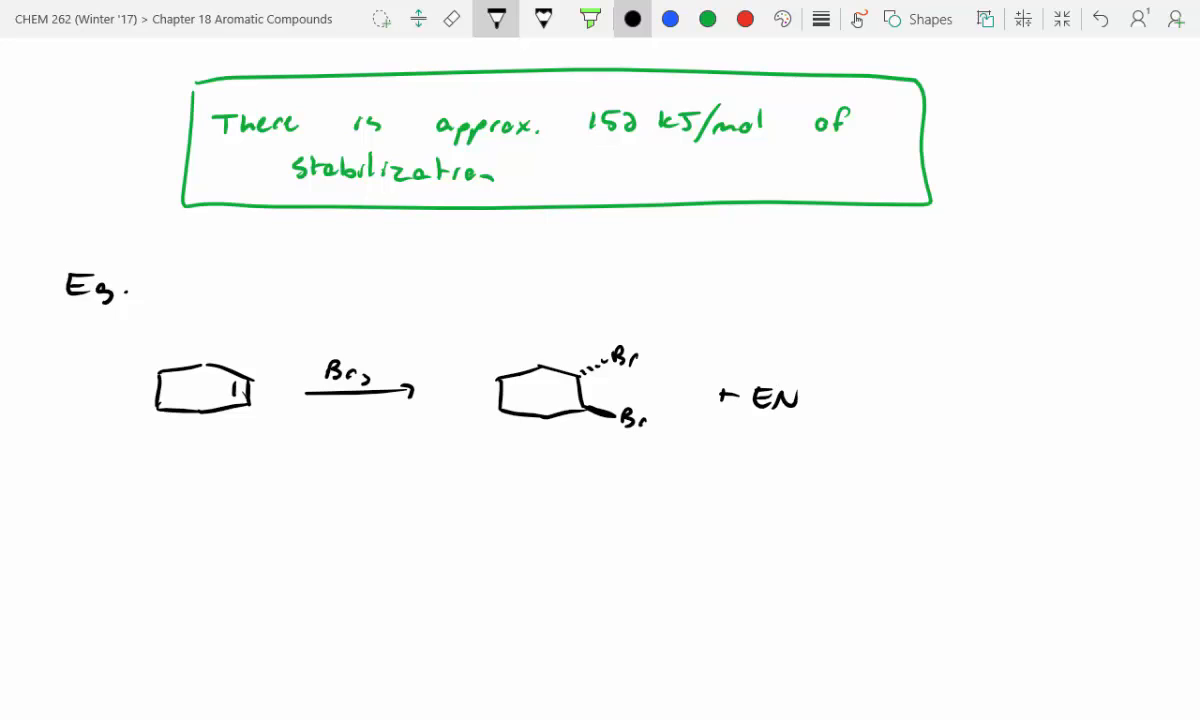
pyautogui.scroll(-3)
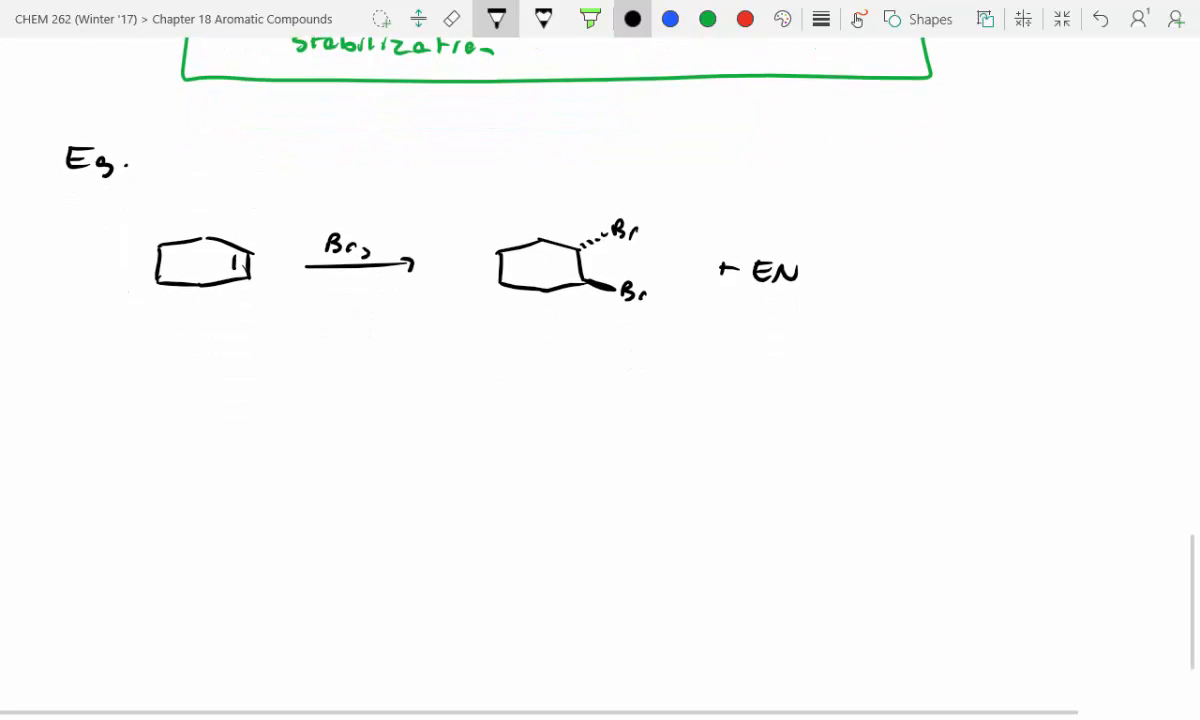
# Draw benzene with a Br2 arrow marked "No Rxn" as the second example.
pyautogui.moveTo(155, 430); pyautogui.dragTo(255, 460)
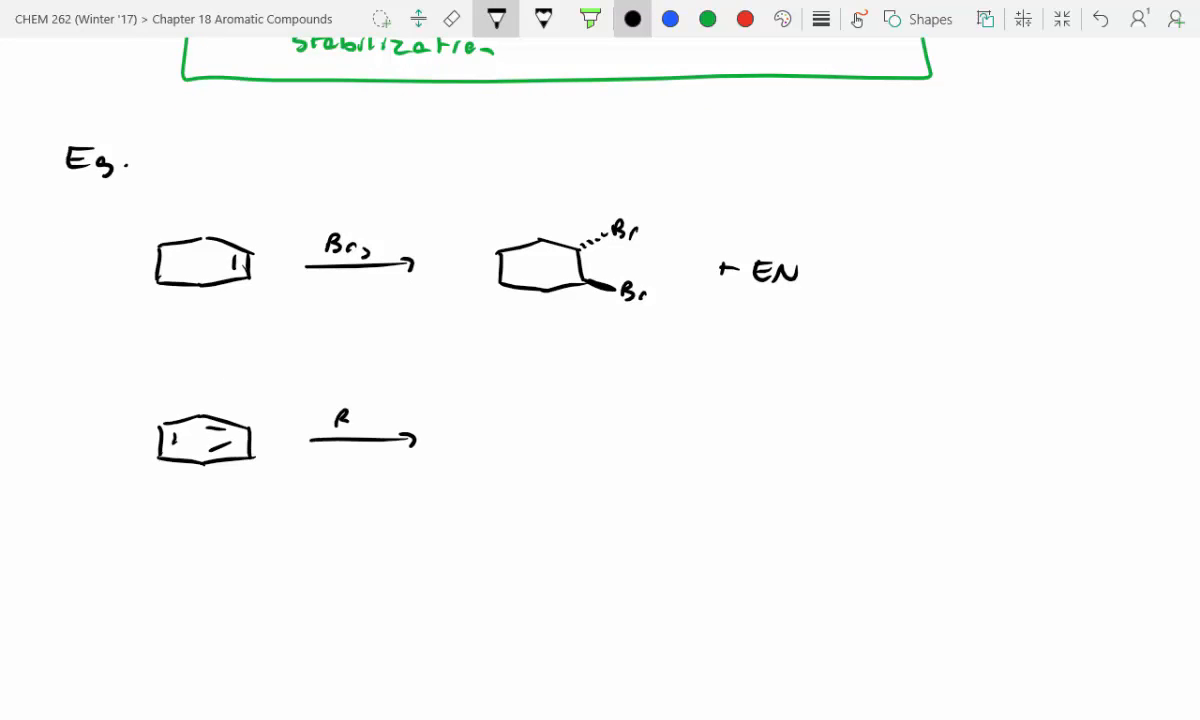
pyautogui.write('Br2')
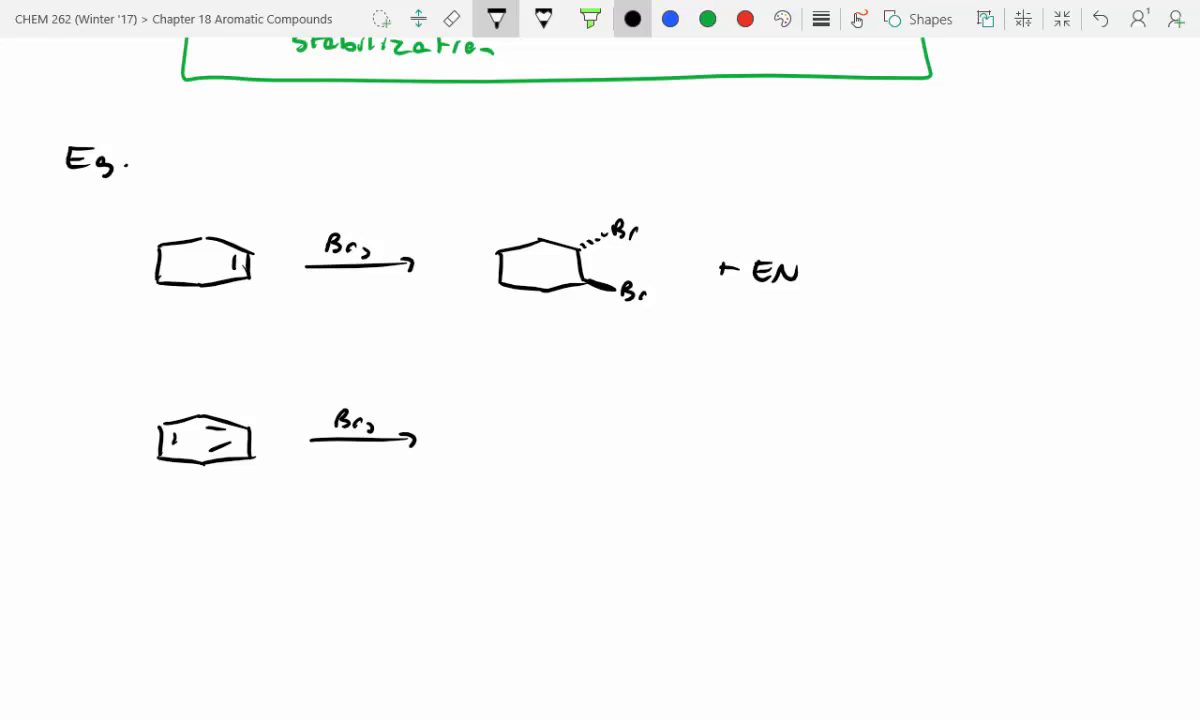
pyautogui.write('No r')
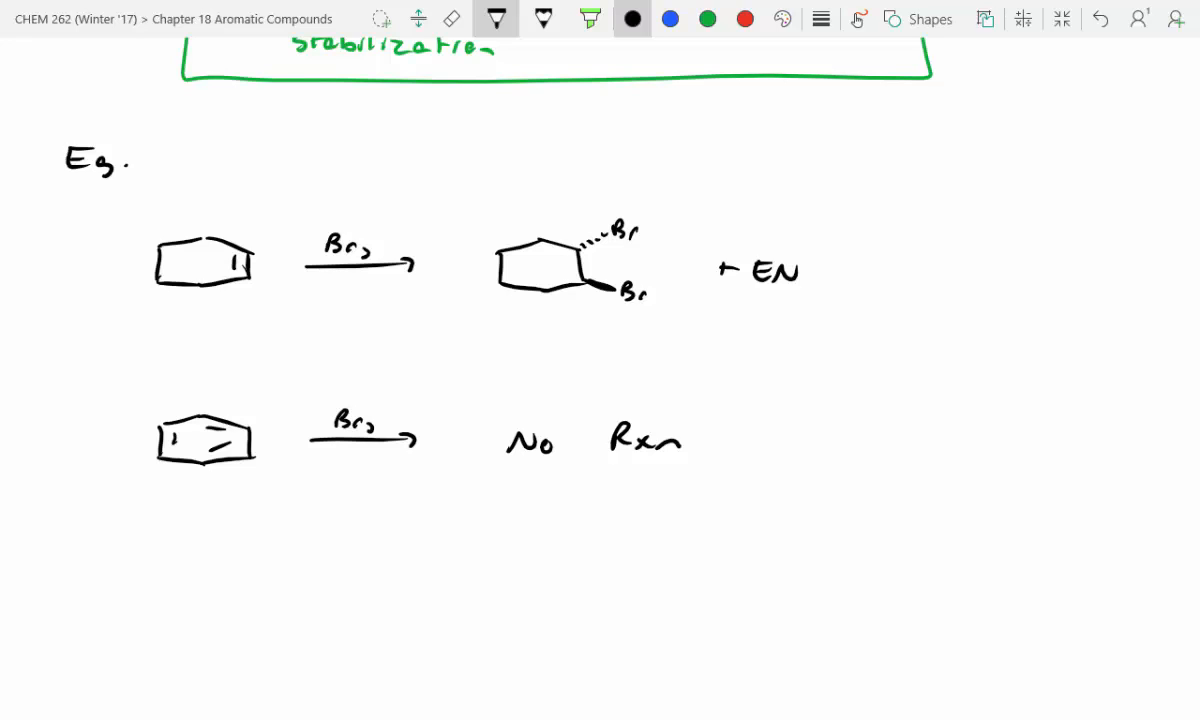
pyautogui.scroll(-3)
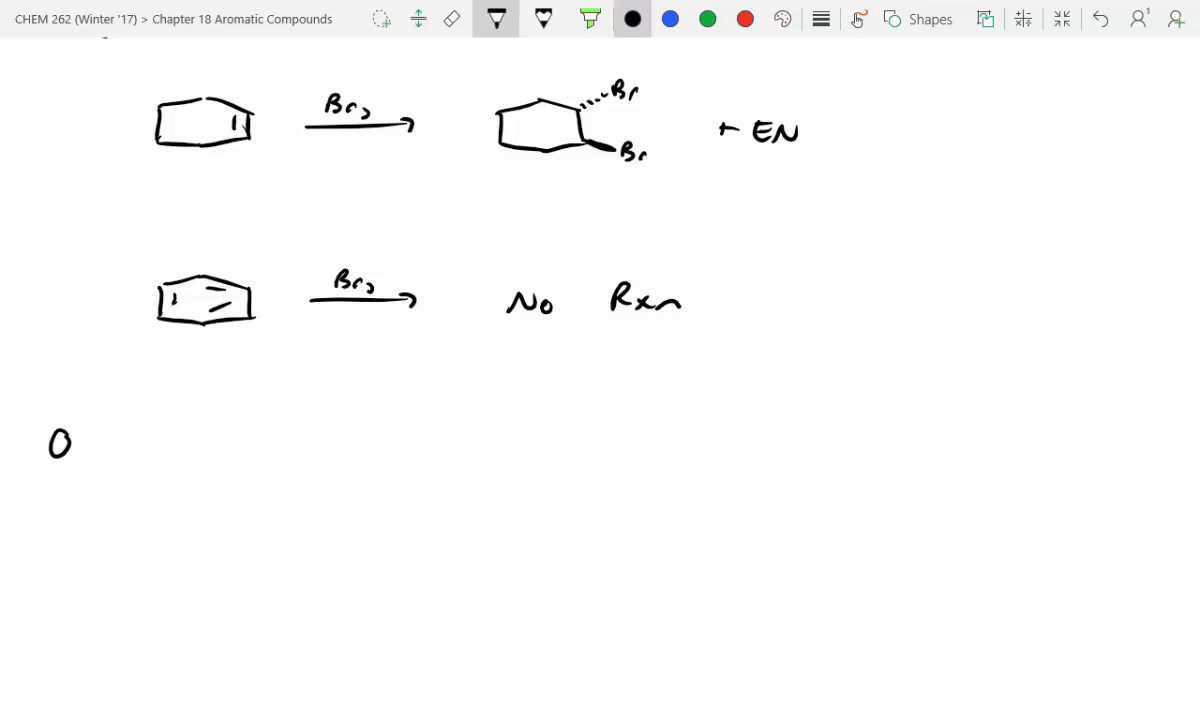
# Write 'Orbital View', sketch the benzene ring with blue top lobes, red bottom lobes and a blue overlap ring, ending in black ink.
pyautogui.write('rbit')
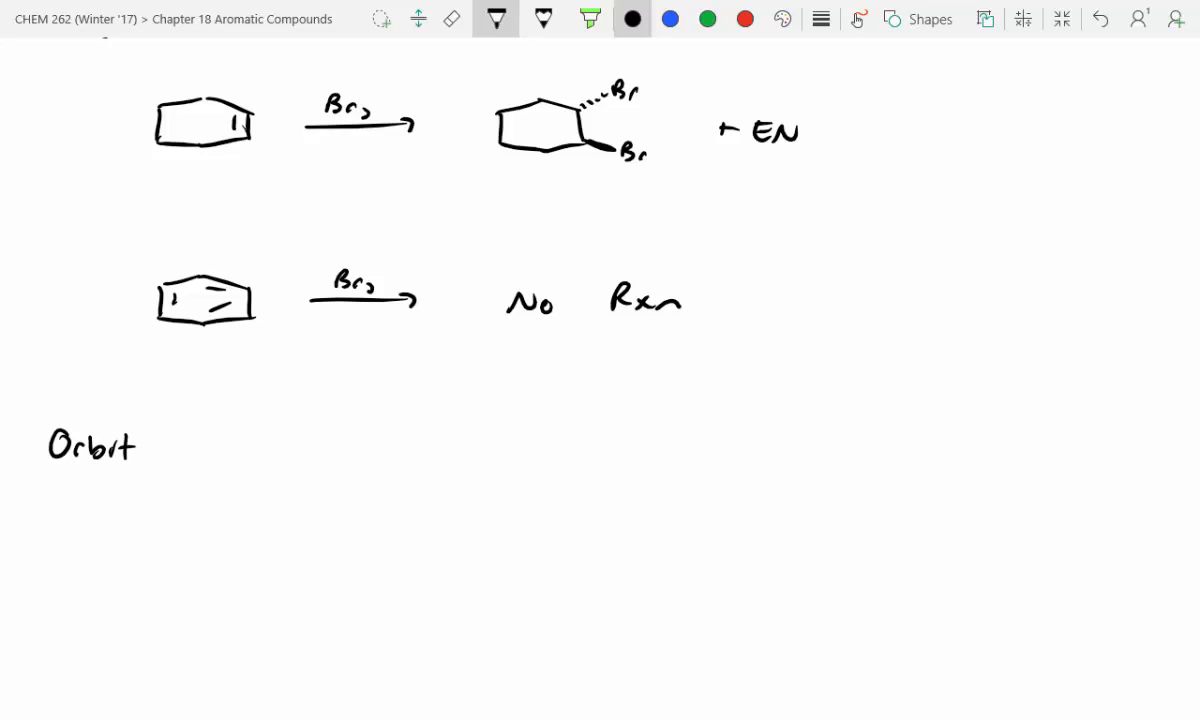
pyautogui.write('al View')
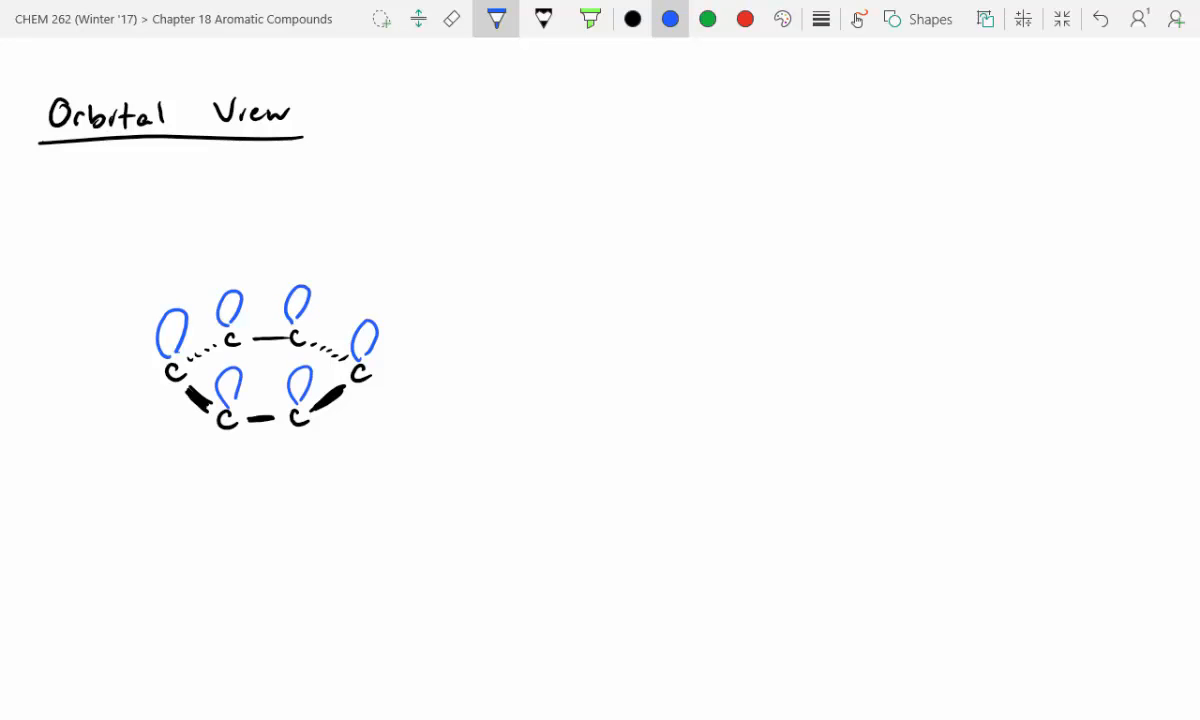
pyautogui.click(745, 18)
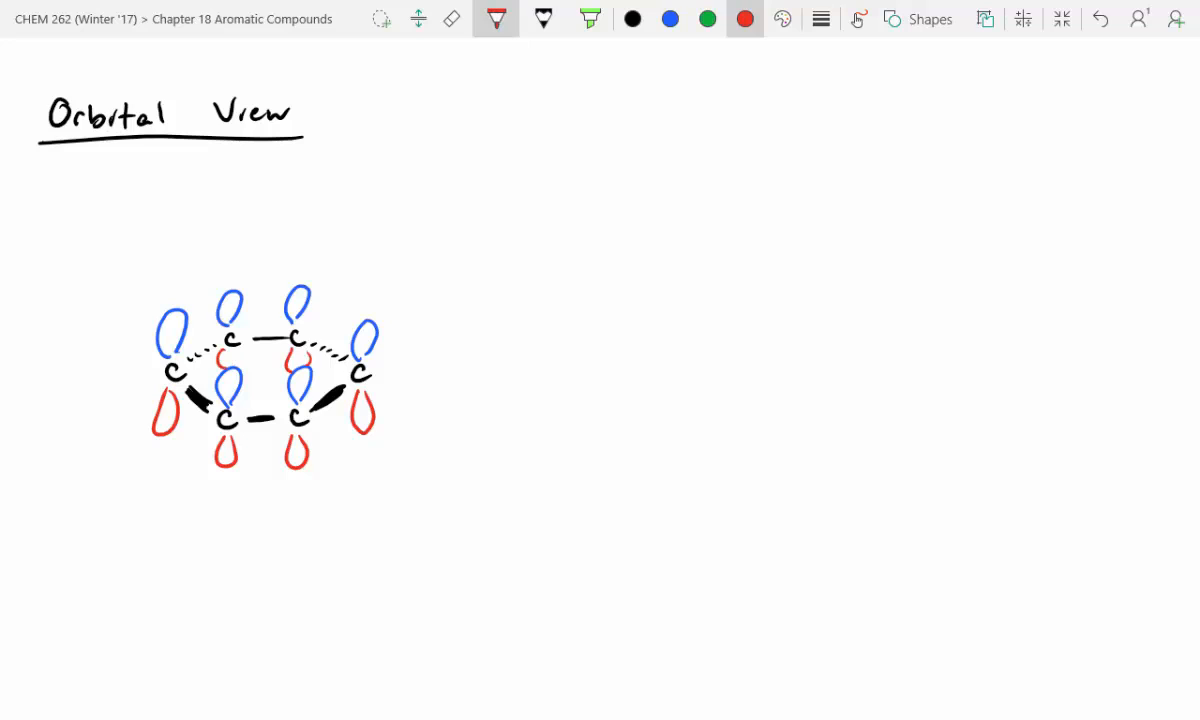
pyautogui.click(670, 18)
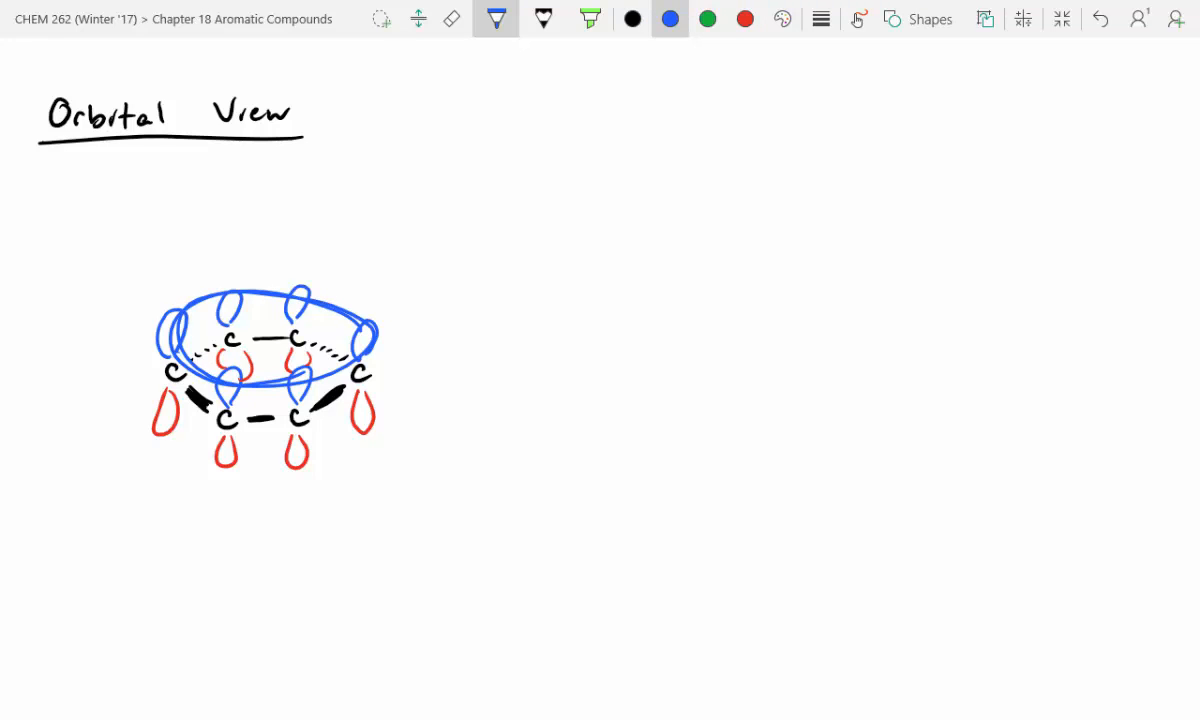
pyautogui.click(632, 19)
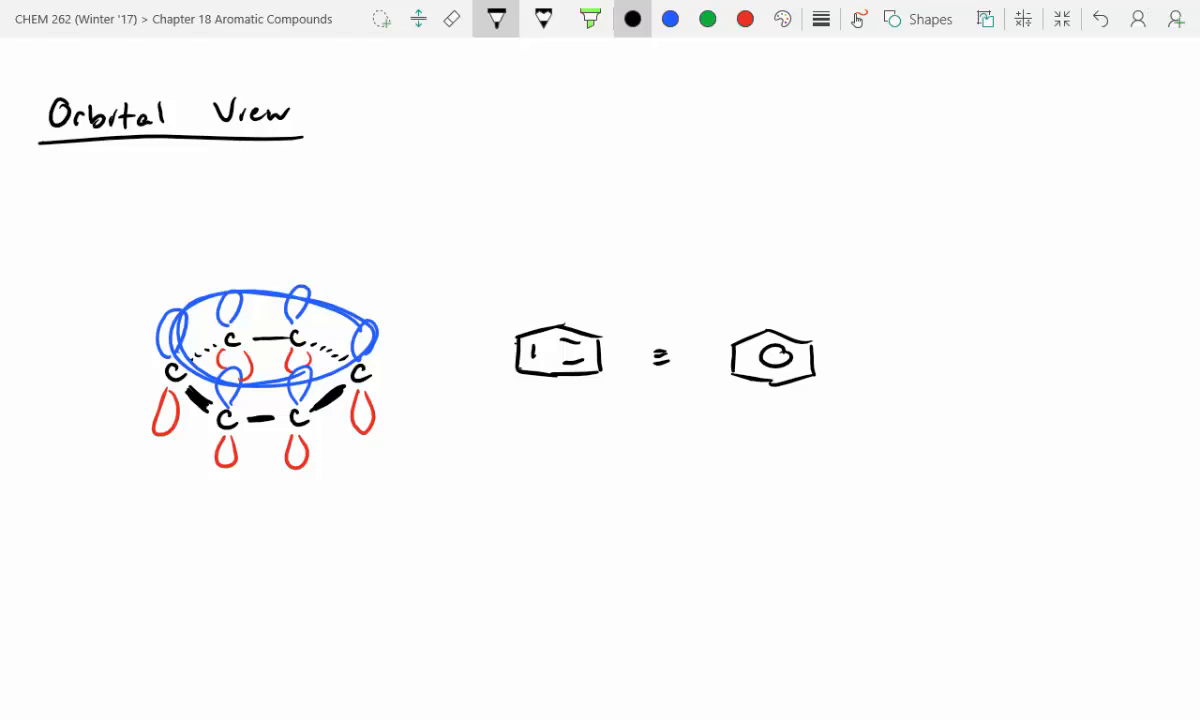
# Draw Kekulé benzene equated to a circle-in-hexagon beside the orbital sketch, scrolling down for room.
pyautogui.scroll(-3)
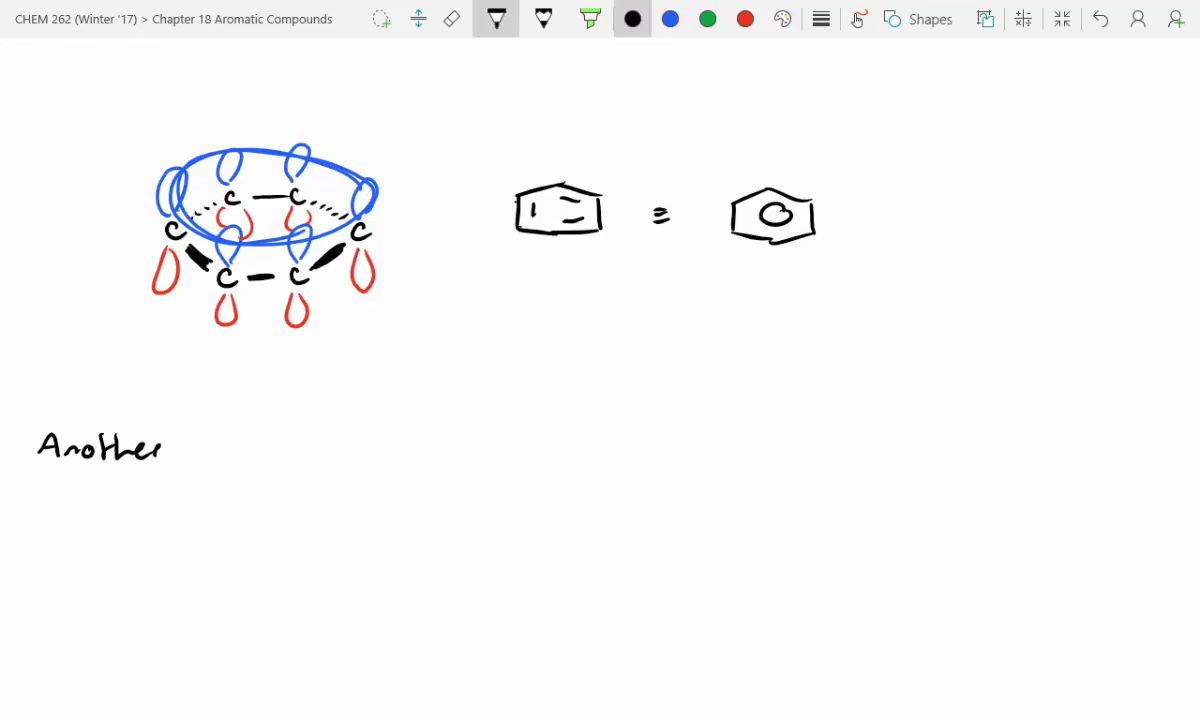
# Write 'Another Example', draw pyridine, and sketch its carbon–nitrogen ring skeleton in perspective.
pyautogui.write('Exam')
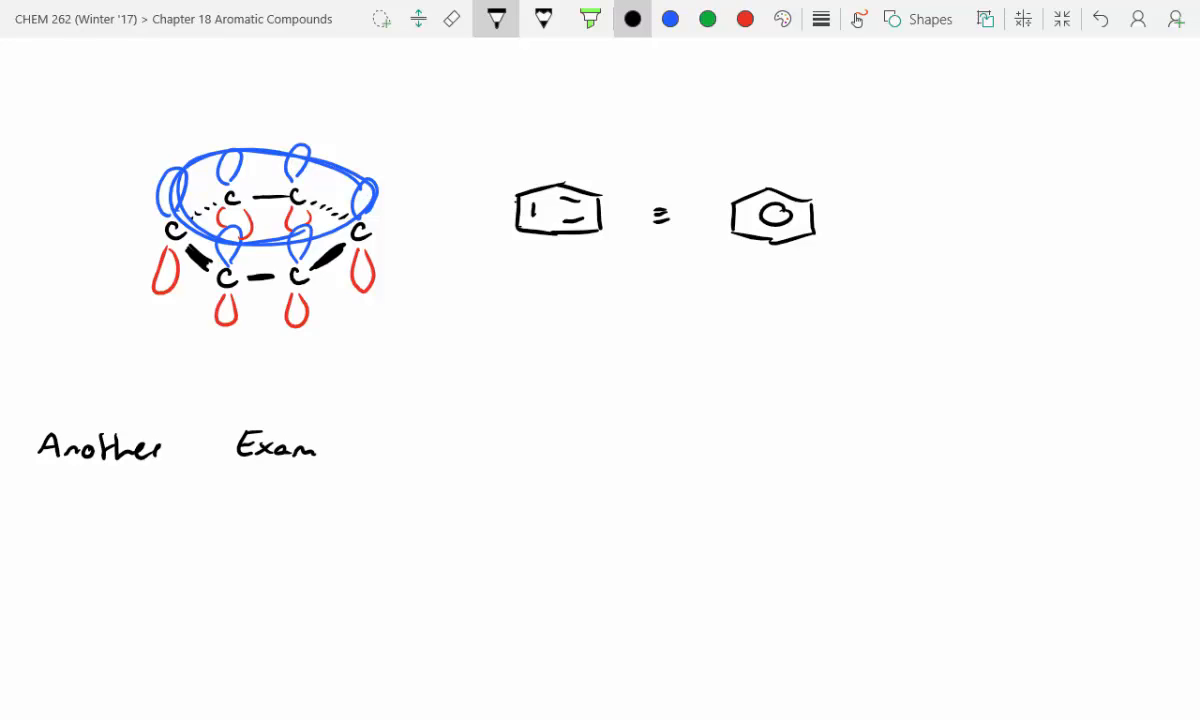
pyautogui.write('ple')
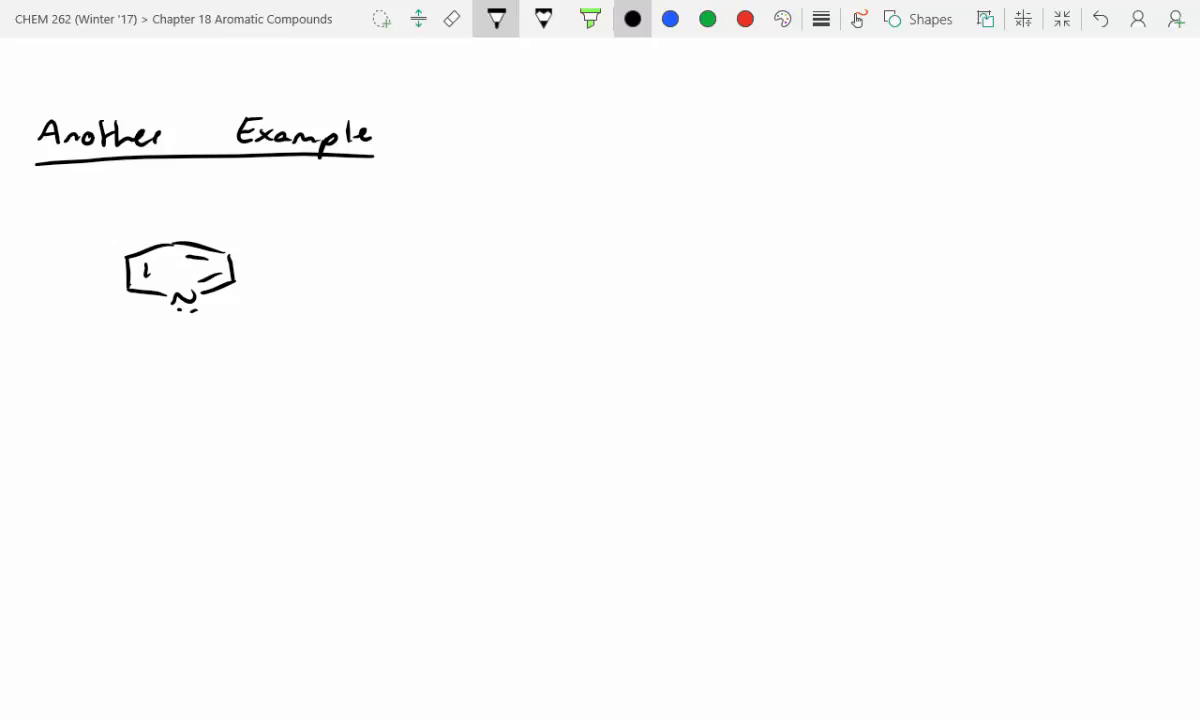
pyautogui.moveTo(470, 355); pyautogui.dragTo(525, 385)
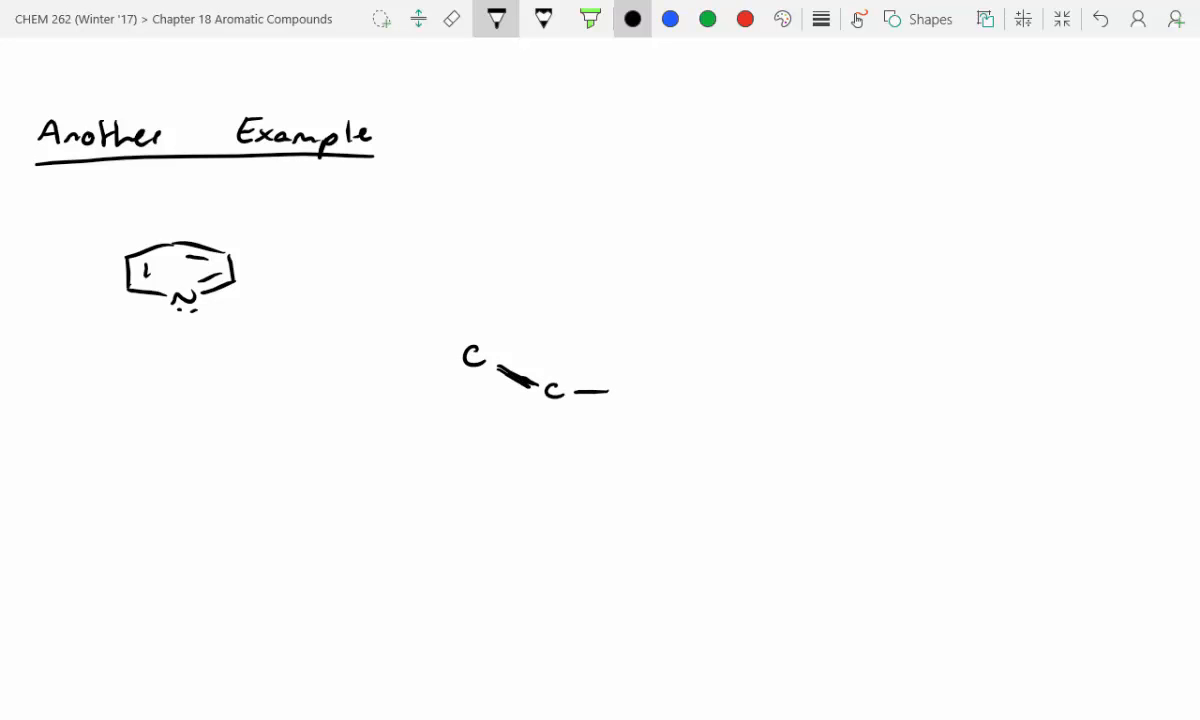
pyautogui.moveTo(605, 385); pyautogui.dragTo(660, 355)
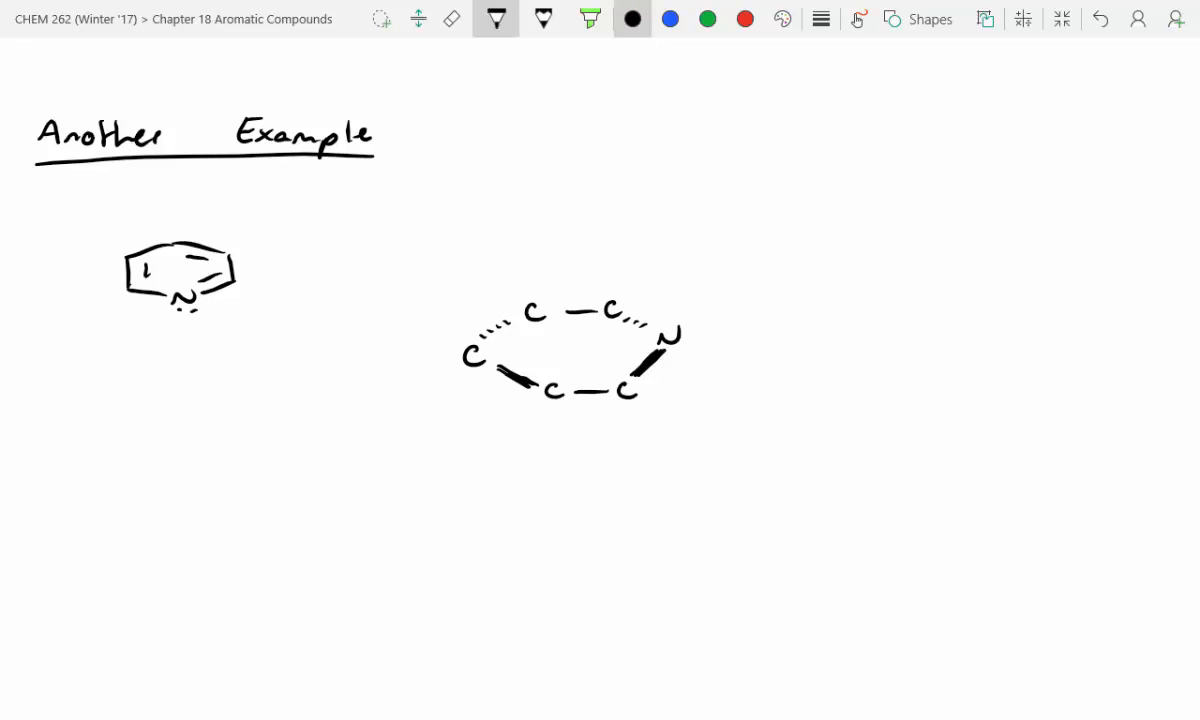
# Add blue top lobes, red bottom lobes and a blue overlap ring to the pyridine skeleton.
pyautogui.click(669, 18)
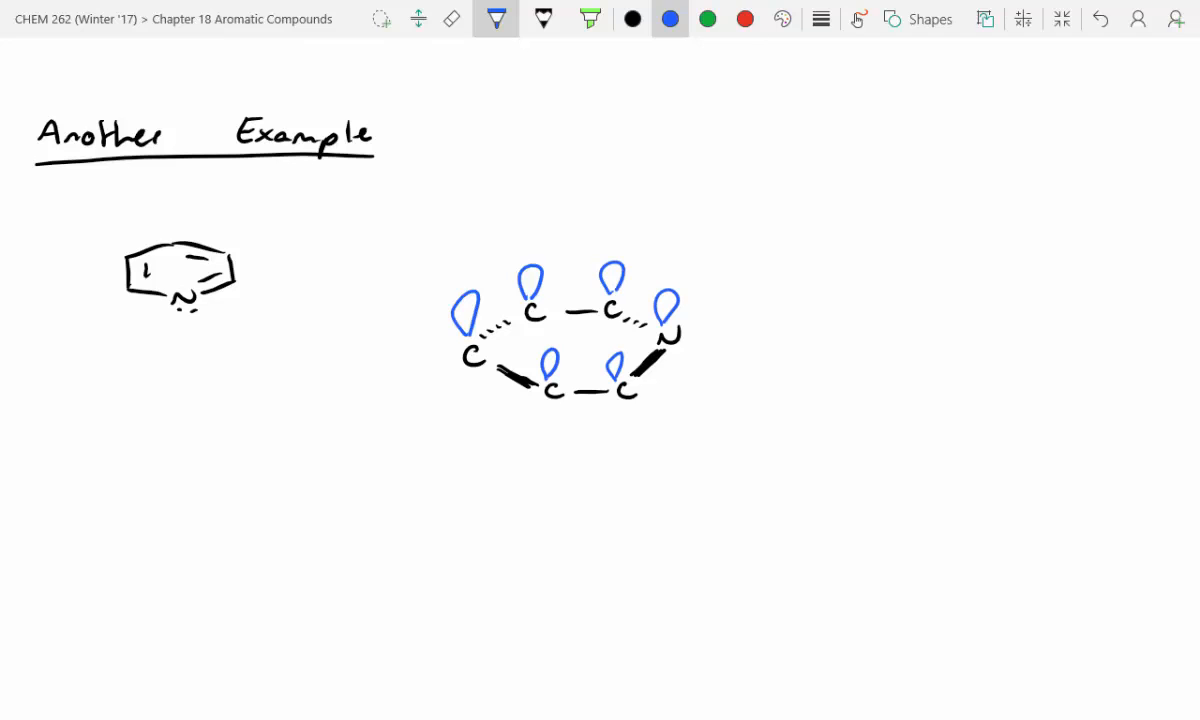
pyautogui.click(744, 18)
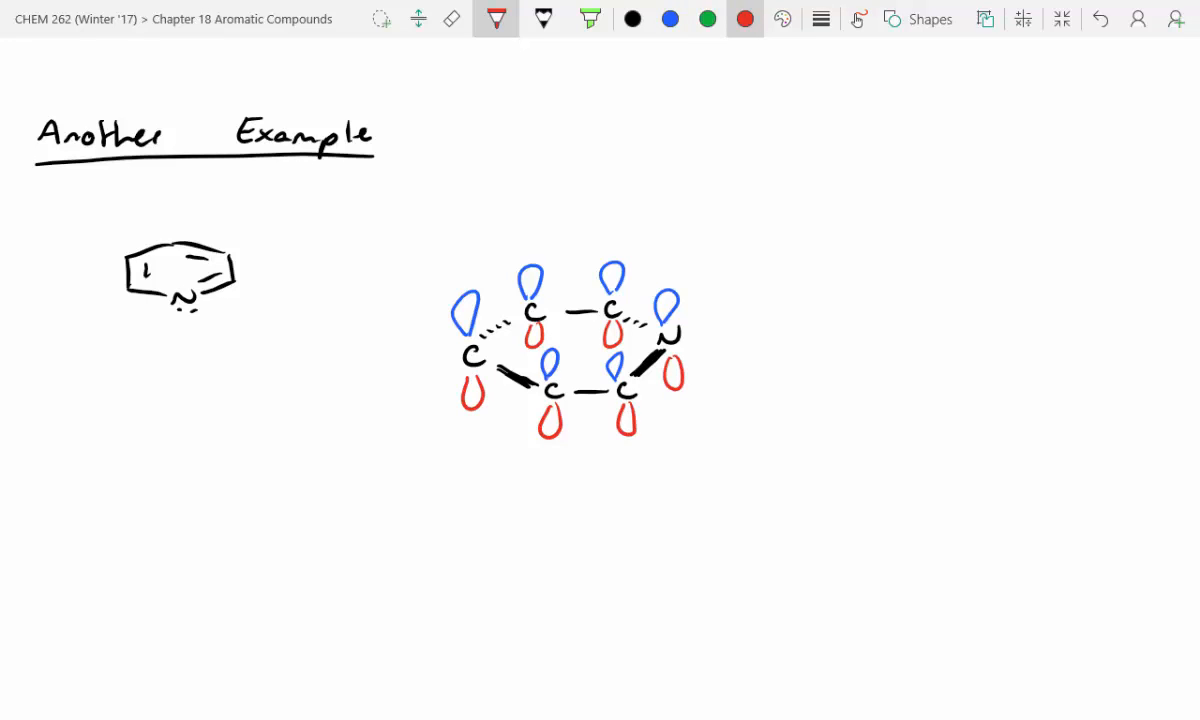
pyautogui.click(669, 18)
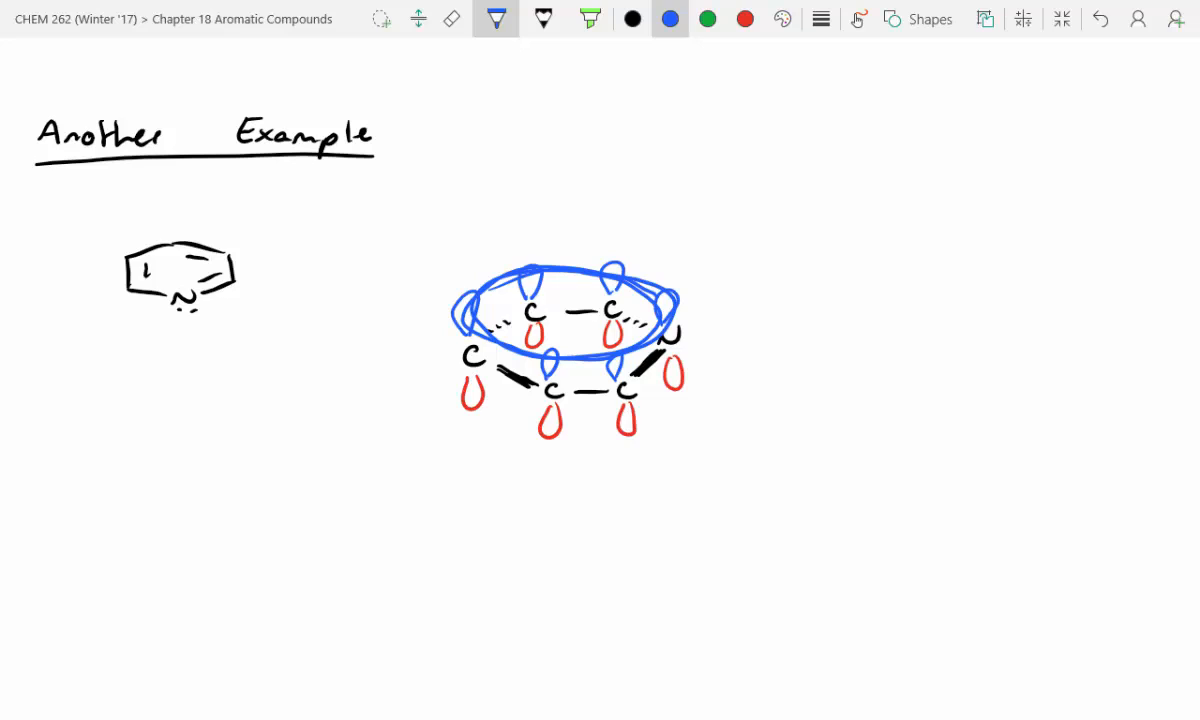
# Point a green arrow at the nitrogen and draw its lone-pair orbital.
pyautogui.click(708, 18)
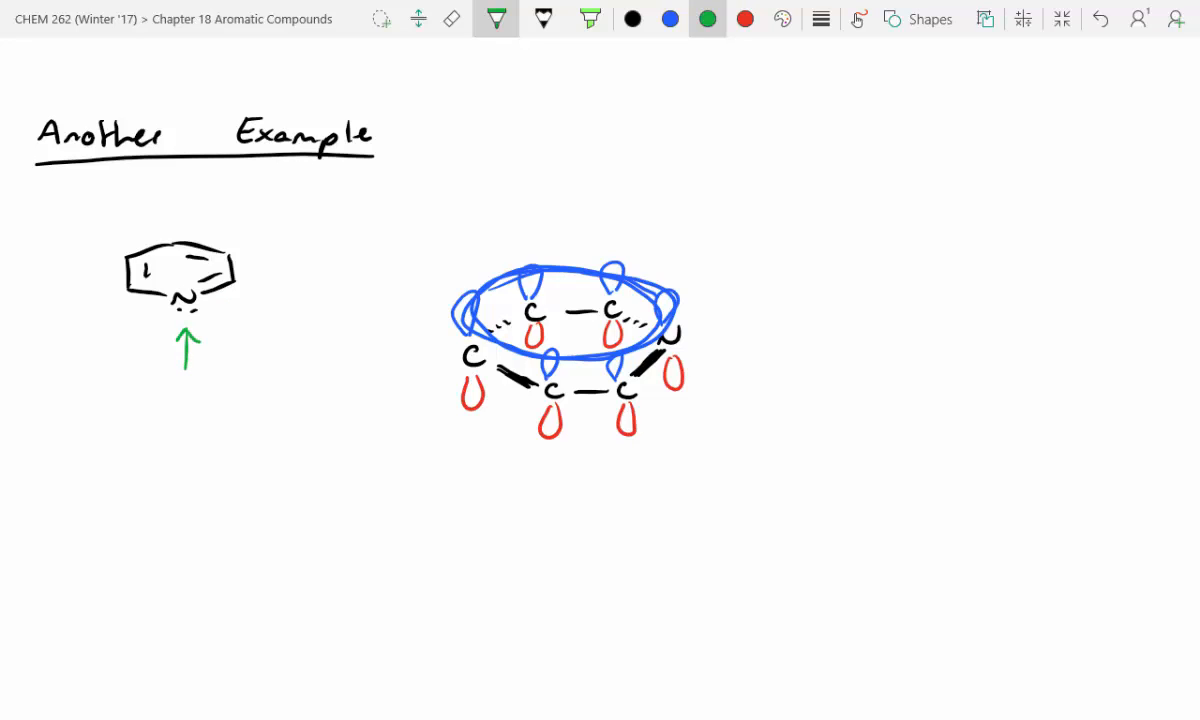
pyautogui.moveTo(690, 330); pyautogui.dragTo(775, 320)
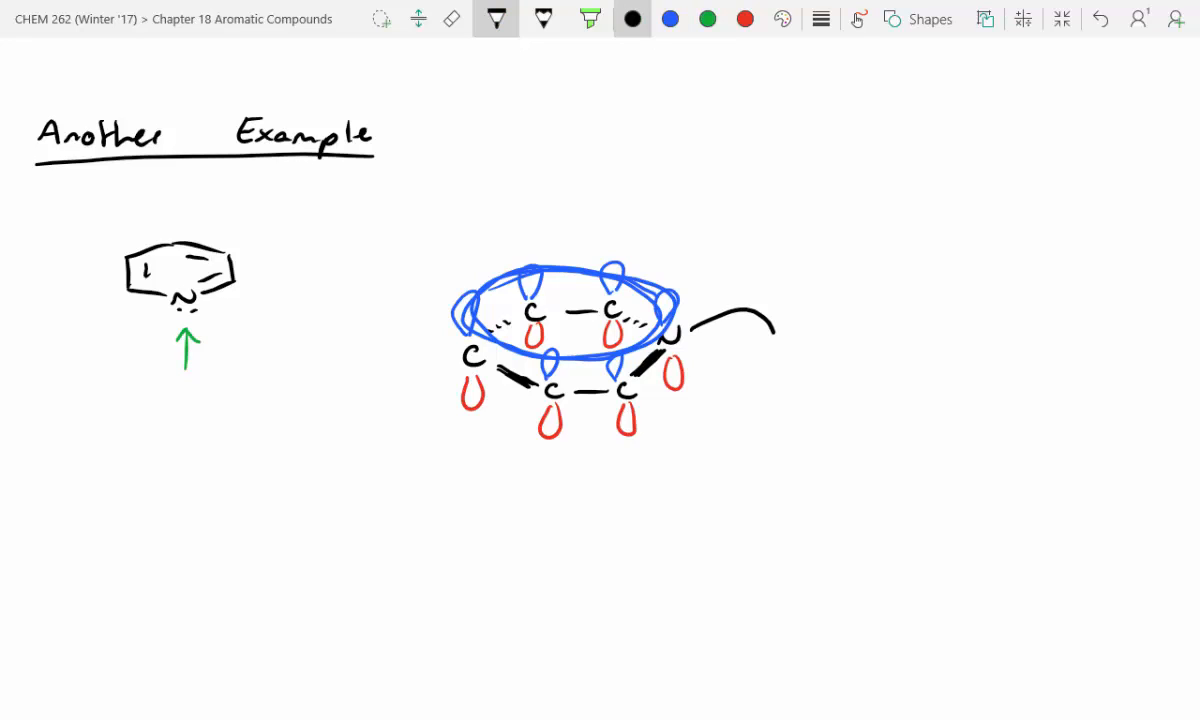
pyautogui.moveTo(690, 320); pyautogui.dragTo(770, 345)
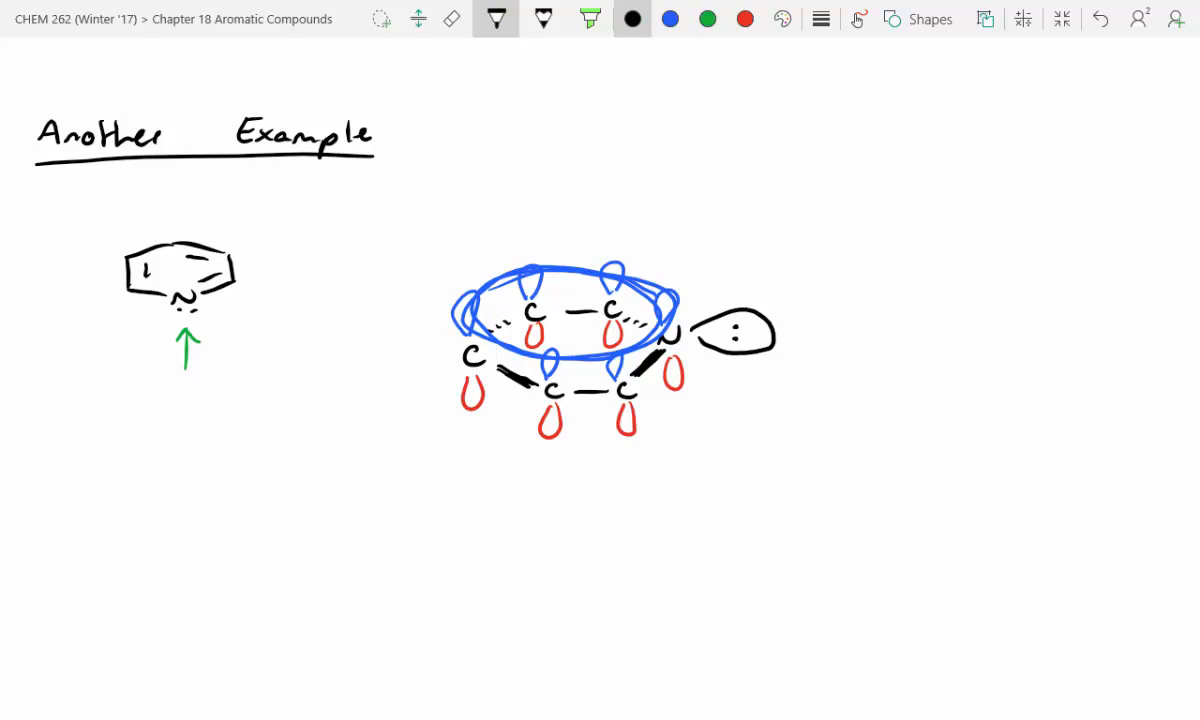